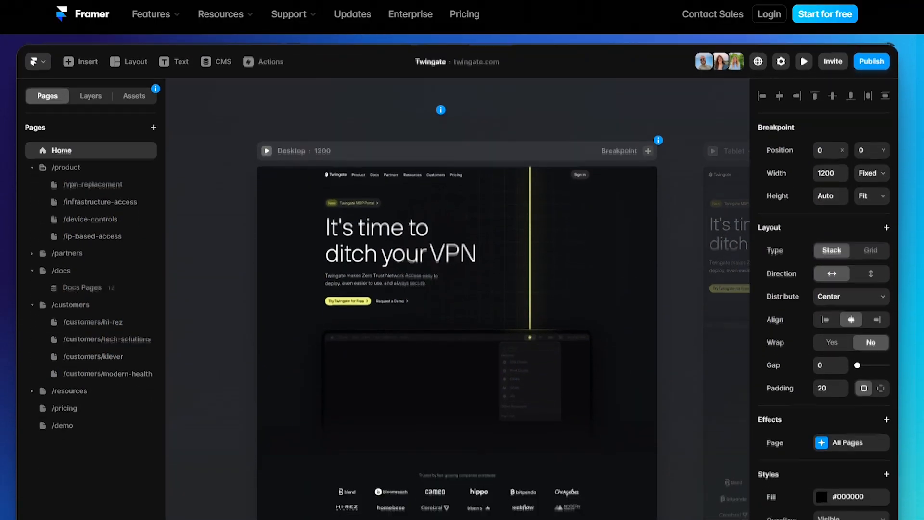
Scroll the getting-started steps and switch to the Framer tutorial project tab
scroll("down", 3)
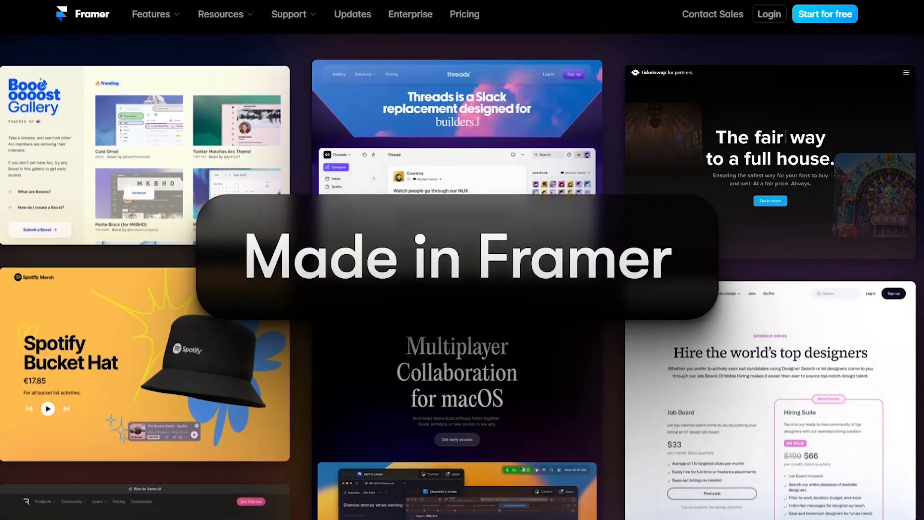
scroll("down", 3)
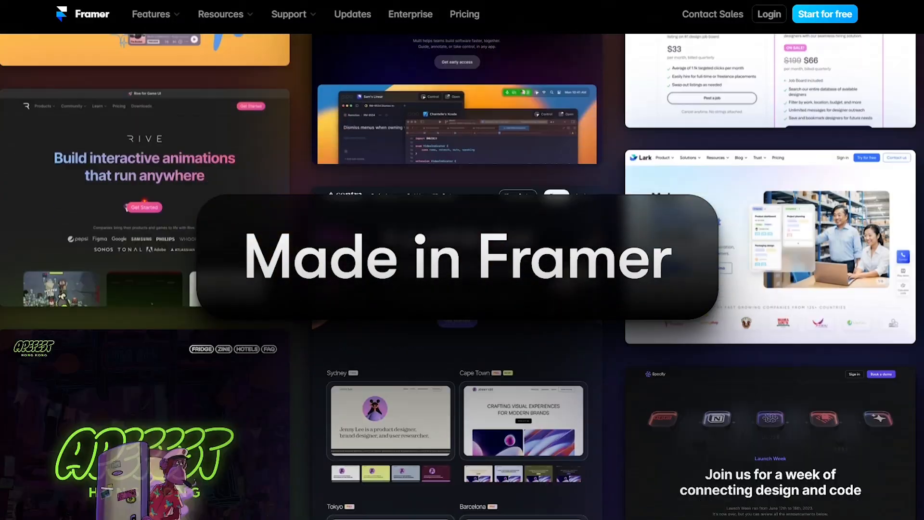
scroll("down", 3)
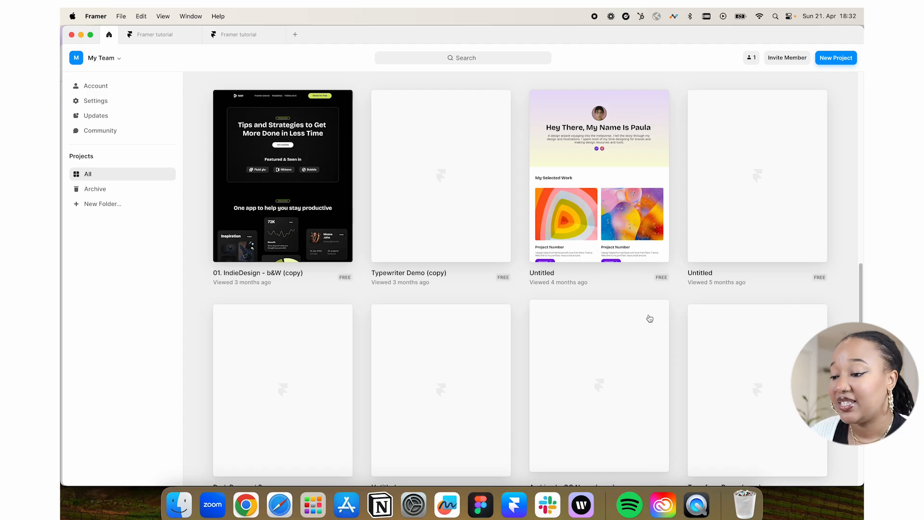
mouse_move(698, 297)
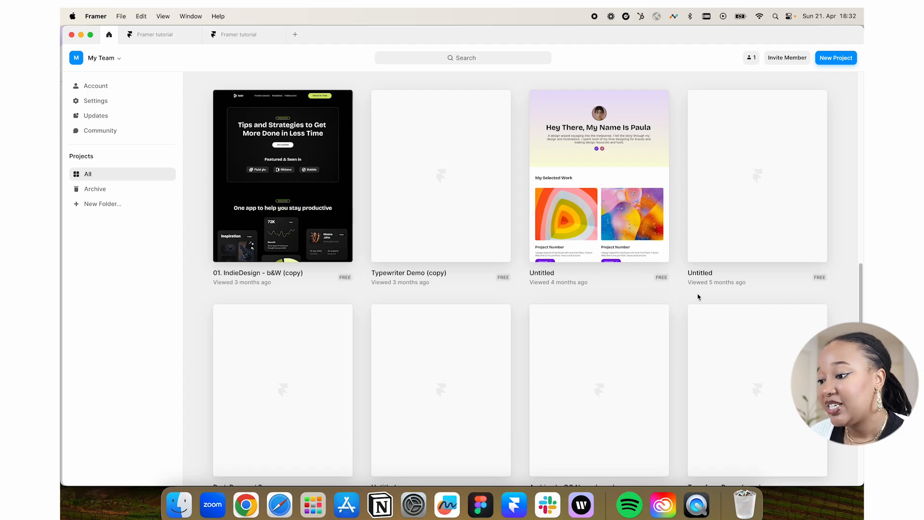
mouse_move(720, 277)
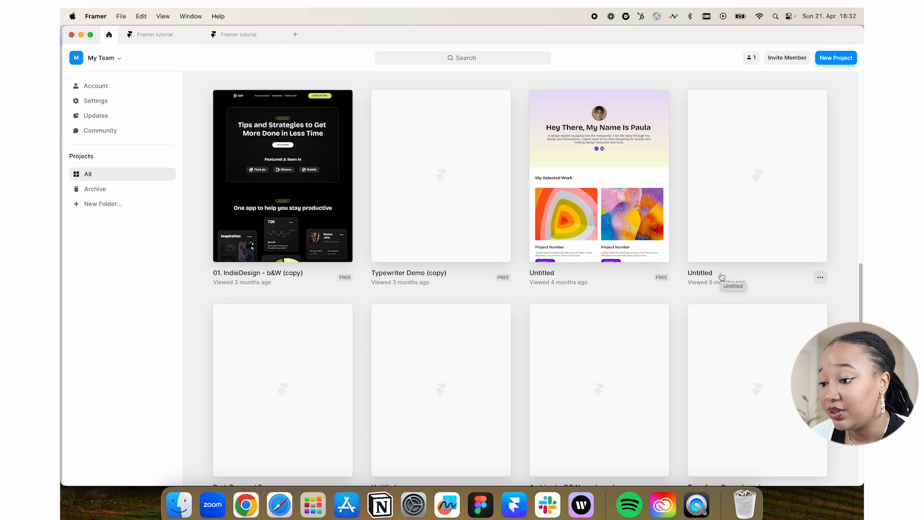
mouse_move(109, 189)
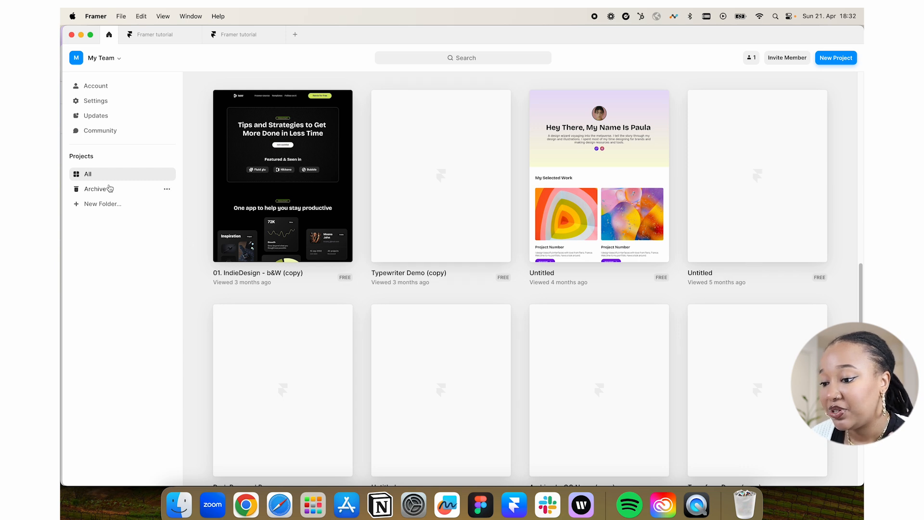
mouse_move(117, 180)
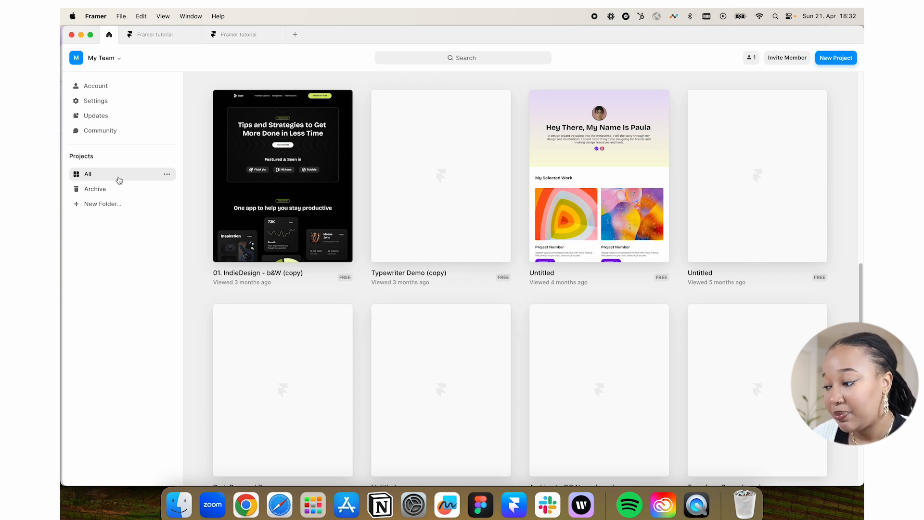
mouse_move(118, 184)
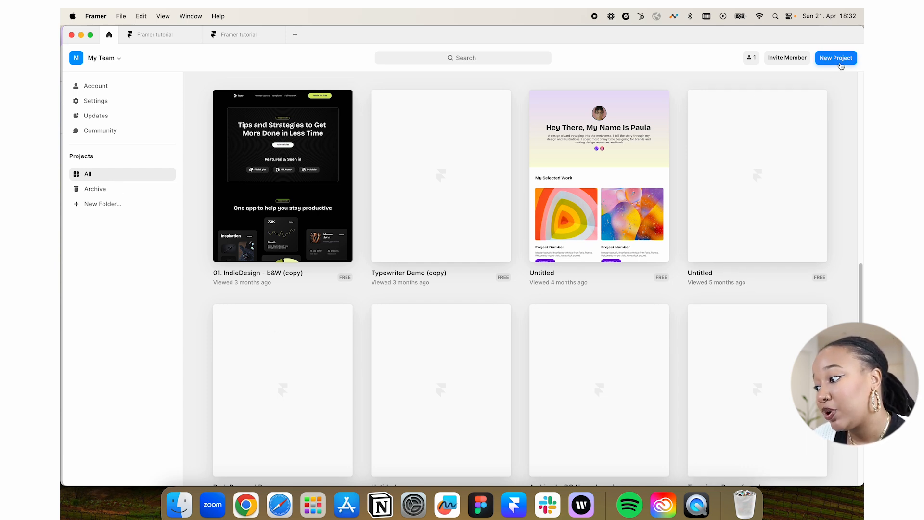
mouse_move(770, 63)
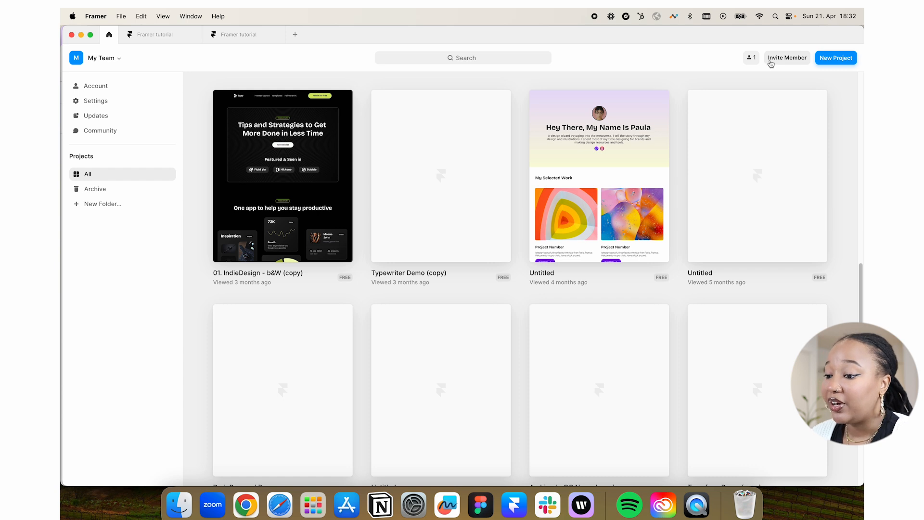
mouse_move(95, 203)
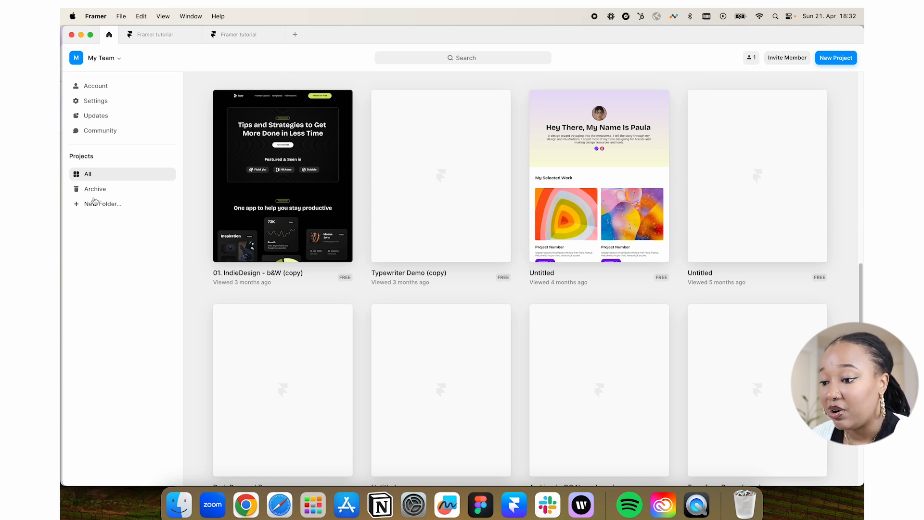
mouse_move(118, 131)
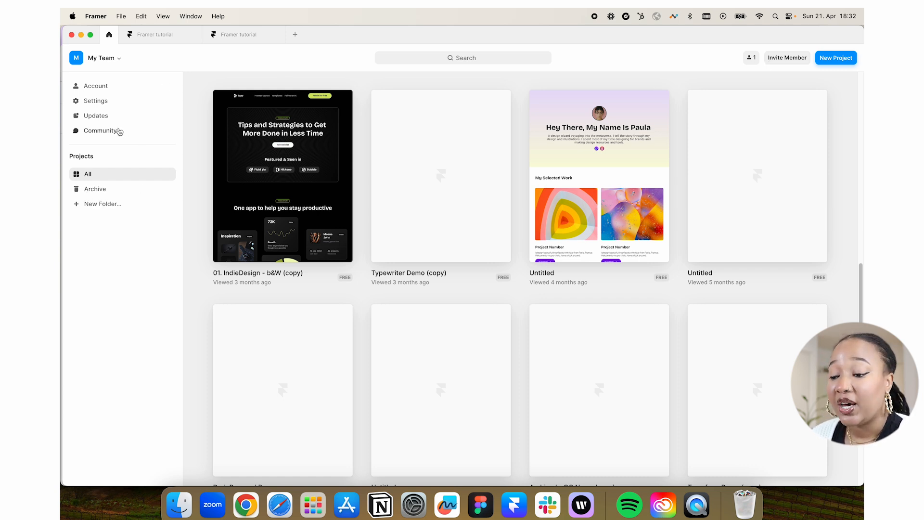
mouse_move(91, 116)
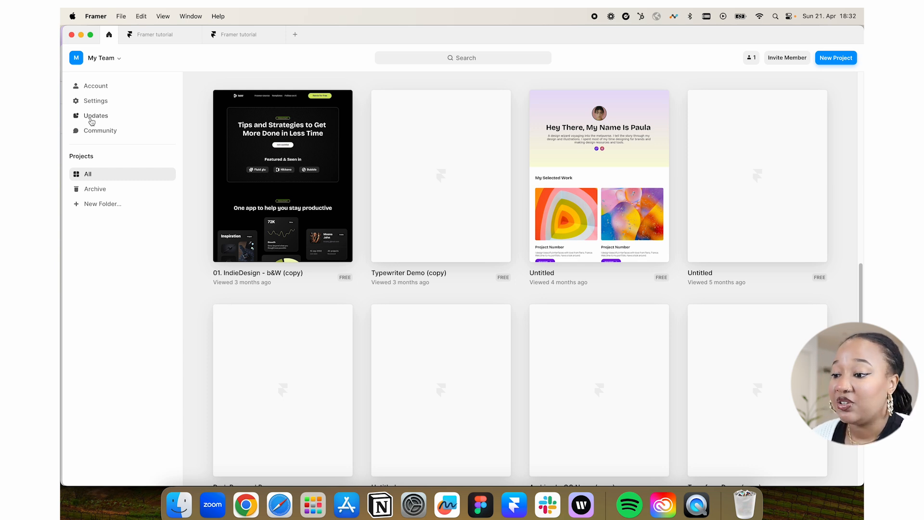
left_click(156, 34)
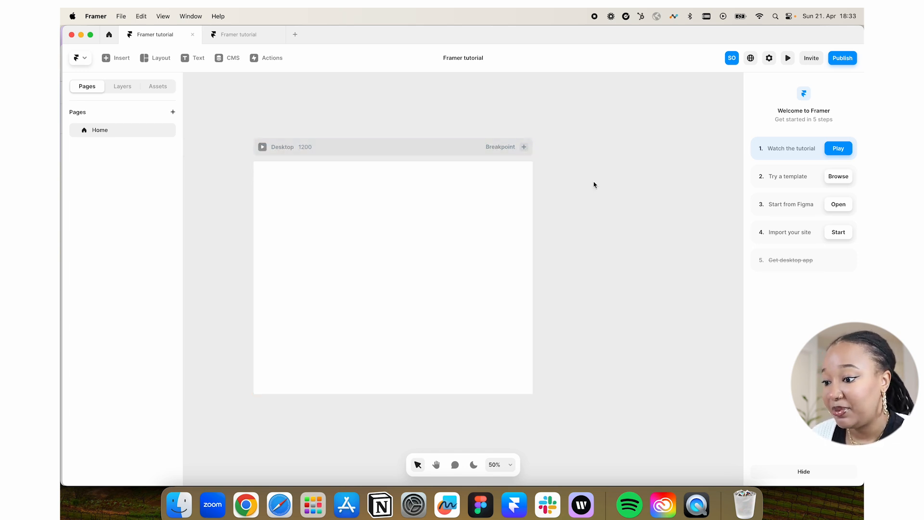
mouse_move(662, 209)
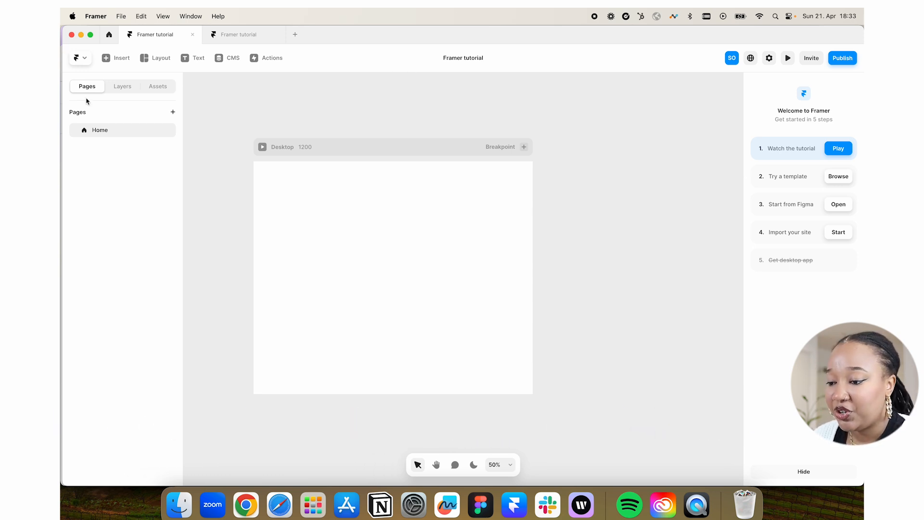
mouse_move(105, 113)
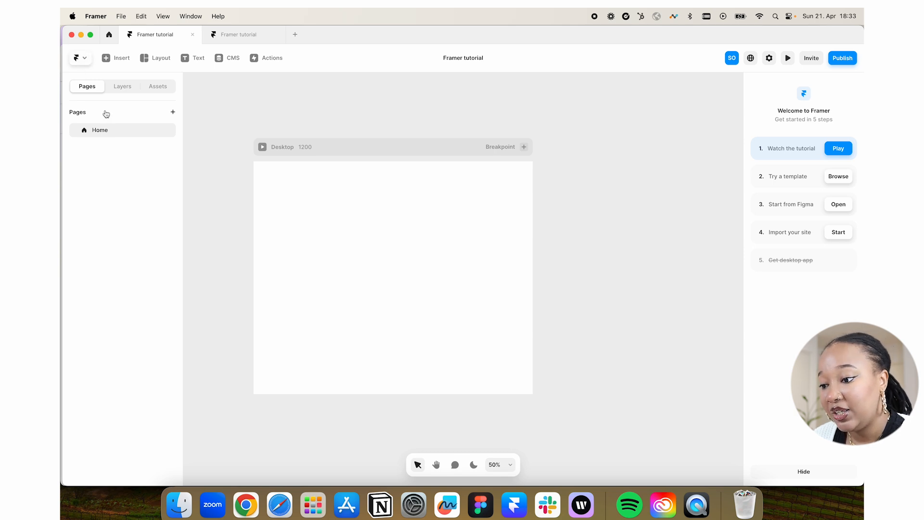
mouse_move(100, 129)
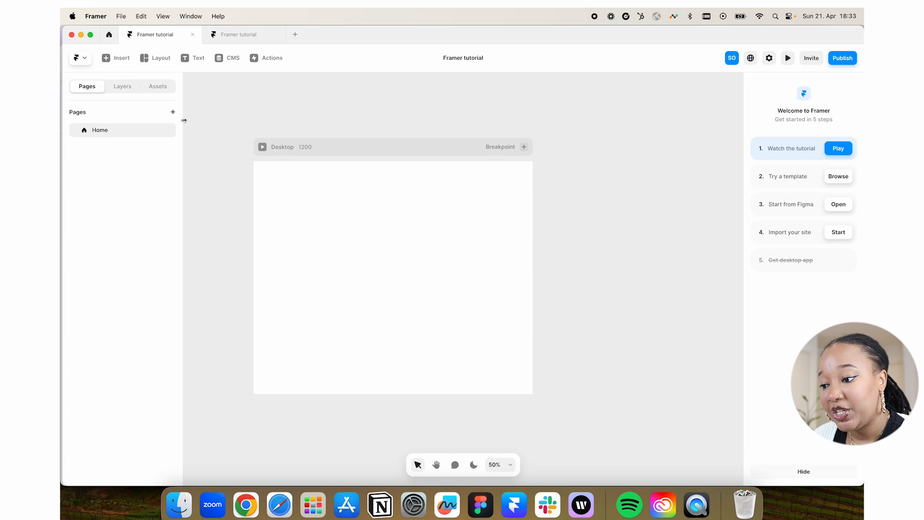
left_click(174, 112)
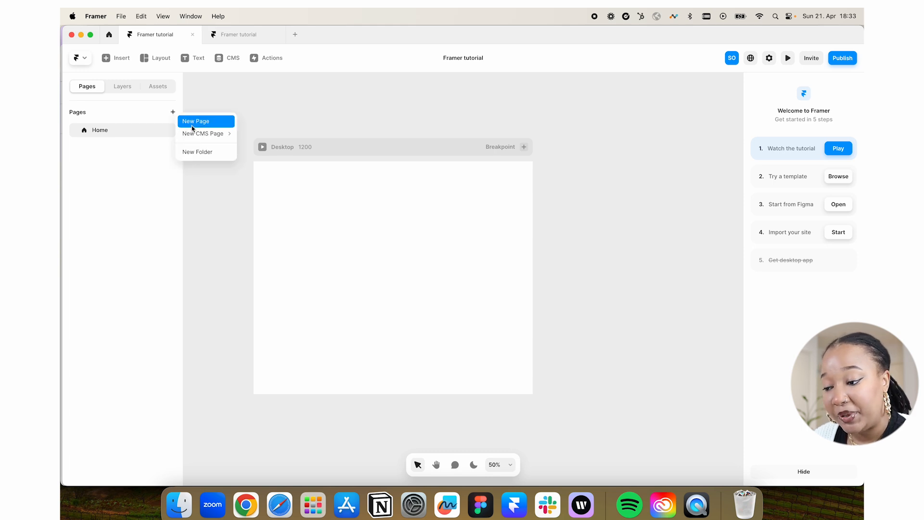
mouse_move(203, 134)
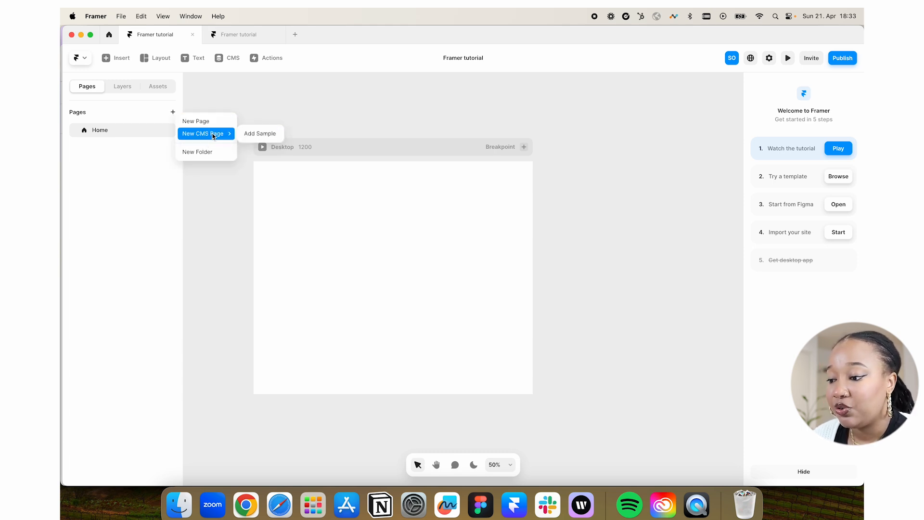
left_click(244, 98)
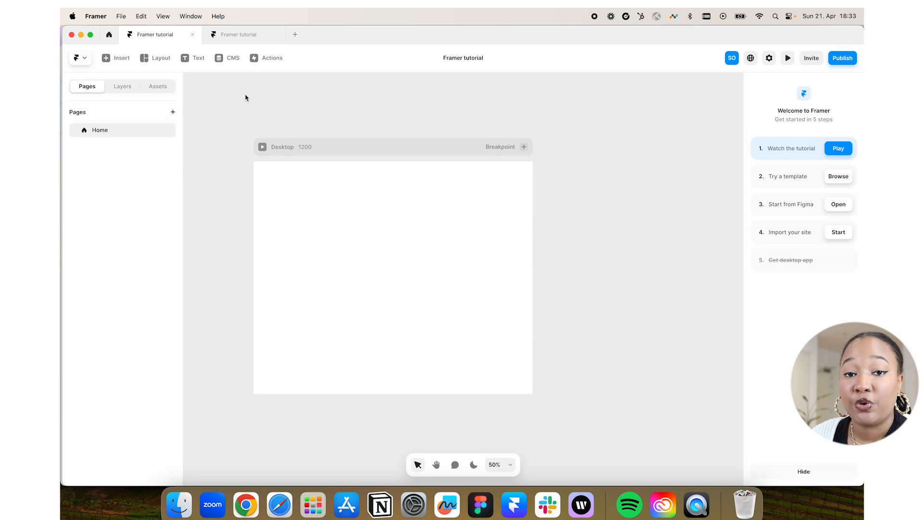
left_click(122, 86)
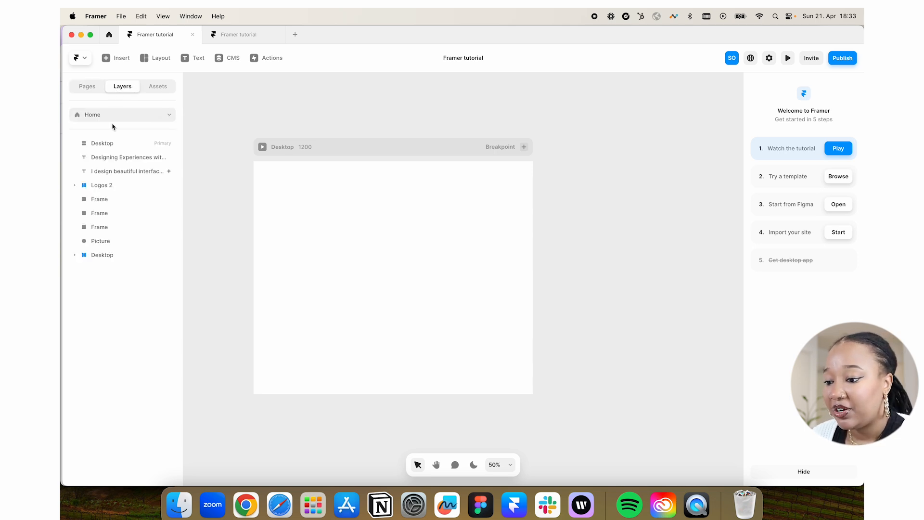
mouse_move(149, 183)
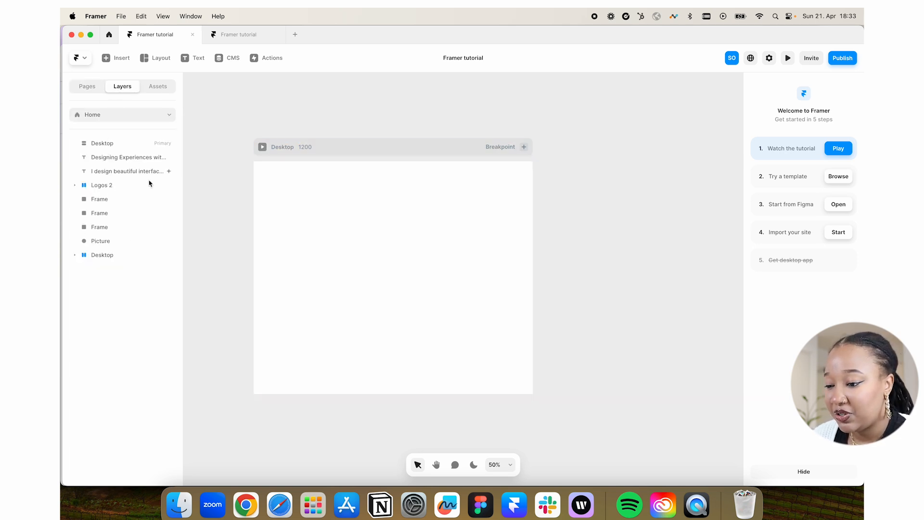
left_click(157, 86)
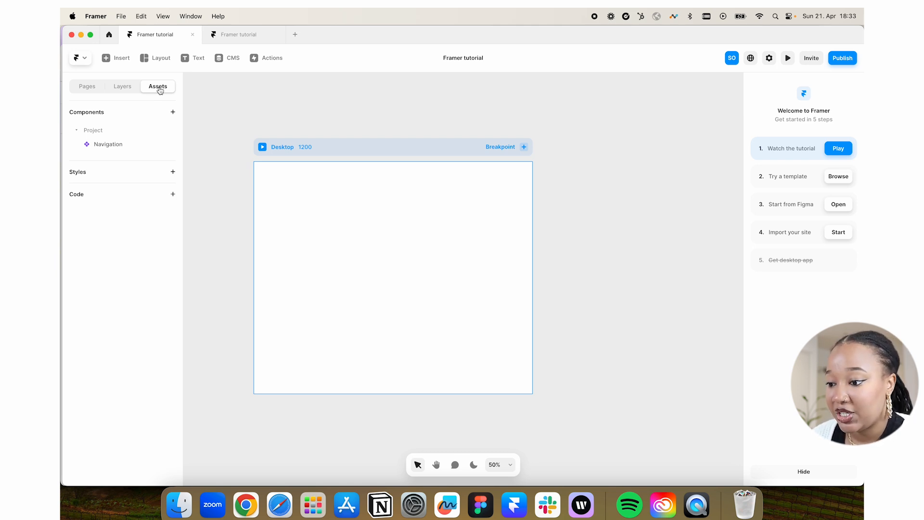
left_click(87, 86)
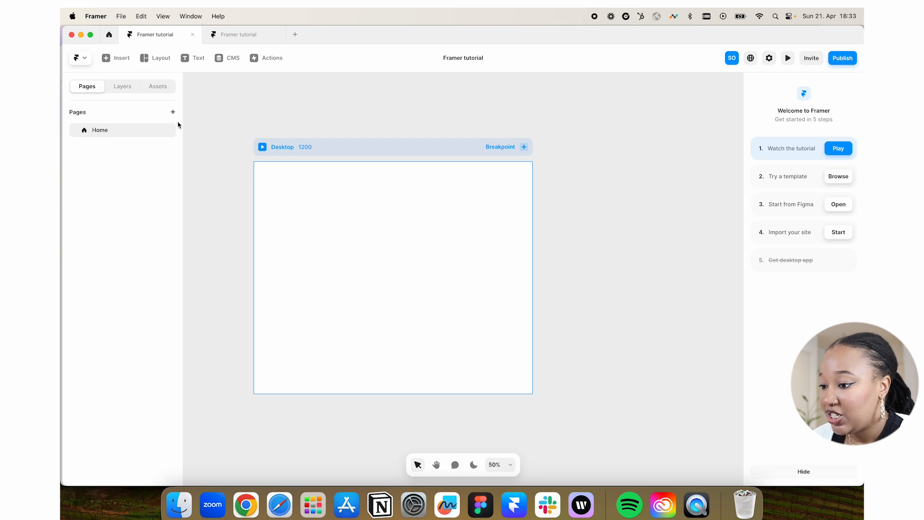
left_click(116, 58)
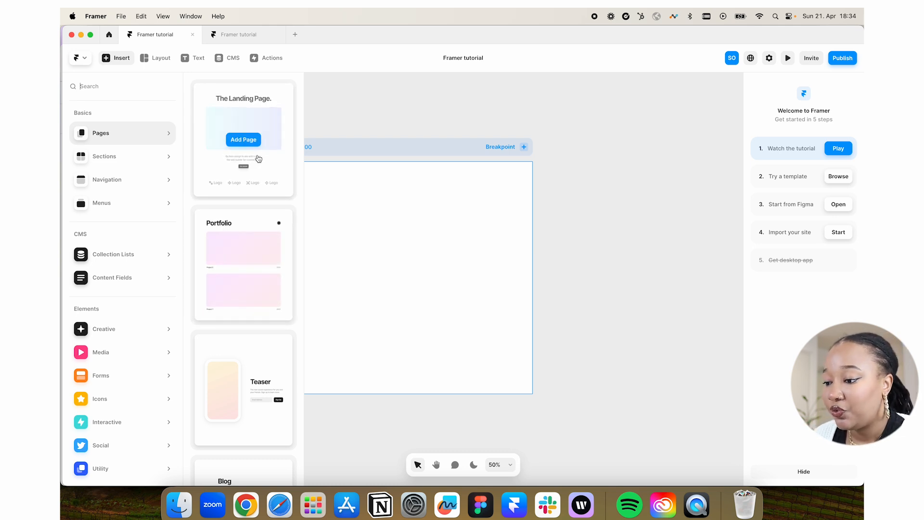
Browse Sections, Navigation presets, CMS Collection Lists and Content Fields in Insert
scroll("down", 3)
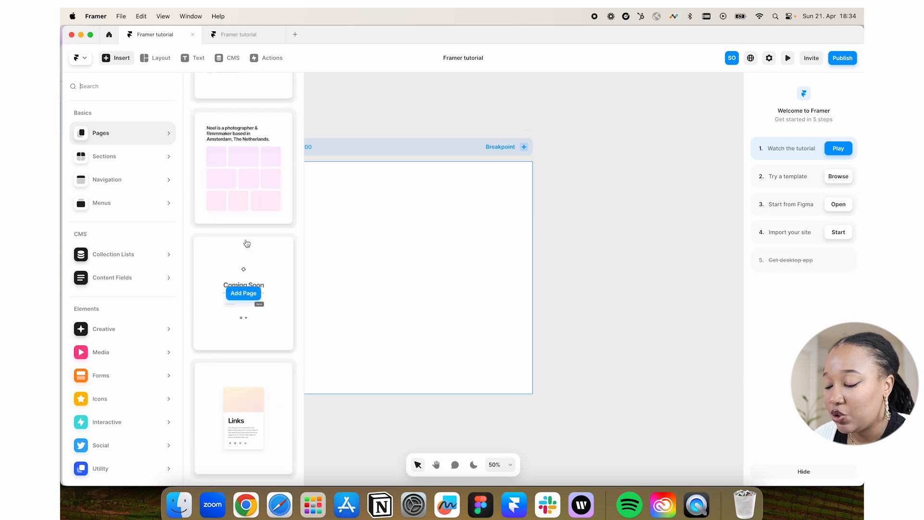
mouse_move(286, 116)
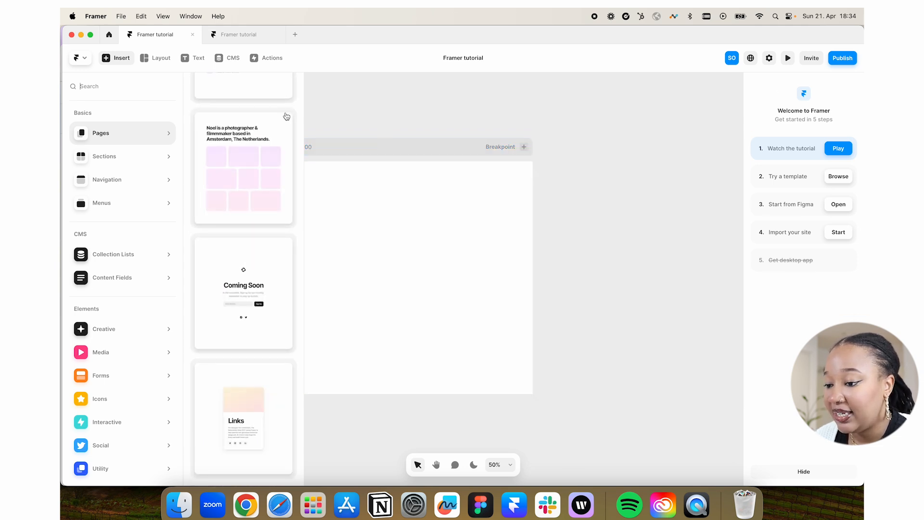
left_click(105, 156)
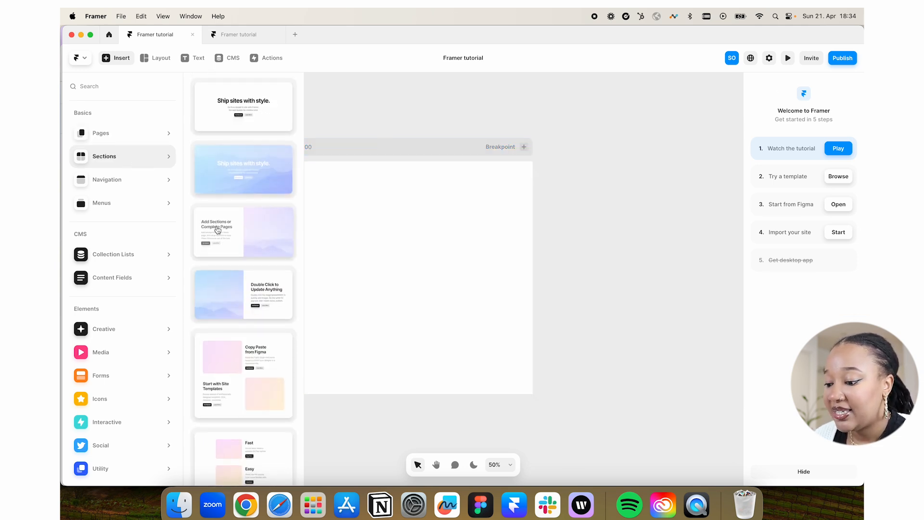
scroll("down", 3)
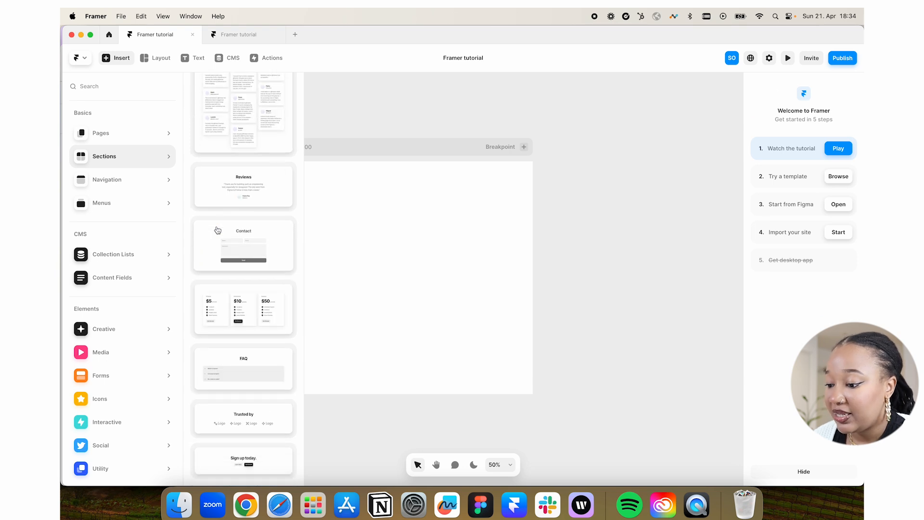
left_click(113, 254)
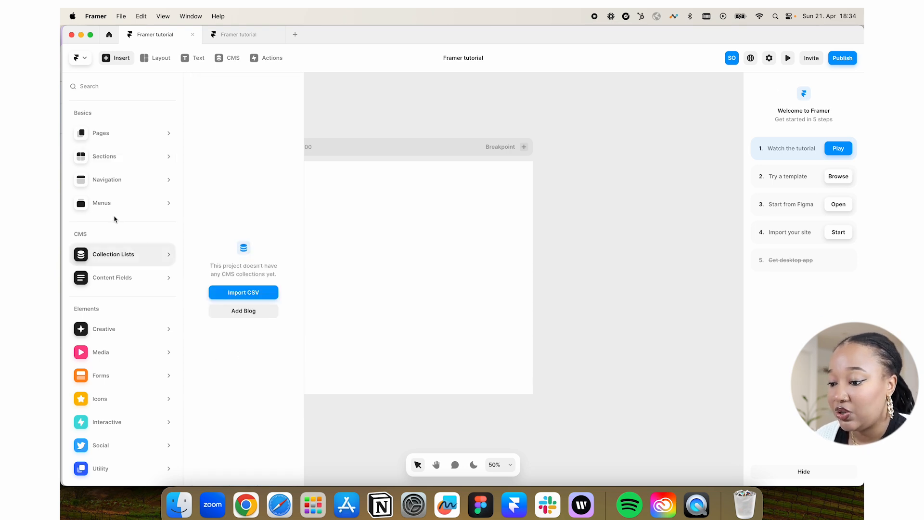
left_click(106, 179)
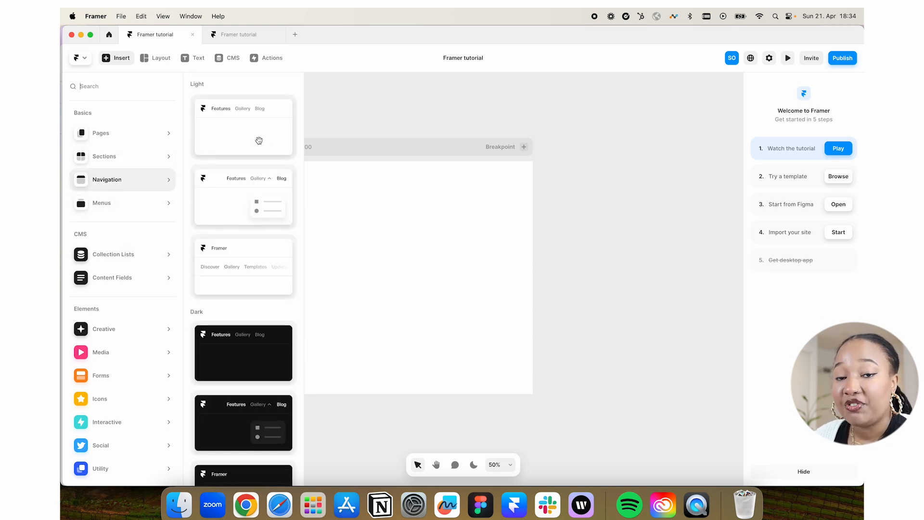
mouse_move(242, 296)
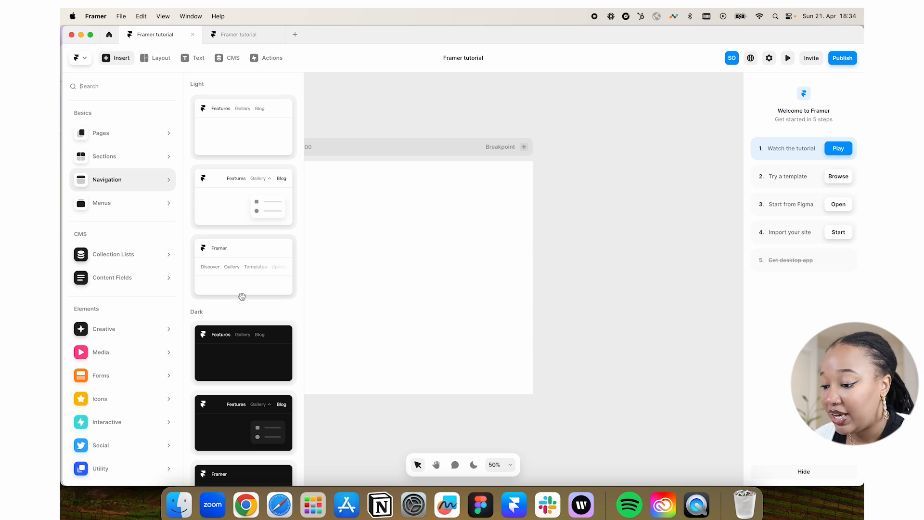
scroll("down", 3)
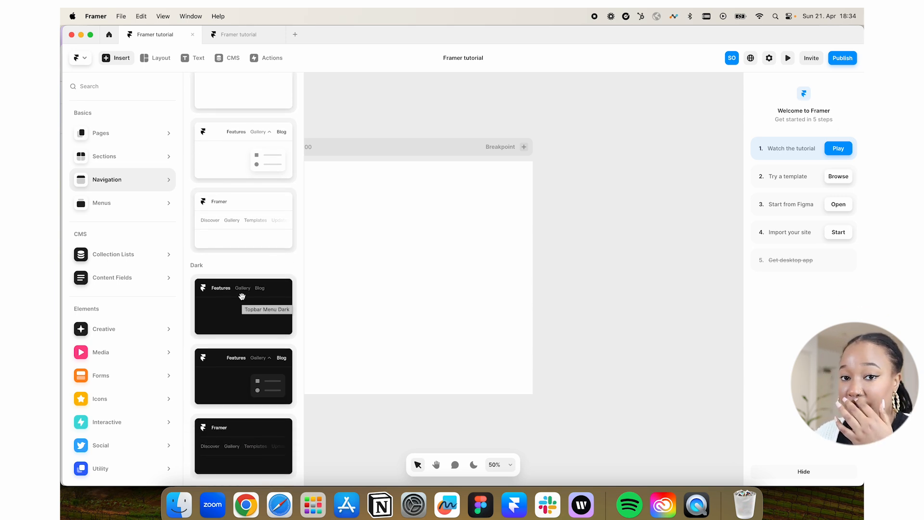
left_click(112, 254)
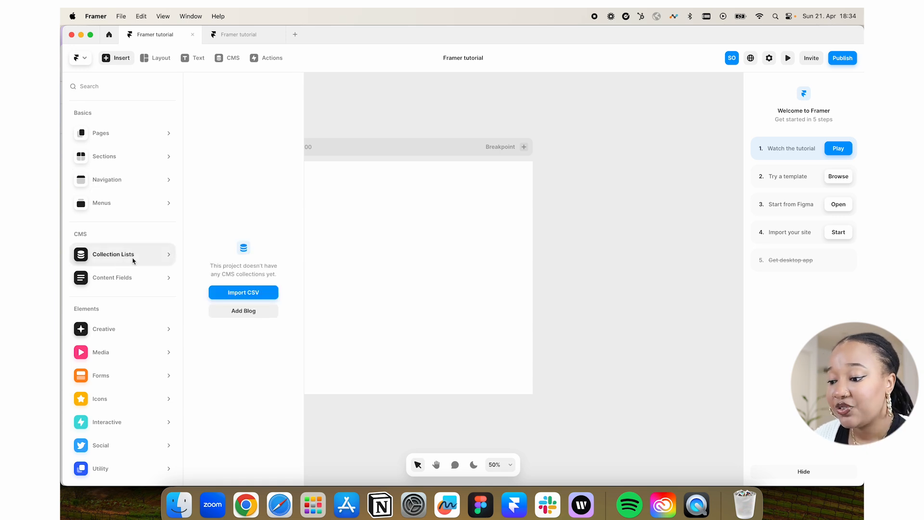
left_click(112, 277)
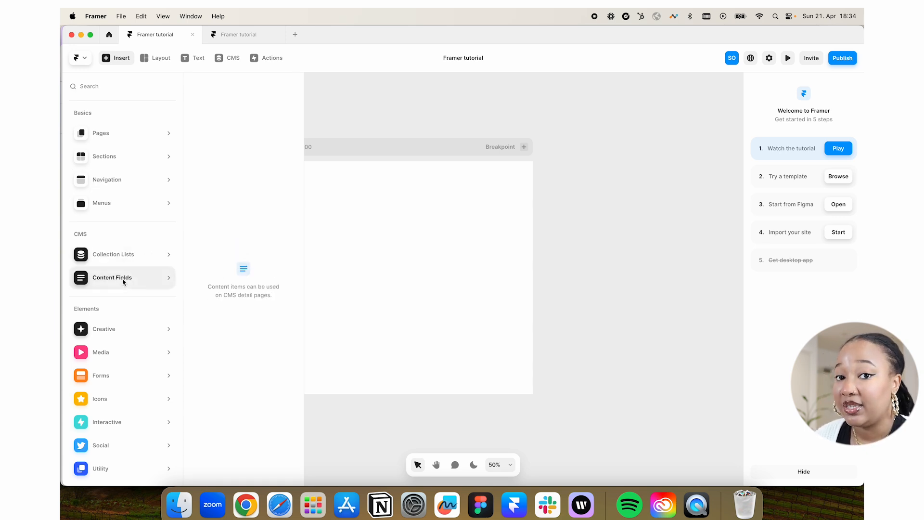
Browse the Creative and Media insert categories, revisiting Content Fields in between
left_click(122, 328)
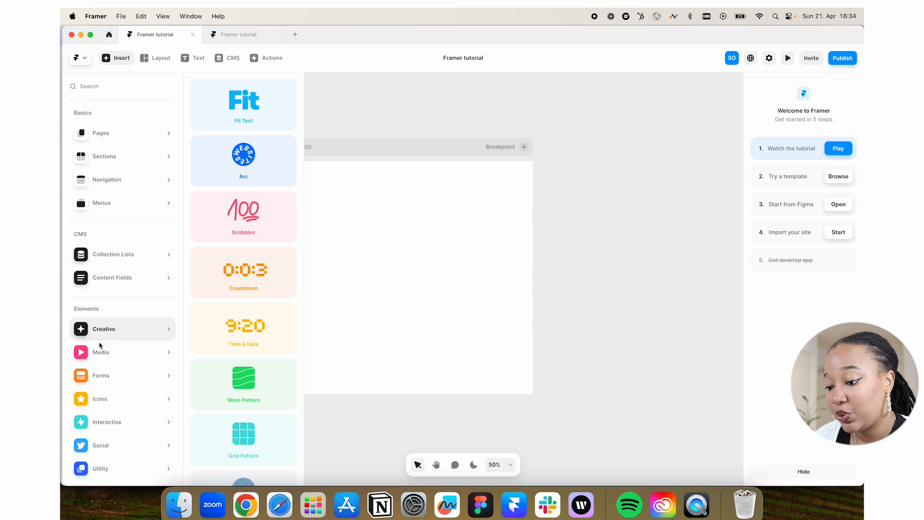
left_click(100, 351)
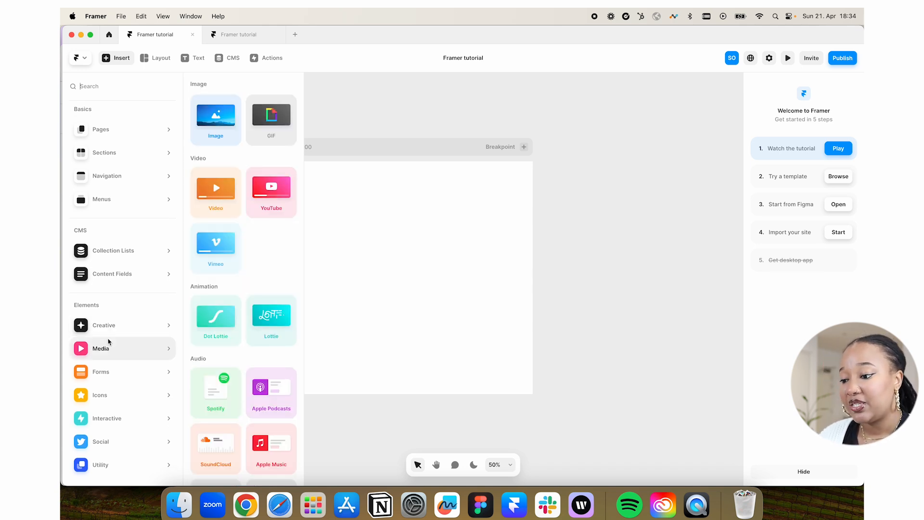
left_click(103, 324)
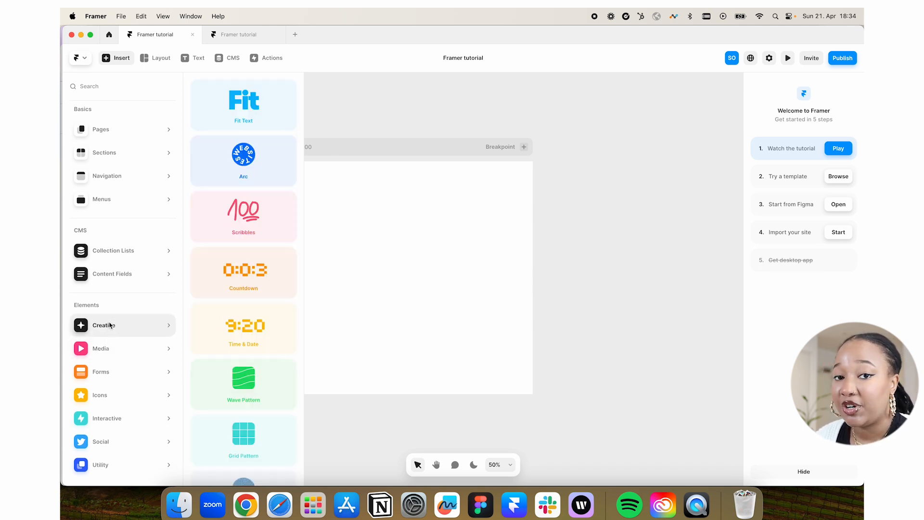
left_click(112, 274)
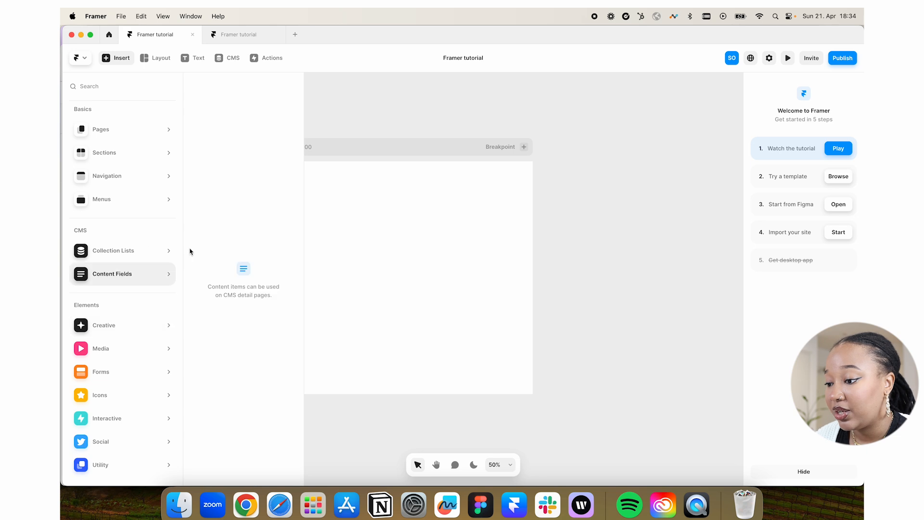
left_click(103, 325)
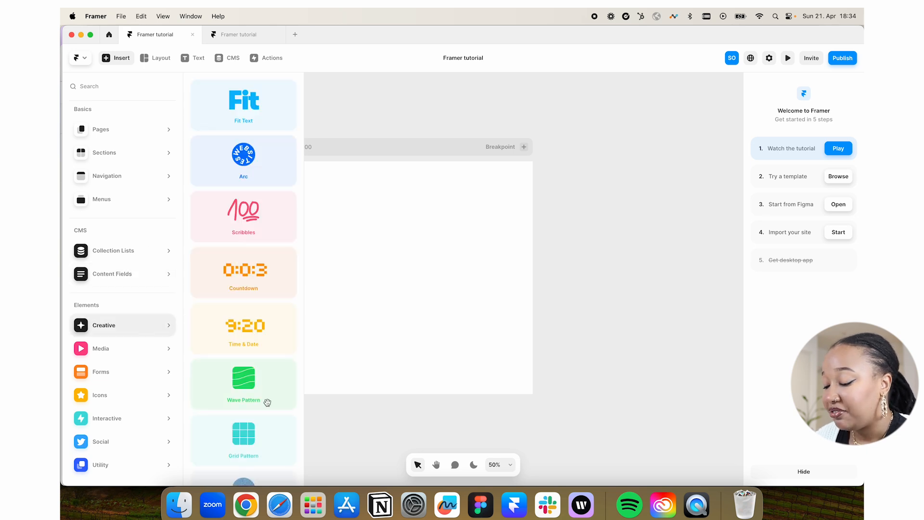
scroll("down", 3)
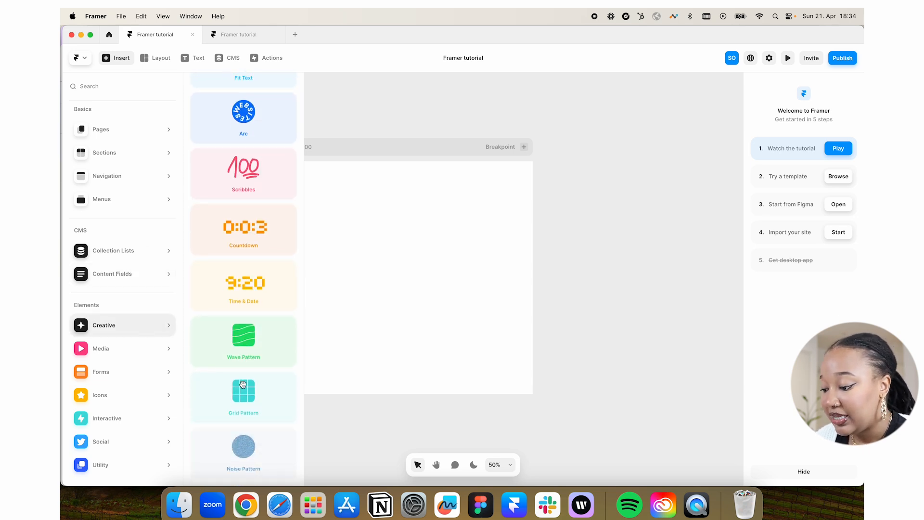
left_click(101, 348)
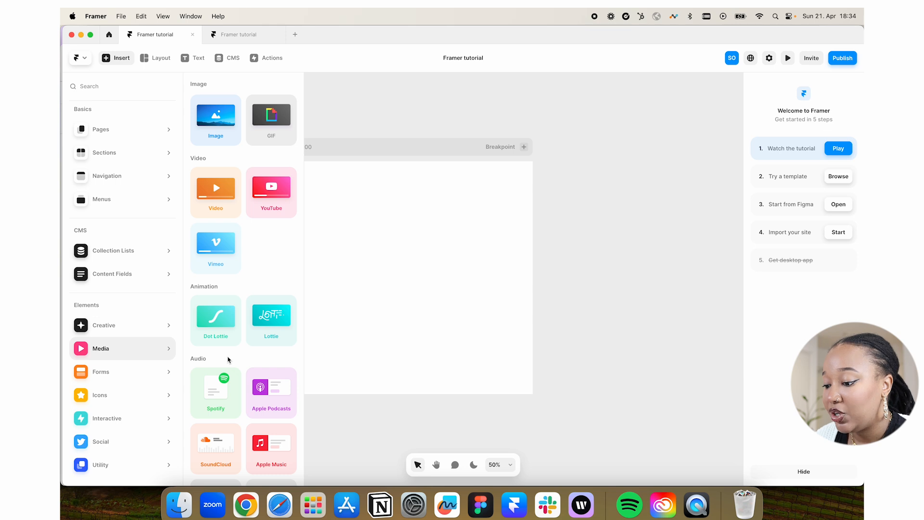
Browse the Forms, Icons, Interactive, Utility and Menus insert categories
scroll("down", 3)
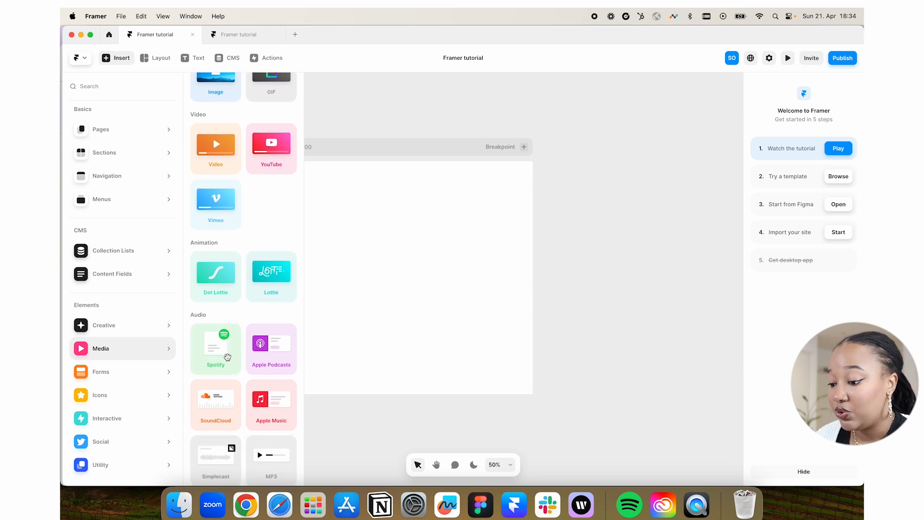
left_click(100, 371)
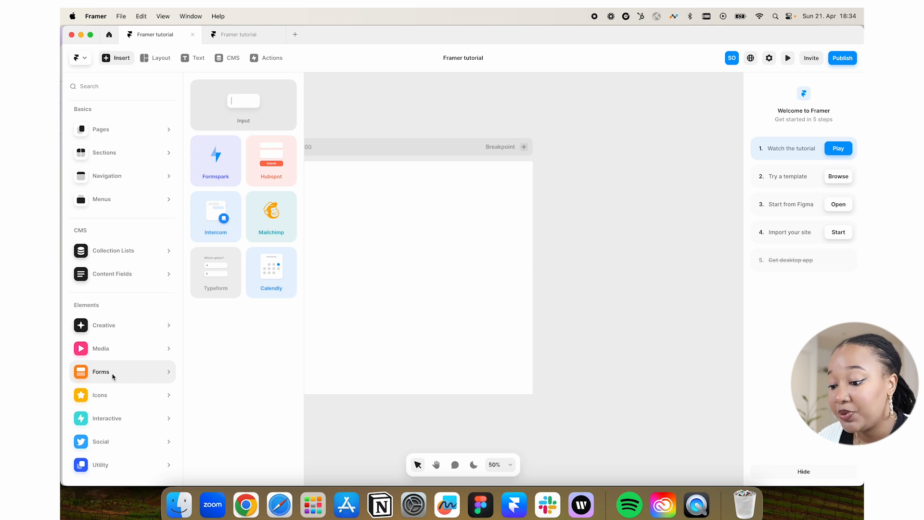
left_click(100, 394)
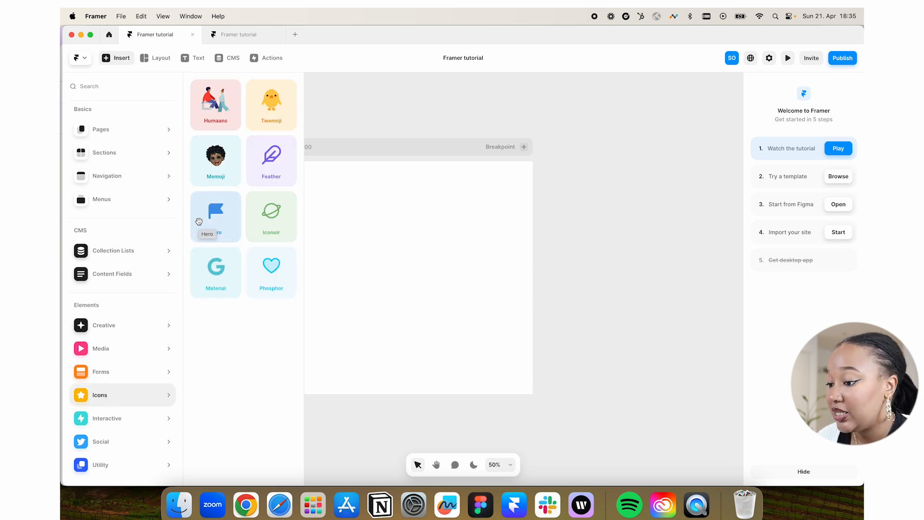
mouse_move(234, 263)
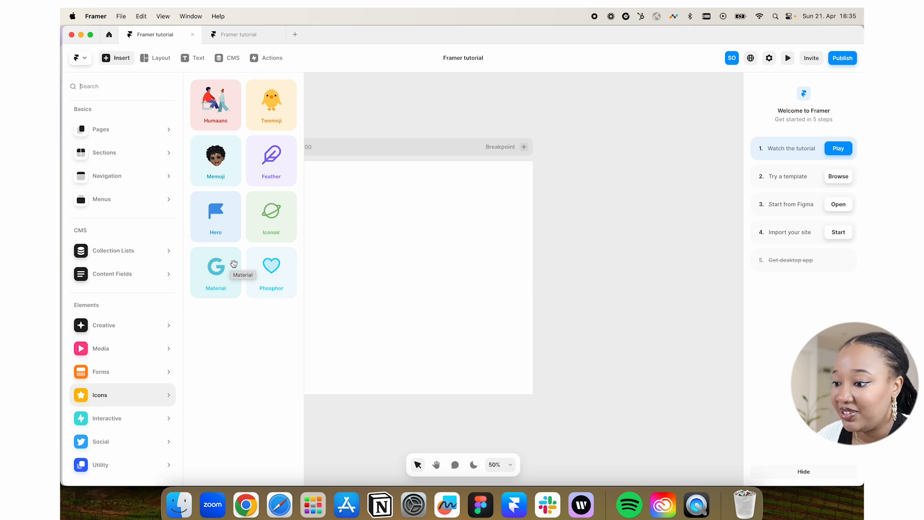
left_click(107, 418)
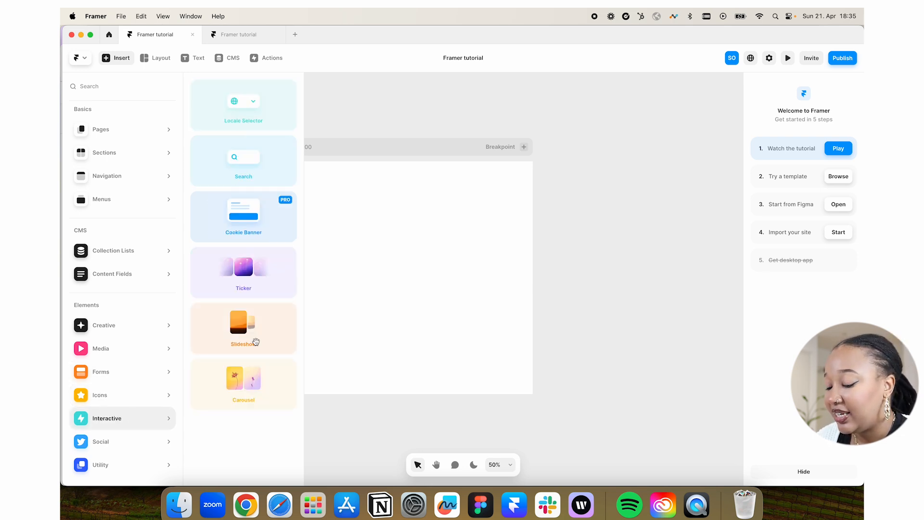
left_click(100, 465)
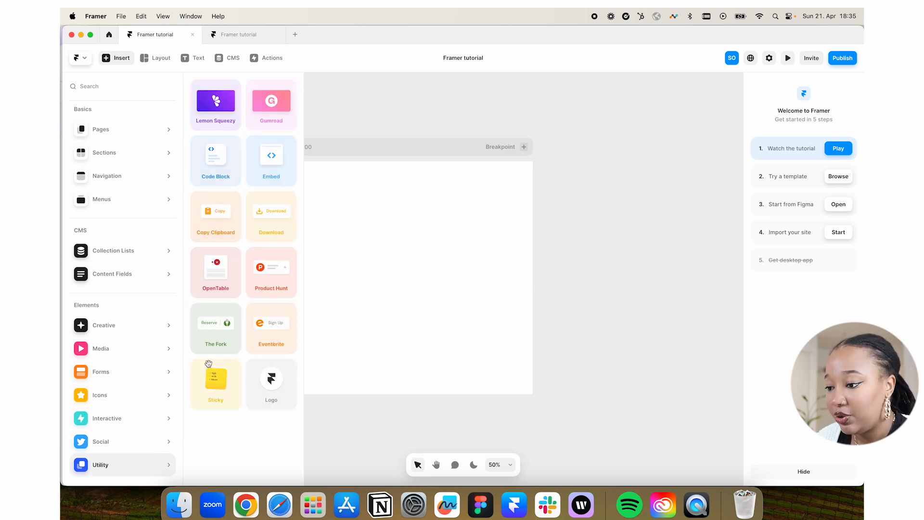
left_click(102, 199)
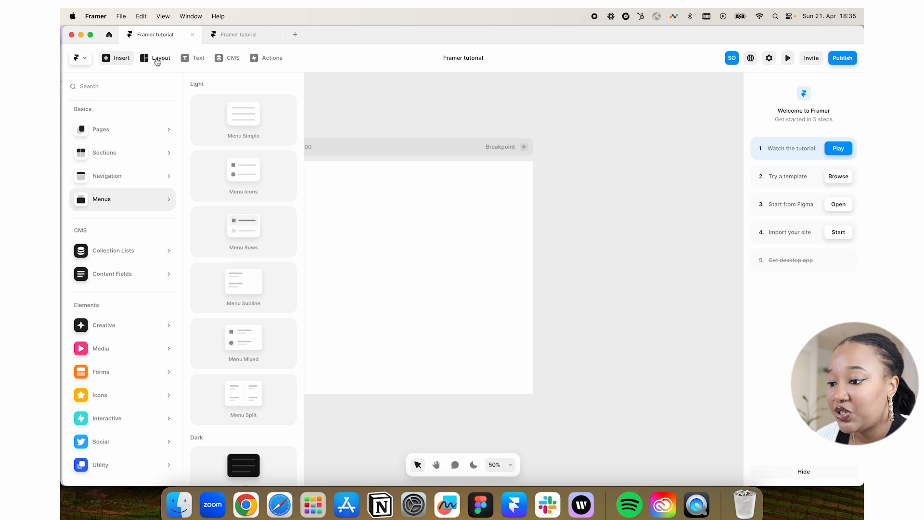
Look over the Layout dropdown options and the Actions command palette
left_click(160, 57)
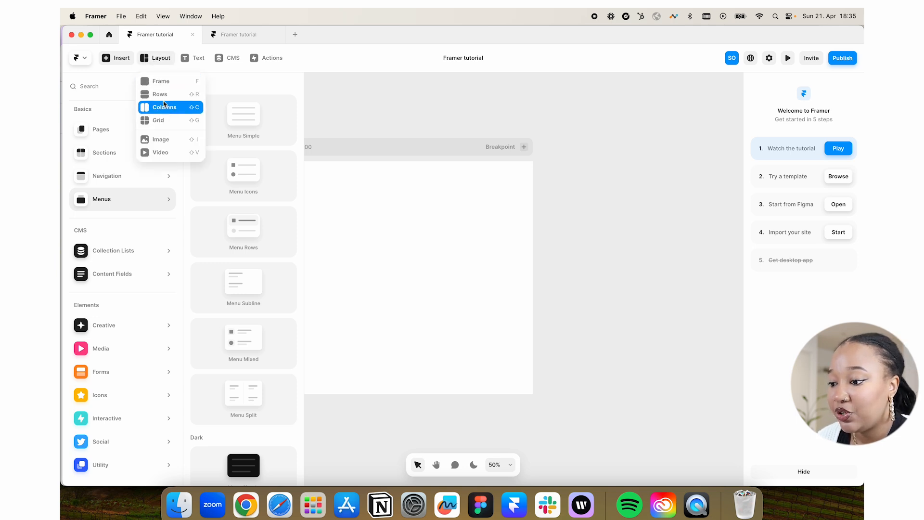
mouse_move(163, 153)
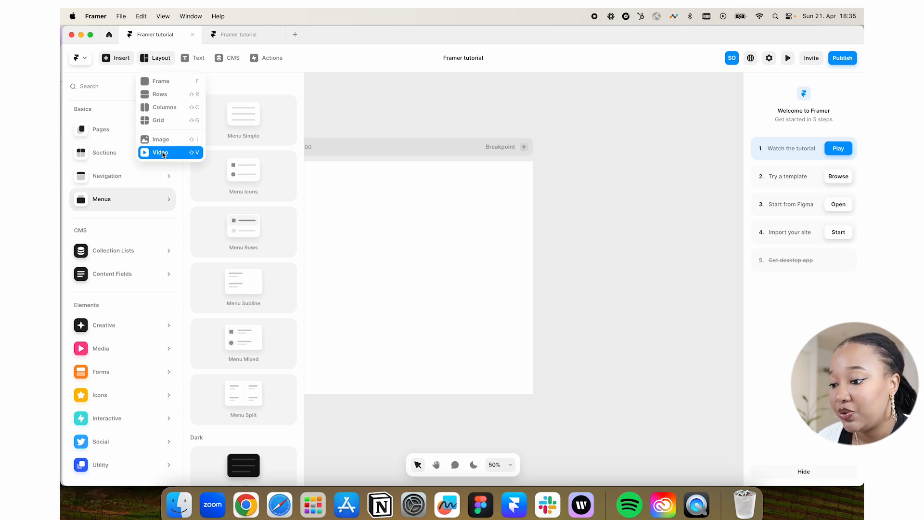
mouse_move(236, 58)
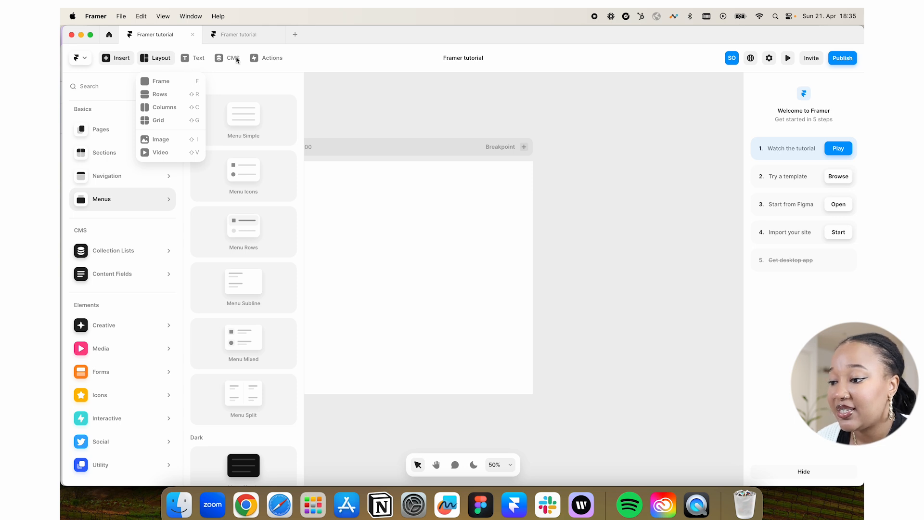
left_click(289, 65)
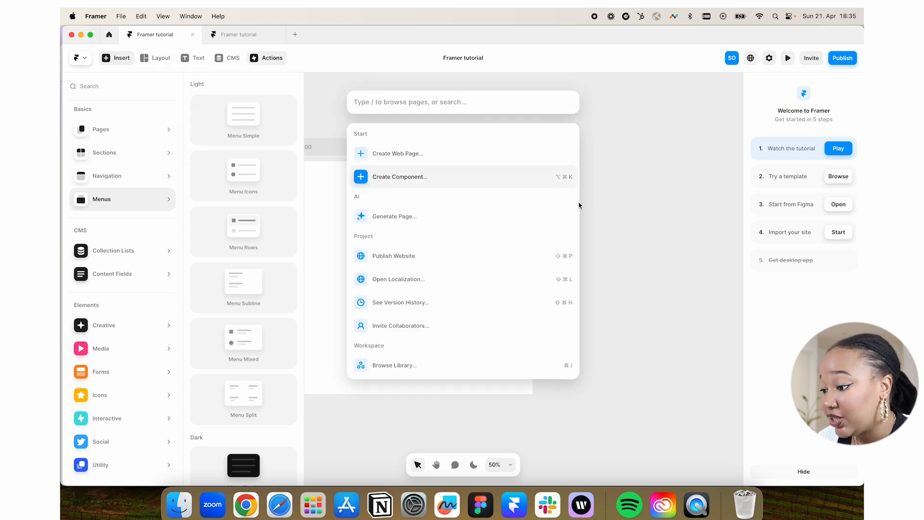
mouse_move(412, 224)
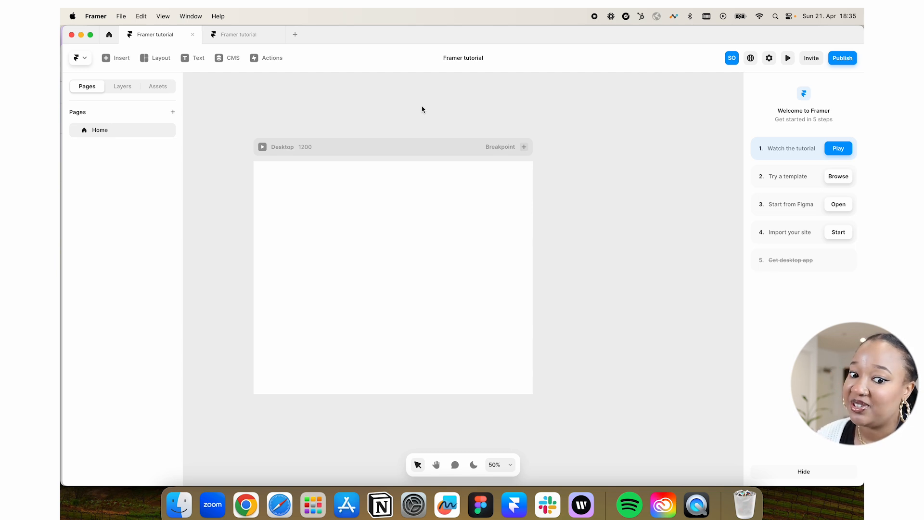
mouse_move(732, 58)
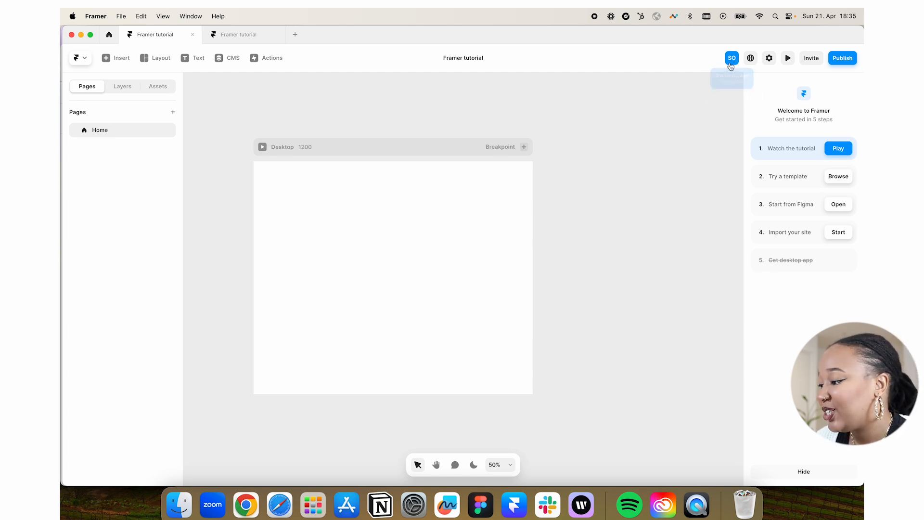
mouse_move(750, 58)
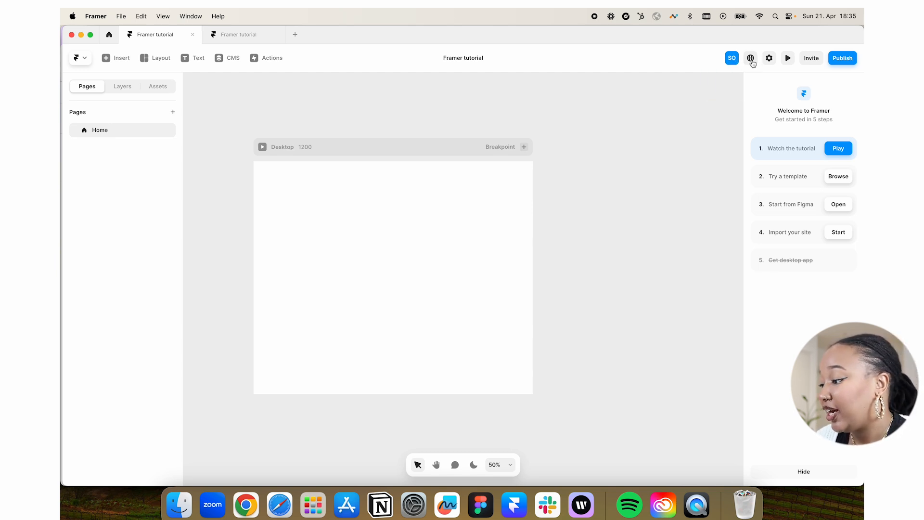
left_click(750, 57)
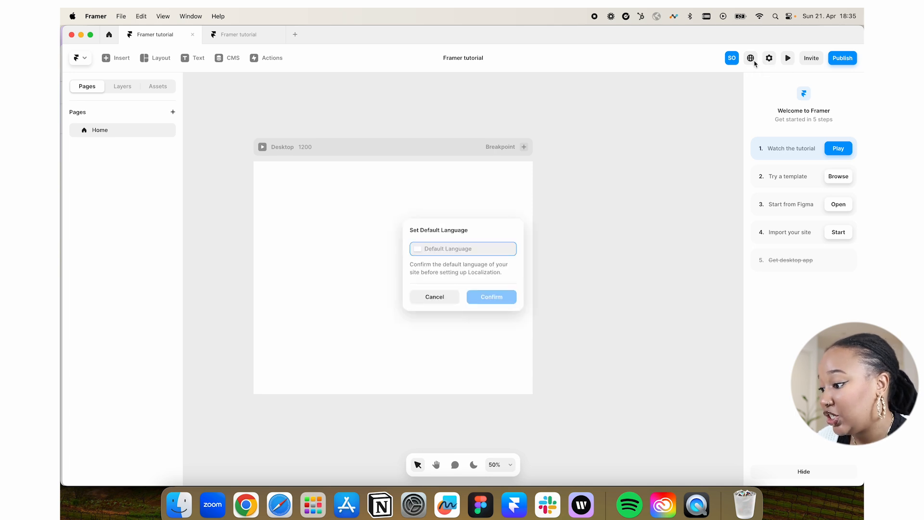
left_click(769, 57)
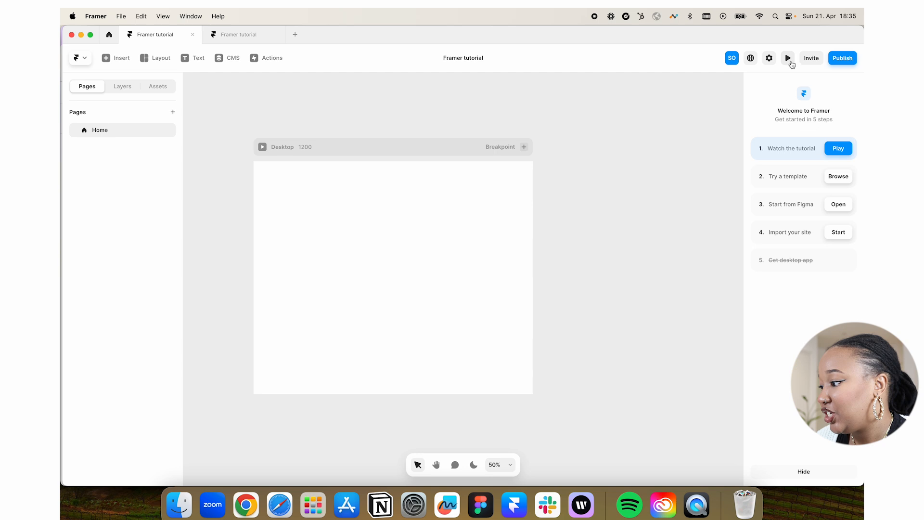
mouse_move(339, 108)
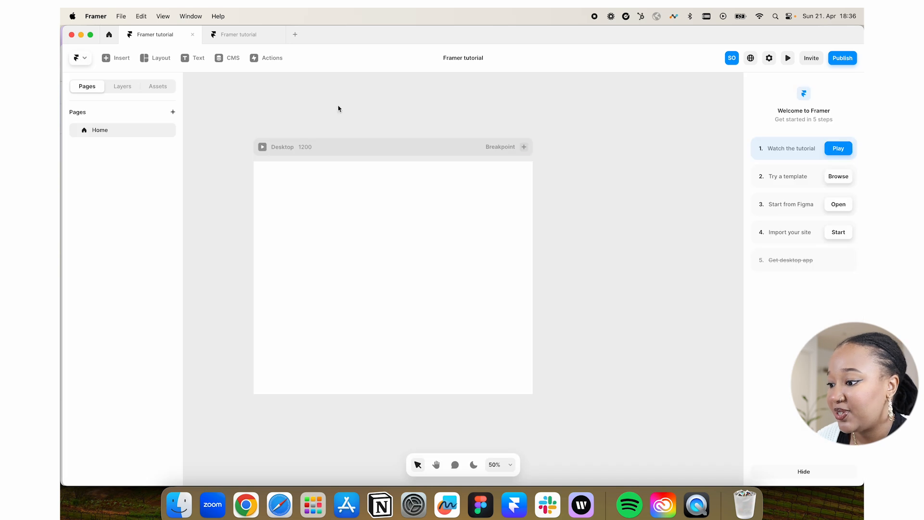
left_click(842, 58)
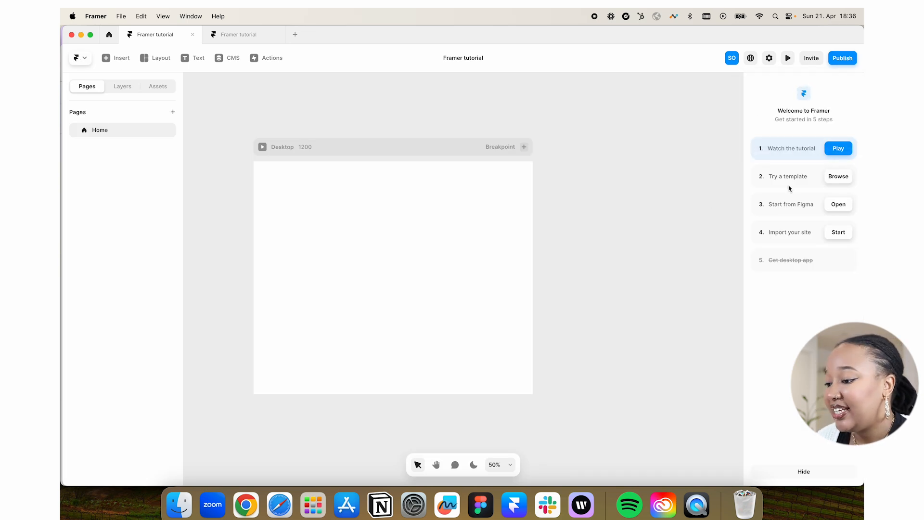
mouse_move(808, 121)
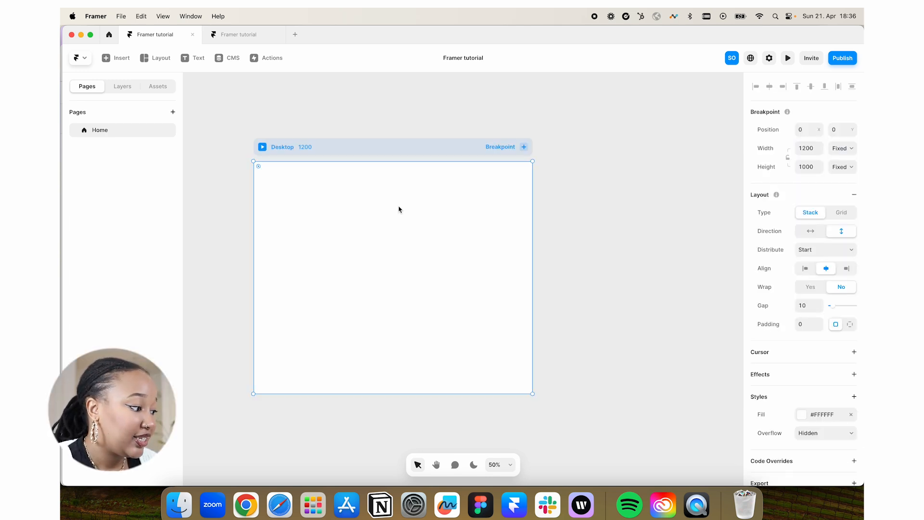
mouse_move(679, 194)
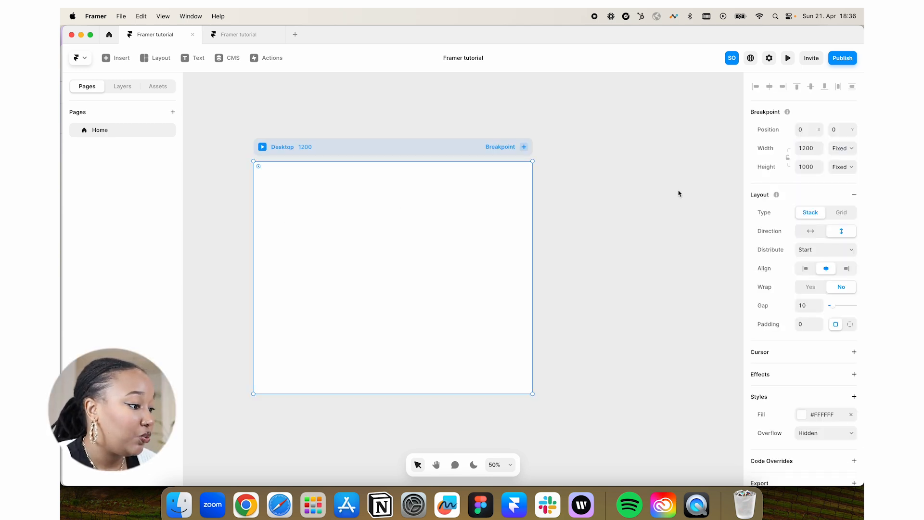
mouse_move(356, 202)
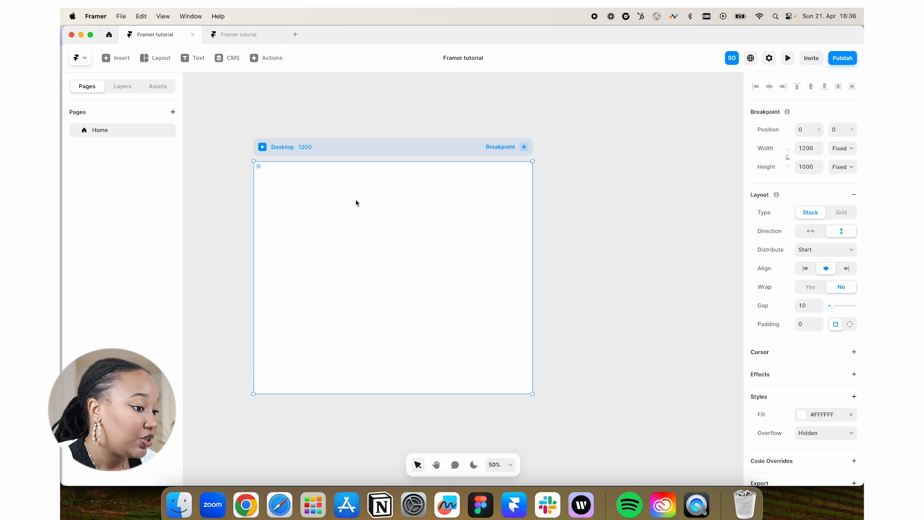
mouse_move(816, 161)
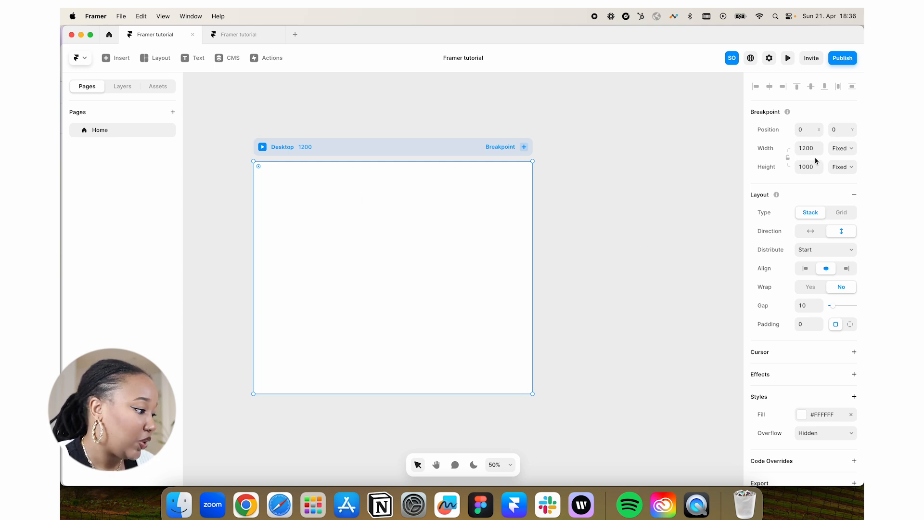
mouse_move(793, 333)
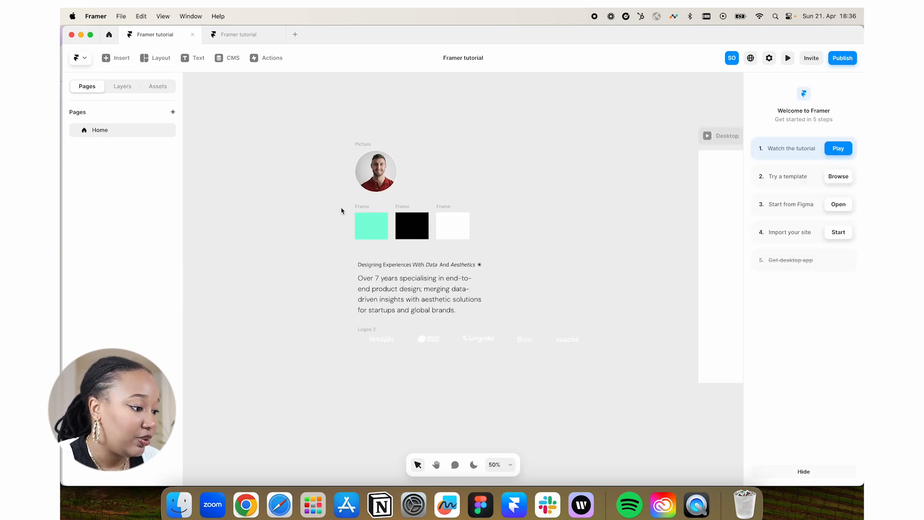
left_click(451, 225)
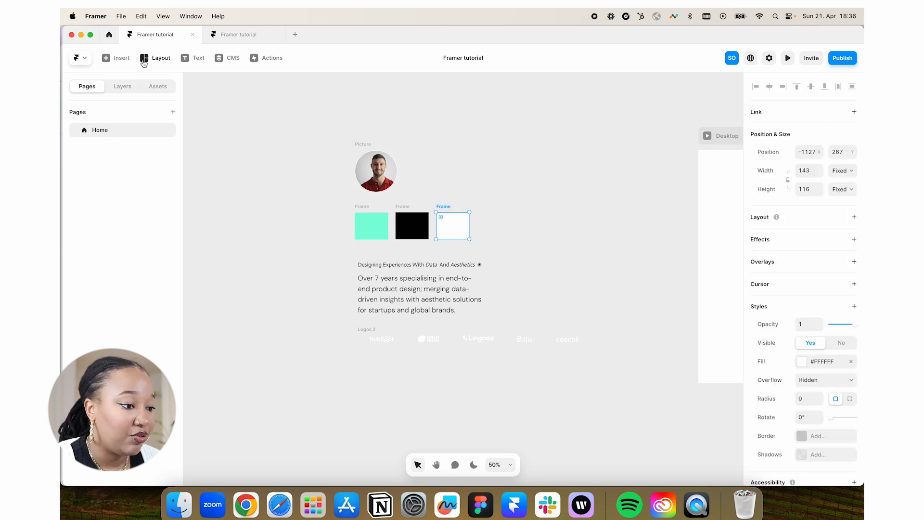
mouse_move(454, 209)
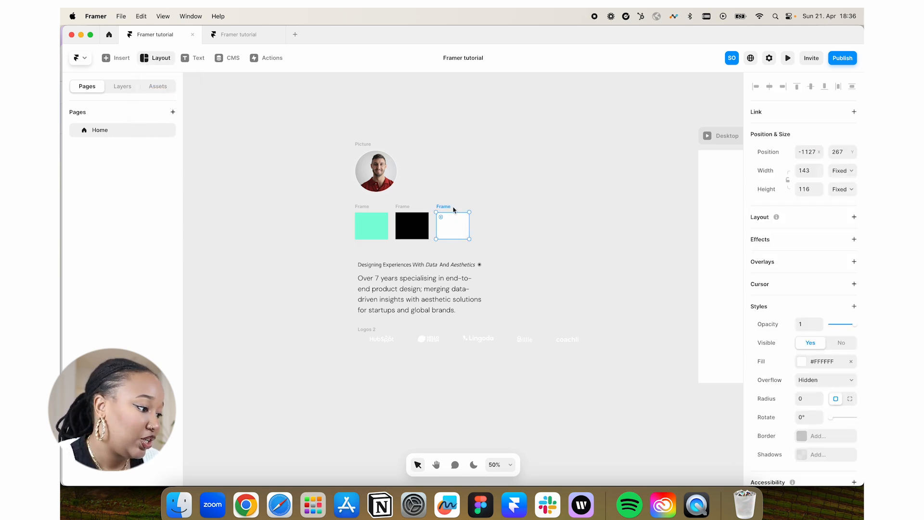
left_click(801, 361)
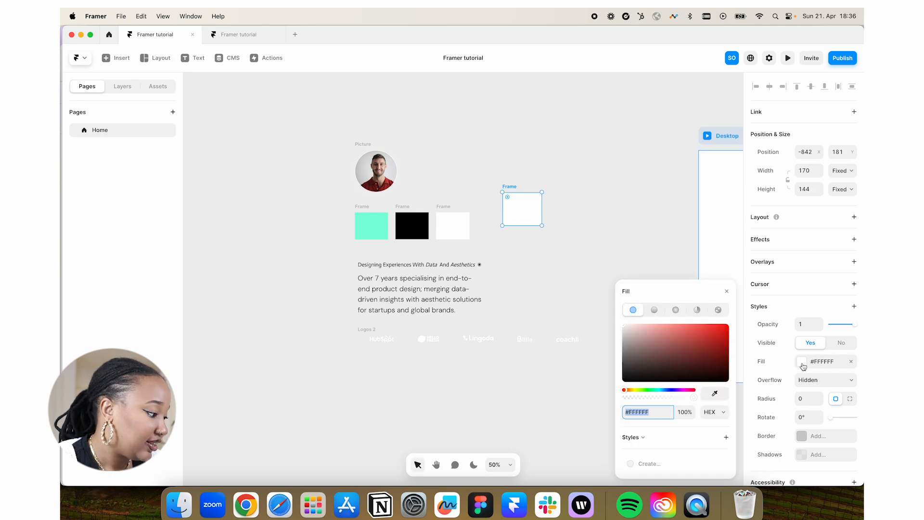
left_click(675, 352)
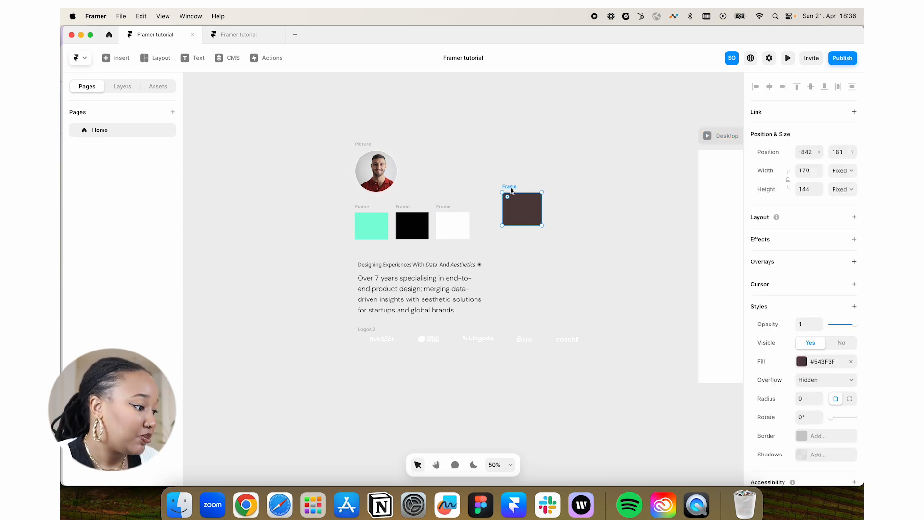
left_click(419, 294)
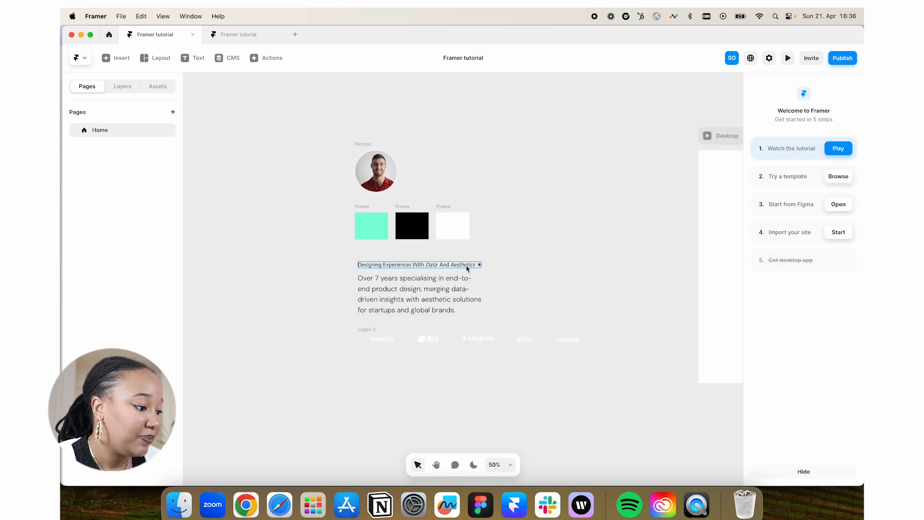
left_click(418, 293)
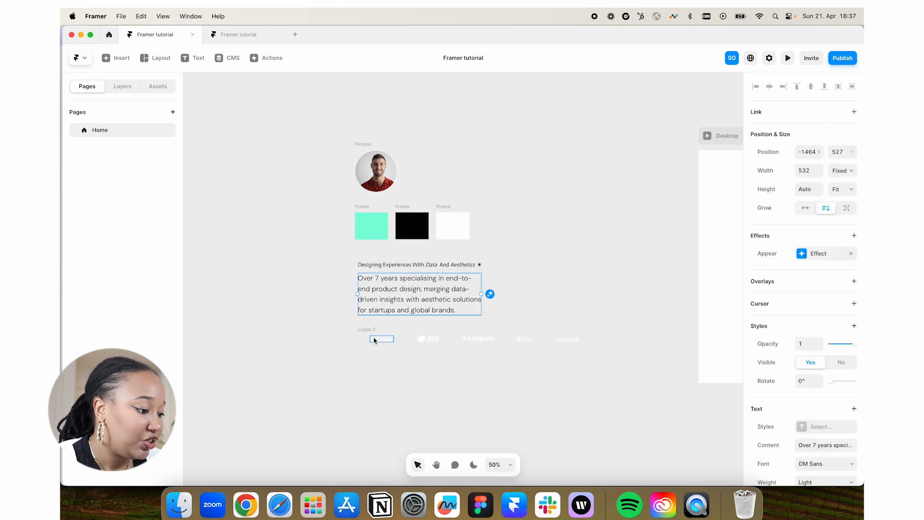
left_click(367, 329)
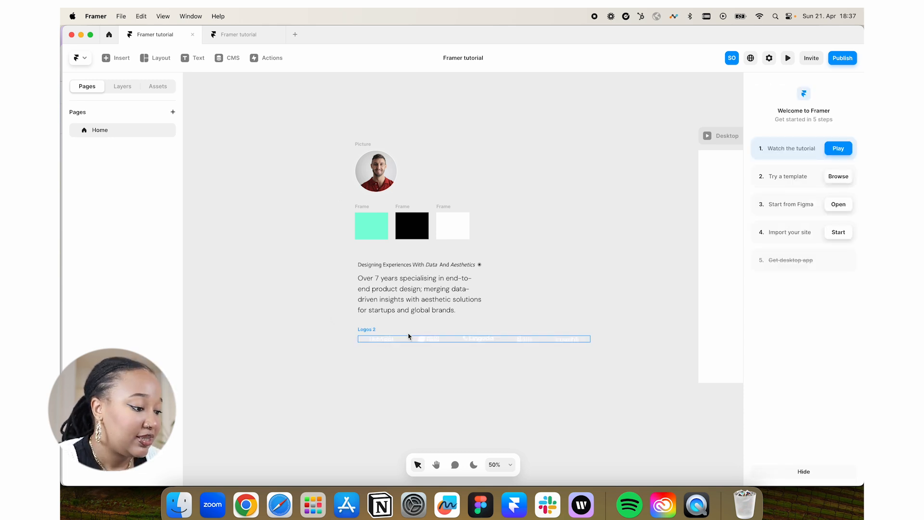
left_click(376, 171)
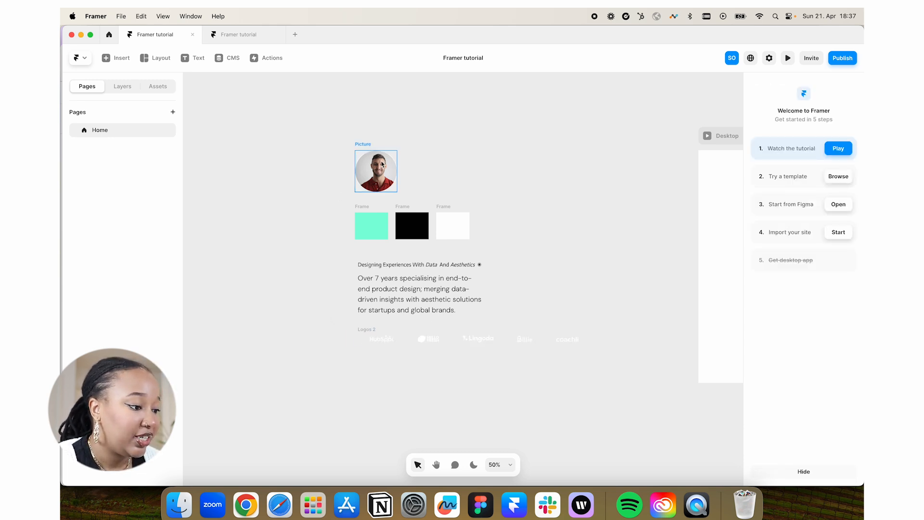
left_click(375, 170)
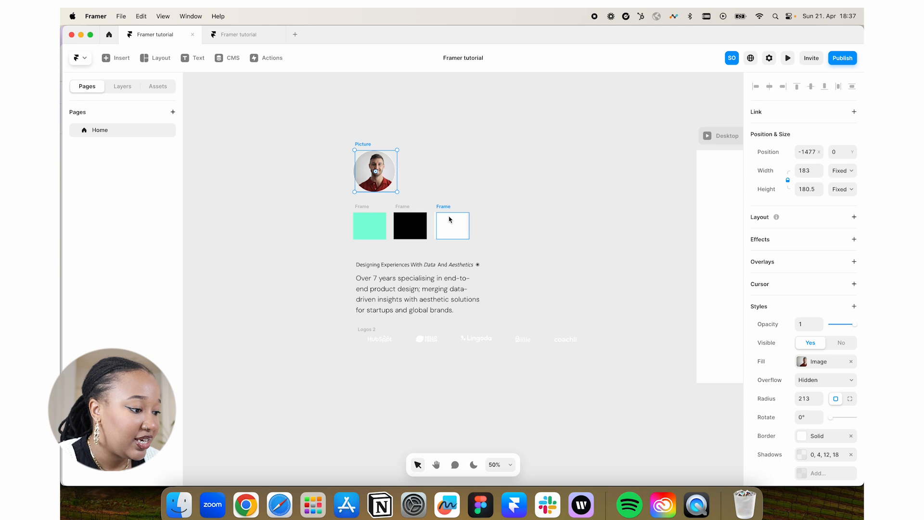
left_click(443, 225)
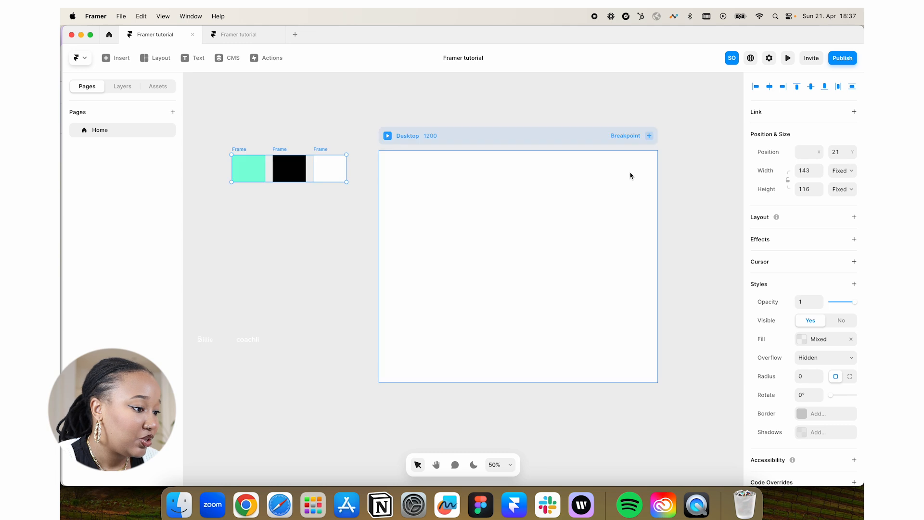
Select the Desktop breakpoint frame and set its Fill to #000000
left_click(498, 265)
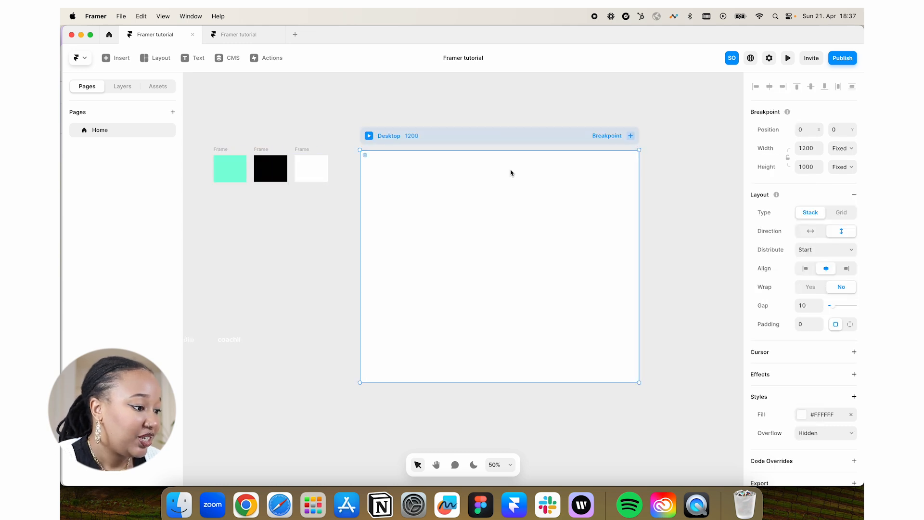
mouse_move(504, 174)
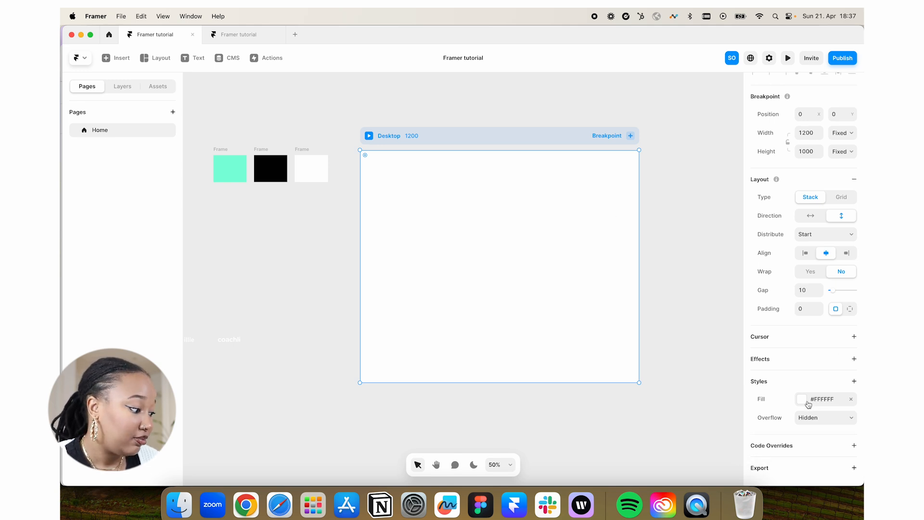
left_click(801, 399)
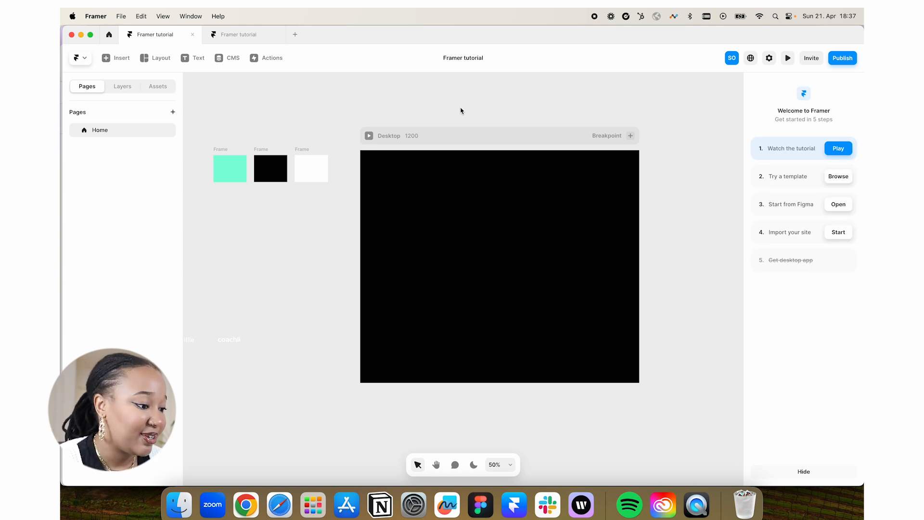
mouse_move(701, 118)
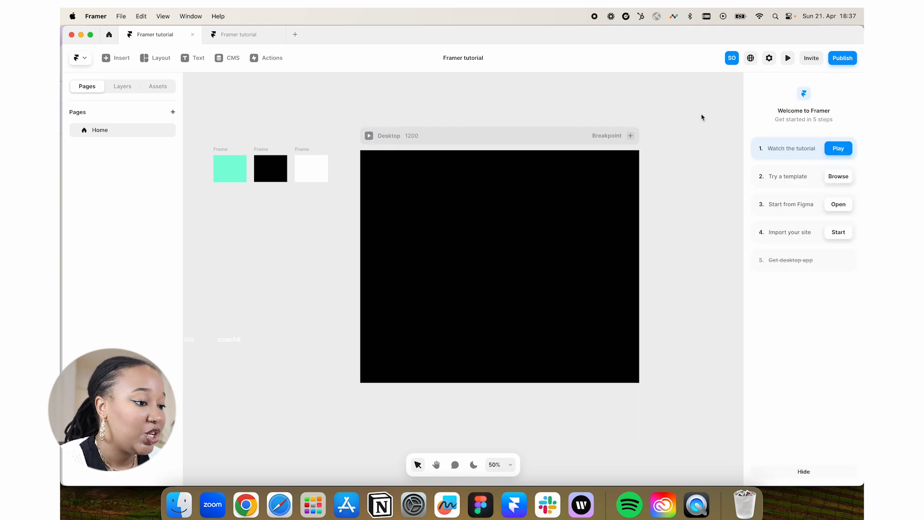
Insert a Rows stack from the Layout menu into the Desktop page
left_click(155, 58)
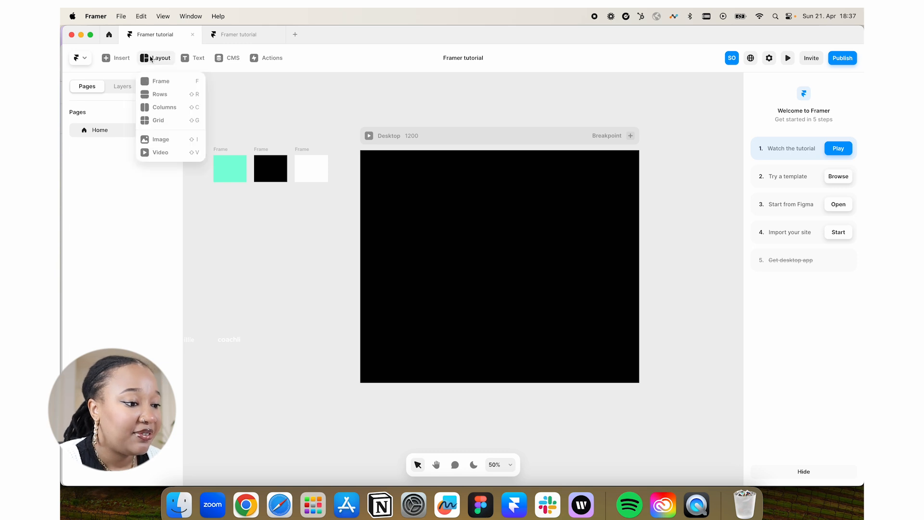
mouse_move(160, 94)
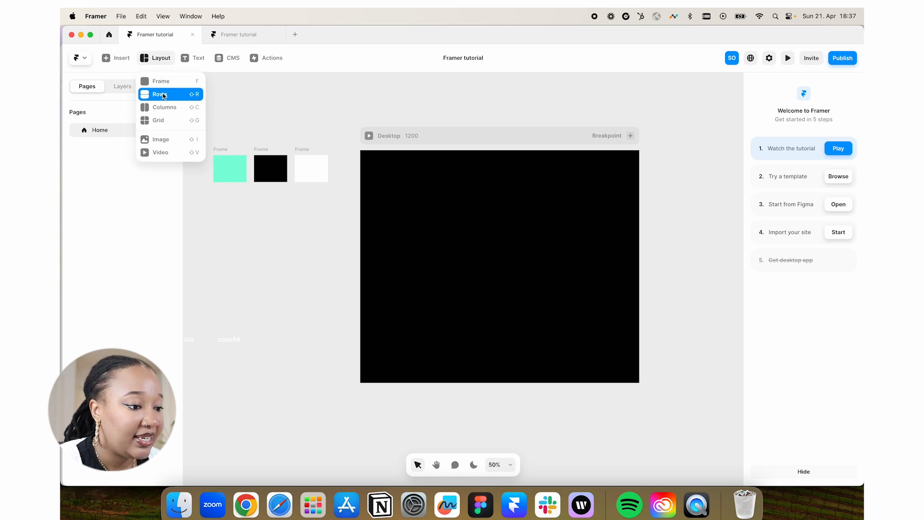
left_click(160, 94)
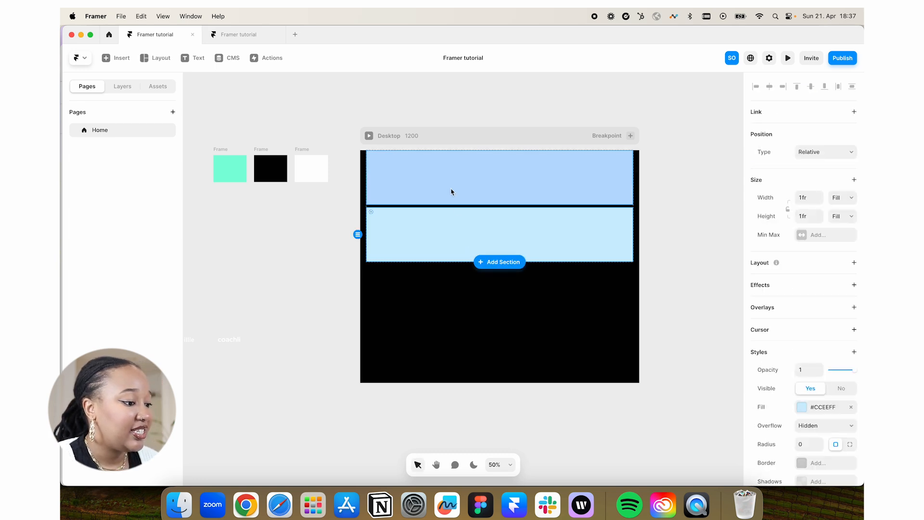
left_click(274, 202)
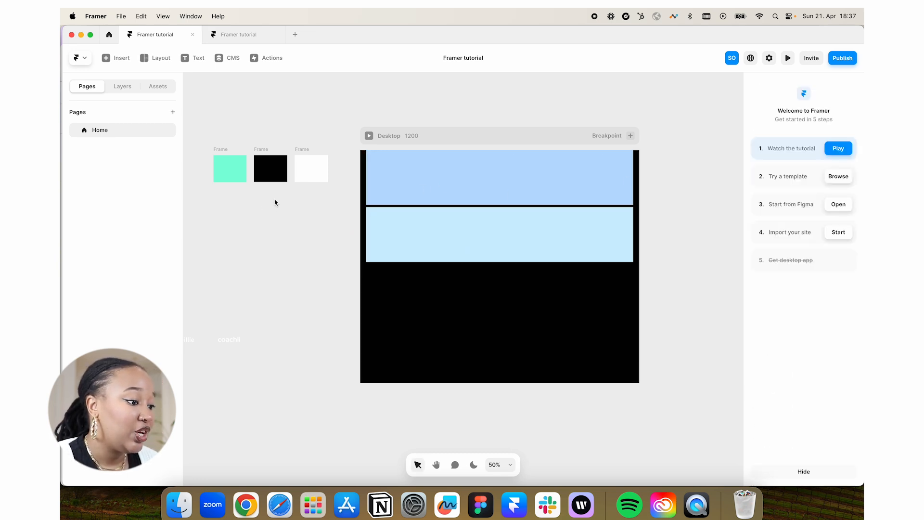
mouse_move(378, 273)
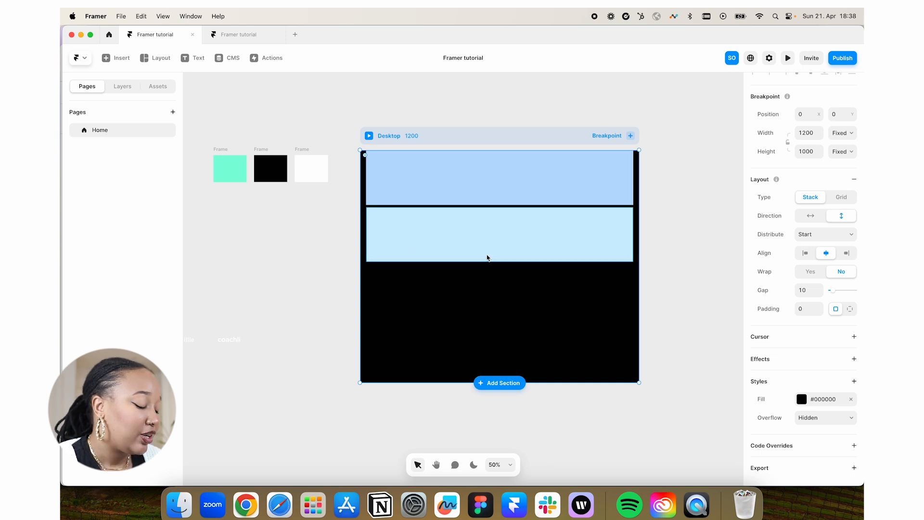
mouse_move(820, 200)
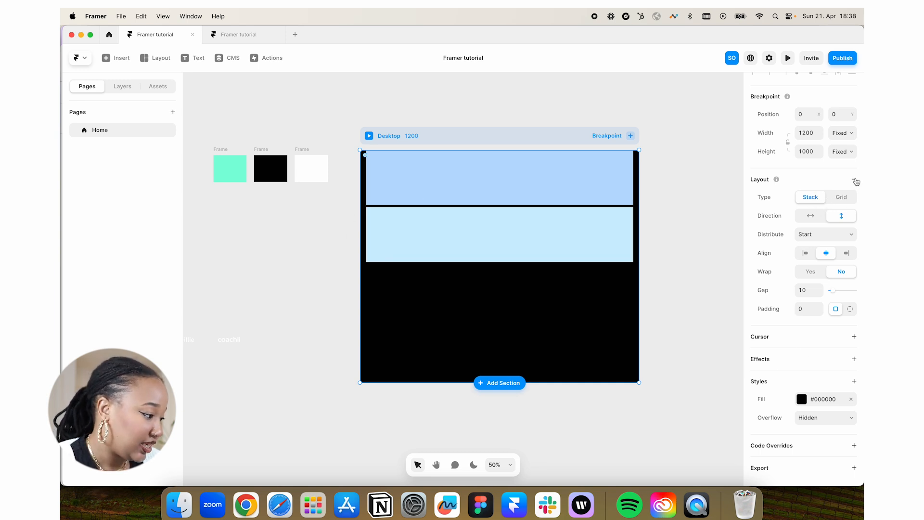
scroll("up", 3)
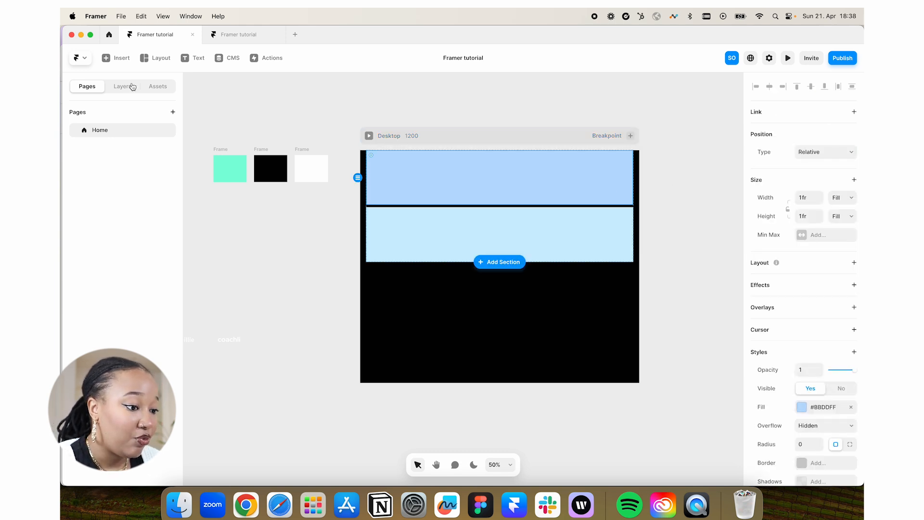
In Layers, set the Stack's Width to Fill and Height to Fit Content
left_click(122, 86)
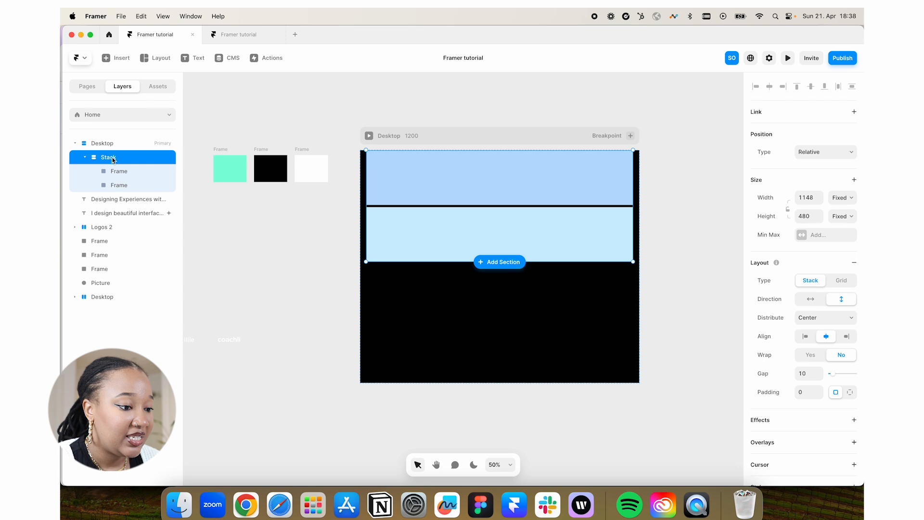
mouse_move(482, 249)
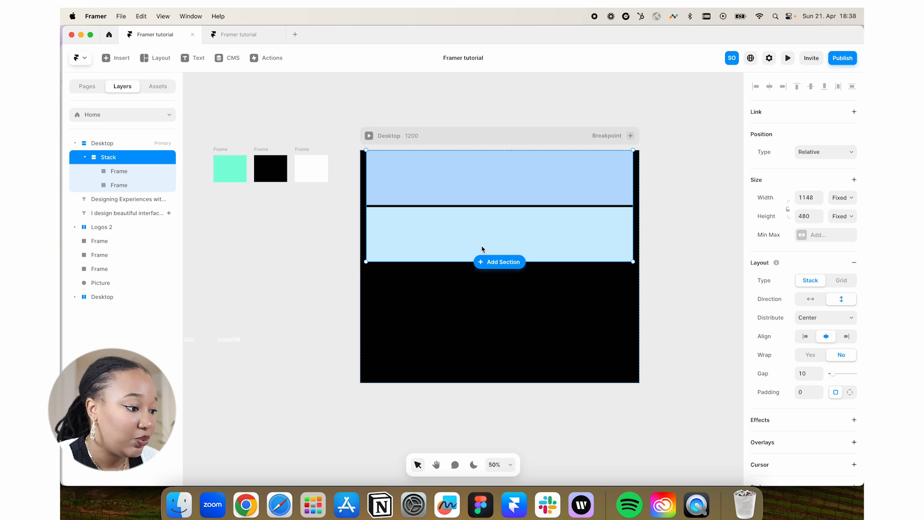
mouse_move(643, 229)
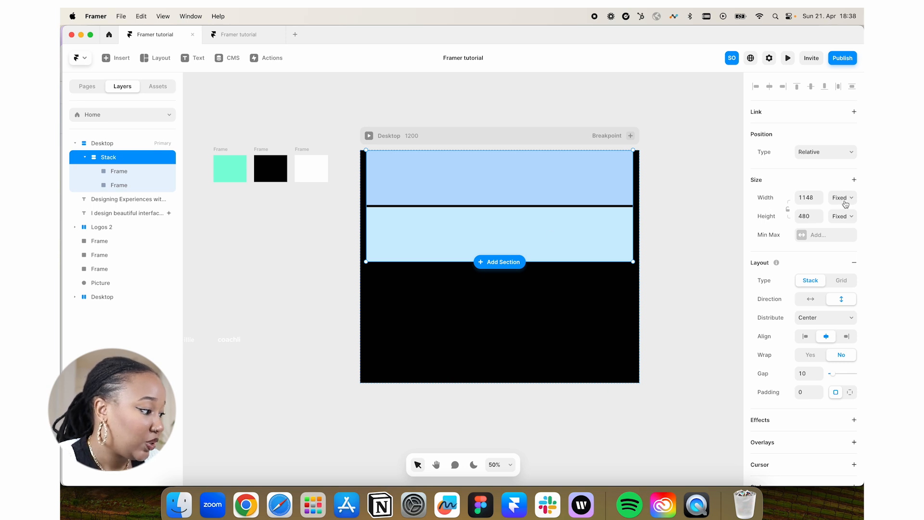
left_click(841, 197)
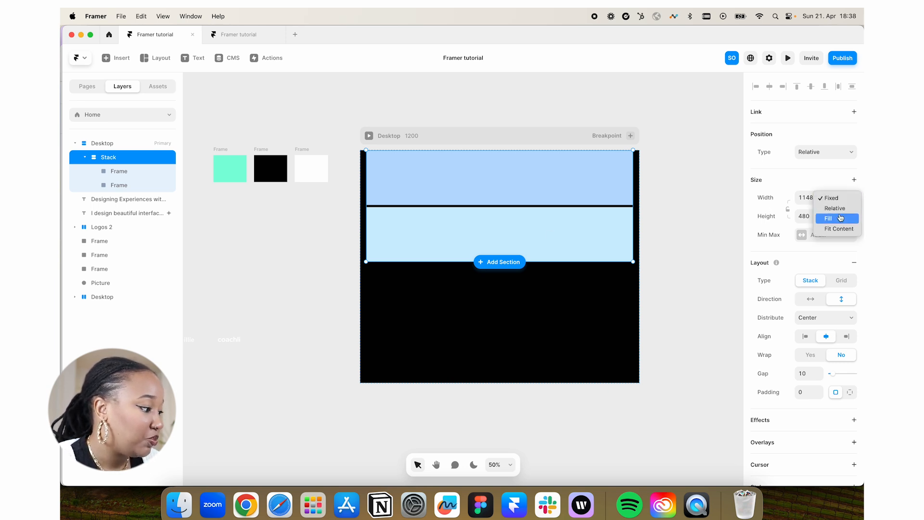
left_click(829, 218)
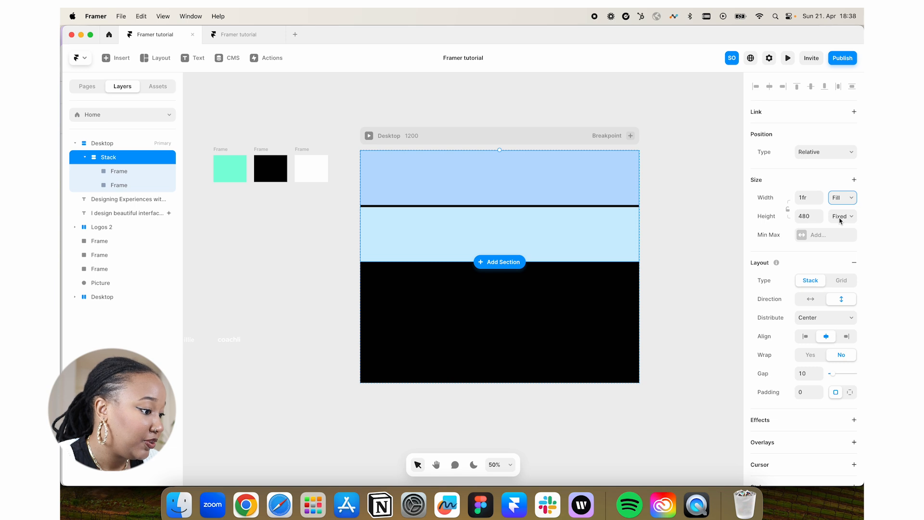
left_click(840, 216)
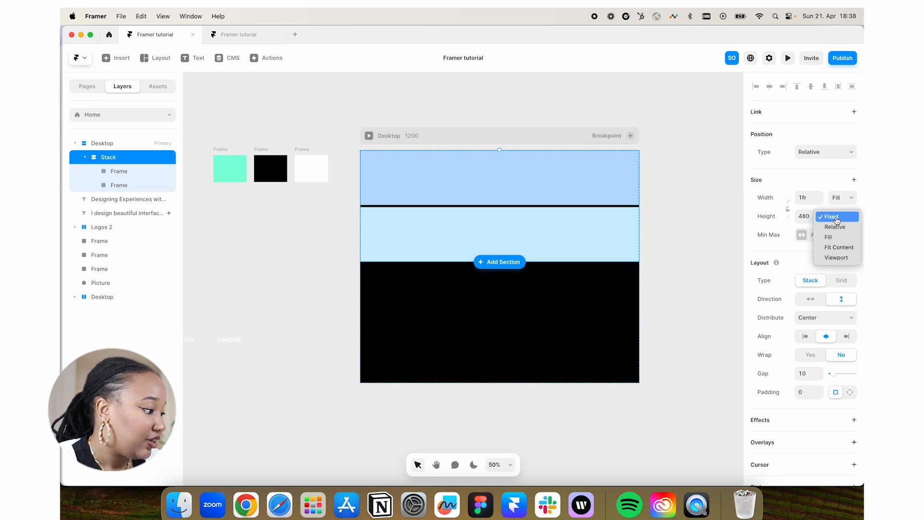
mouse_move(837, 247)
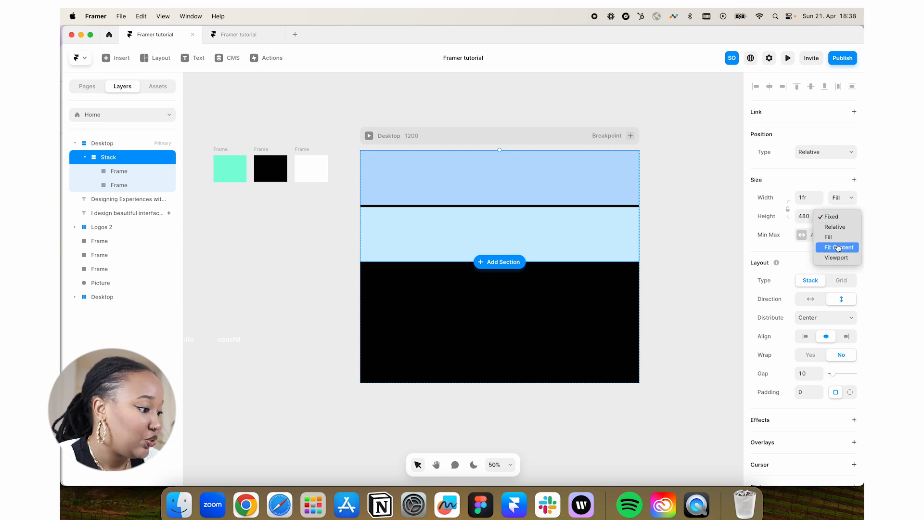
left_click(837, 246)
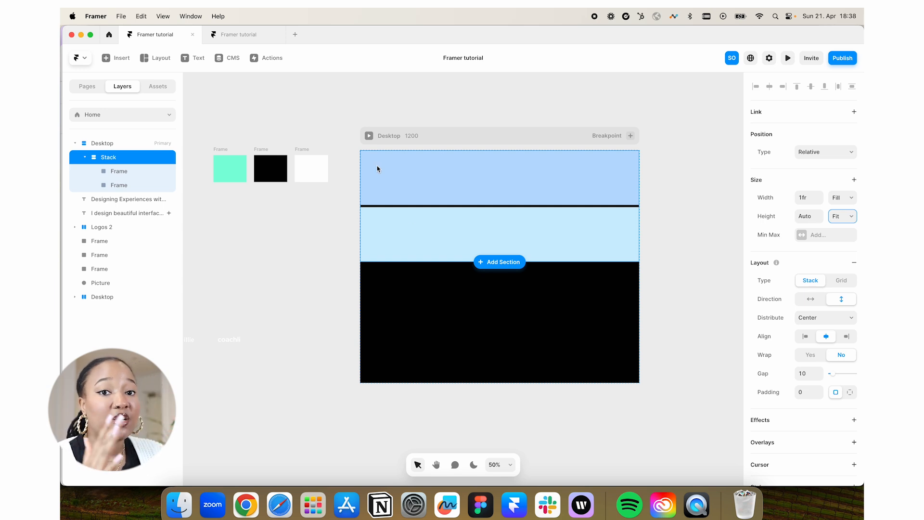
mouse_move(438, 194)
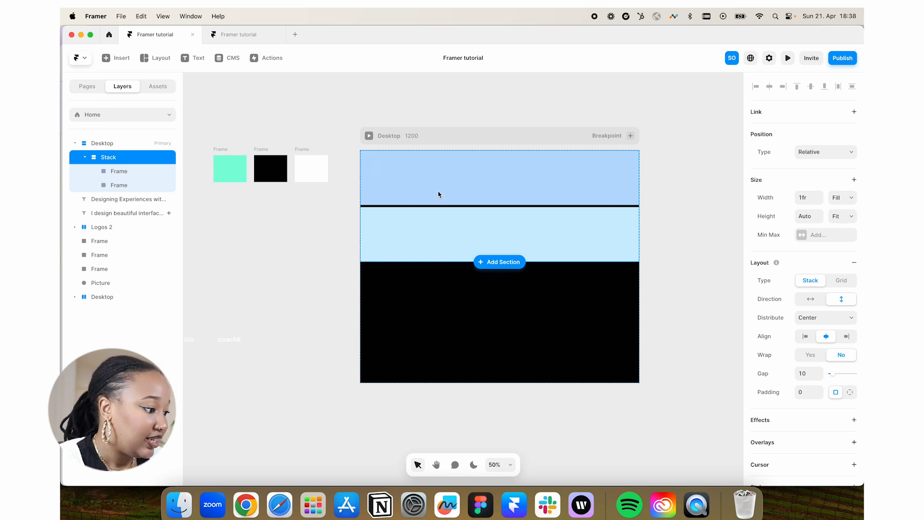
left_click(118, 171)
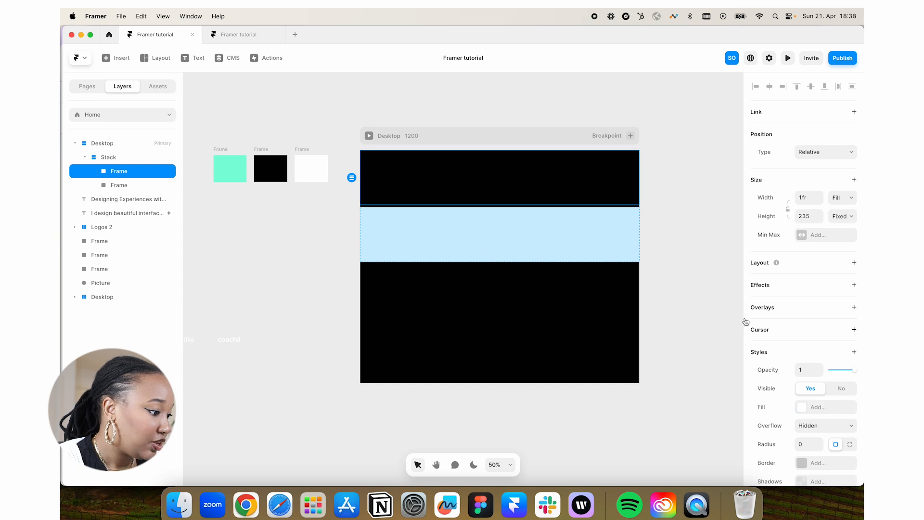
Give the top row a stack layout holding the picture, distributed to Start
left_click(118, 185)
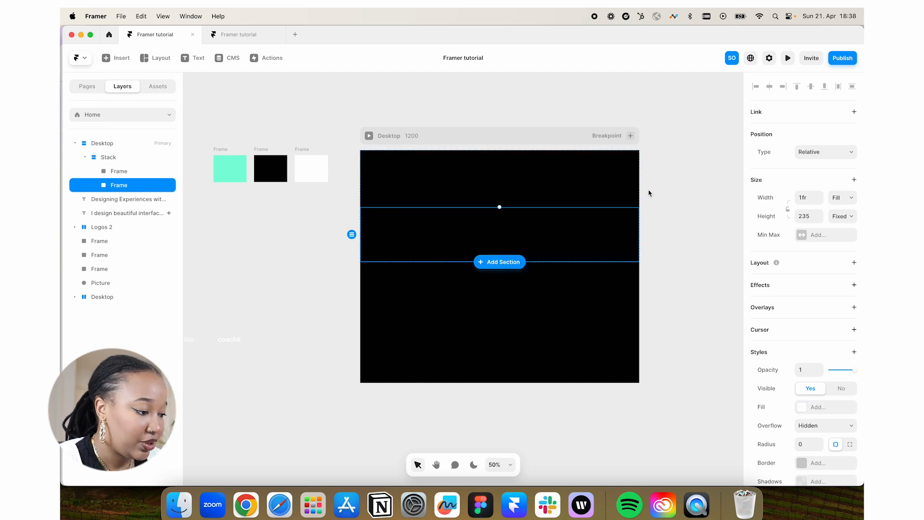
left_click(119, 171)
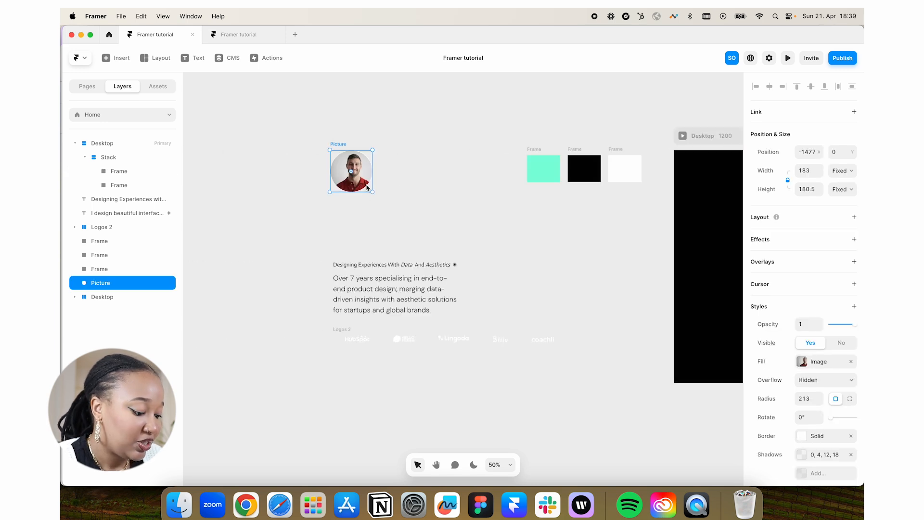
left_click(118, 171)
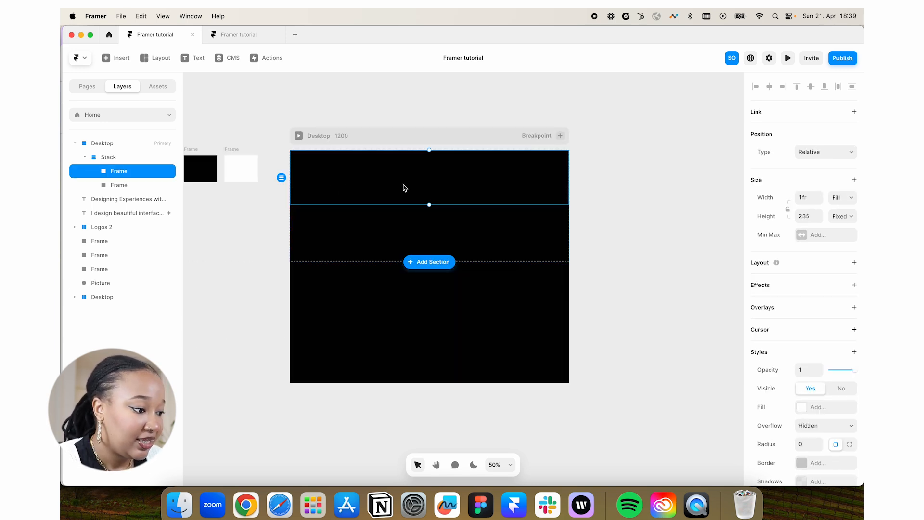
mouse_move(454, 186)
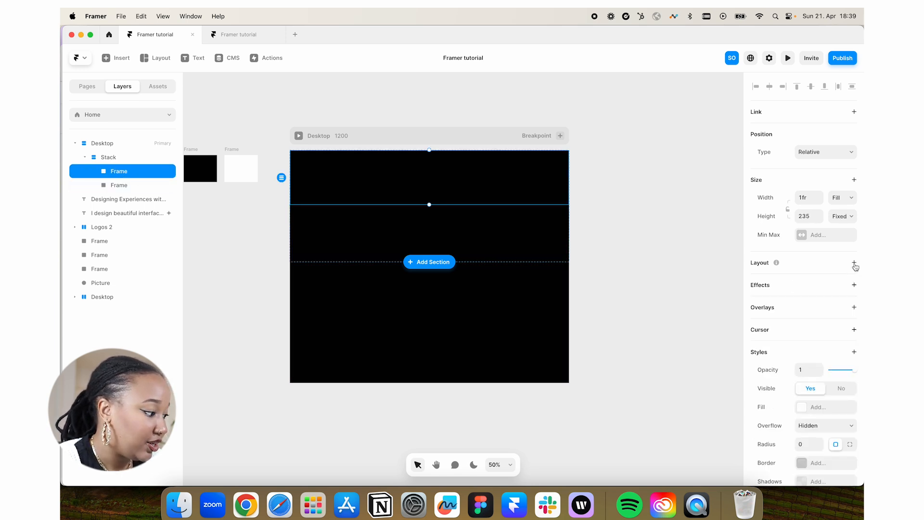
left_click(853, 263)
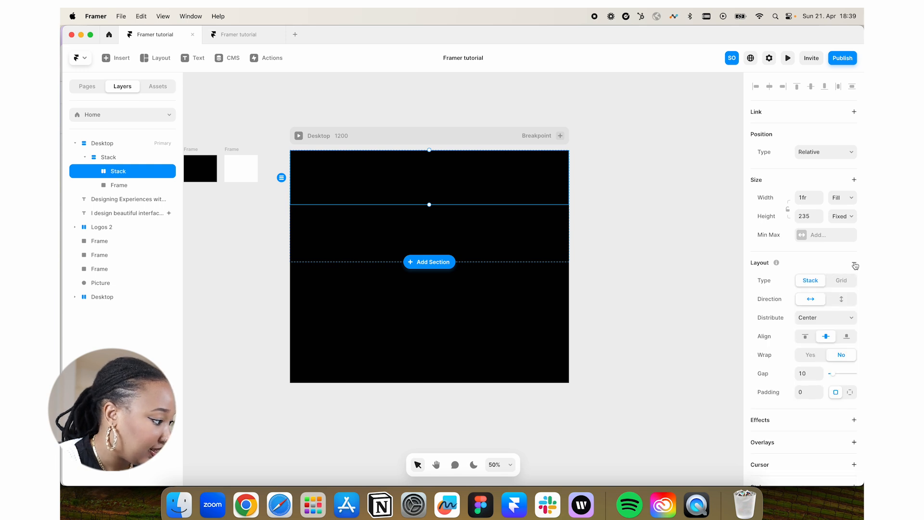
left_click(842, 215)
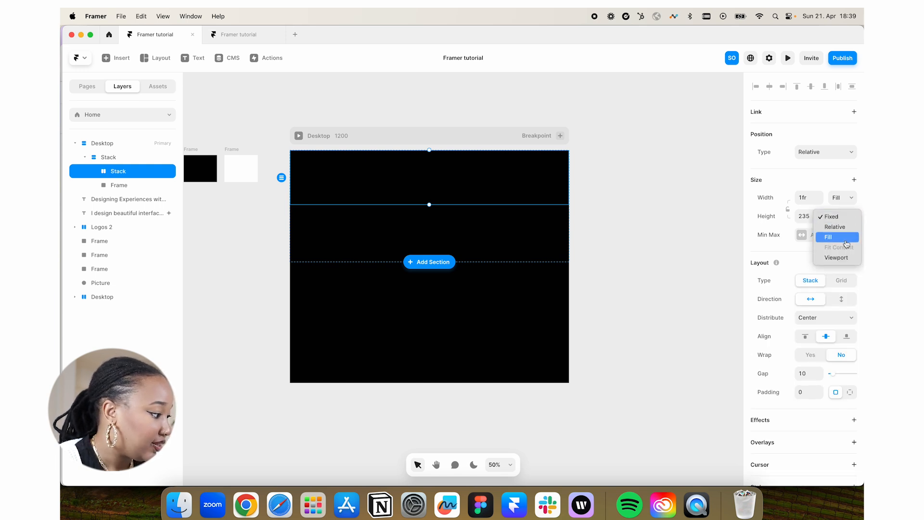
mouse_move(834, 226)
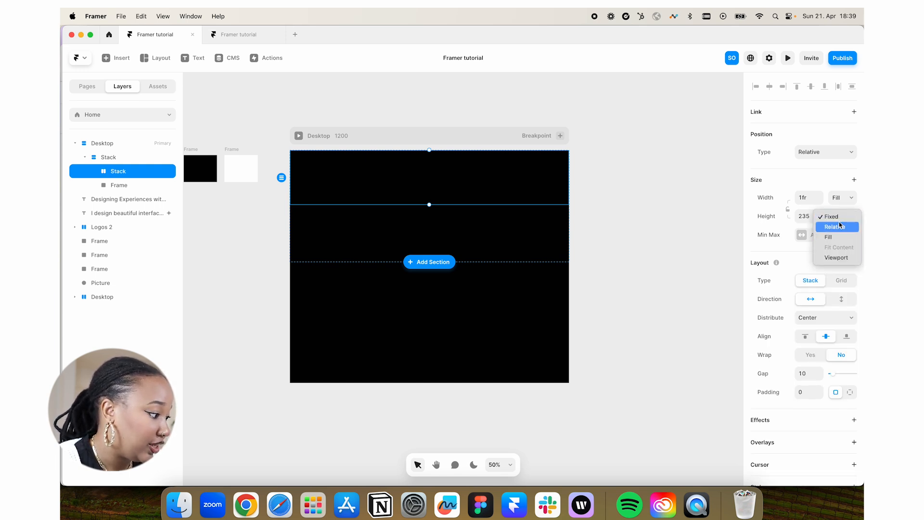
left_click(830, 216)
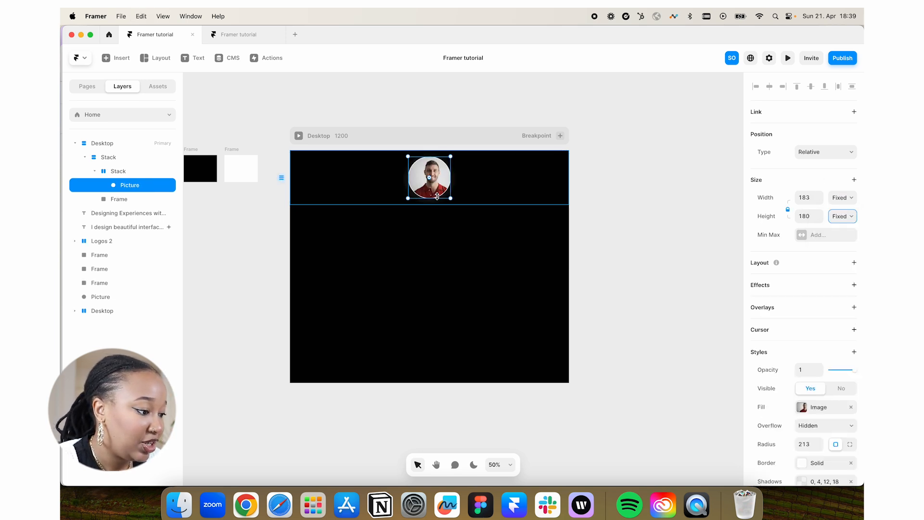
left_click(118, 170)
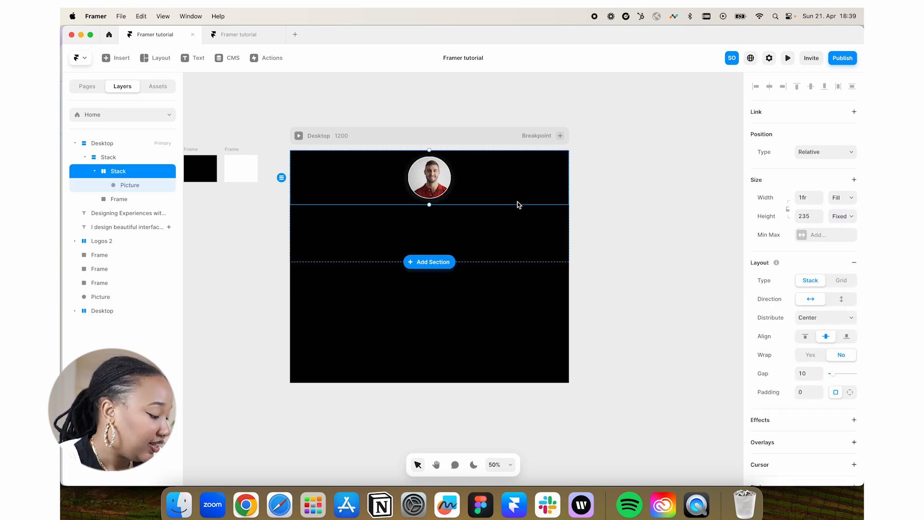
left_click(824, 317)
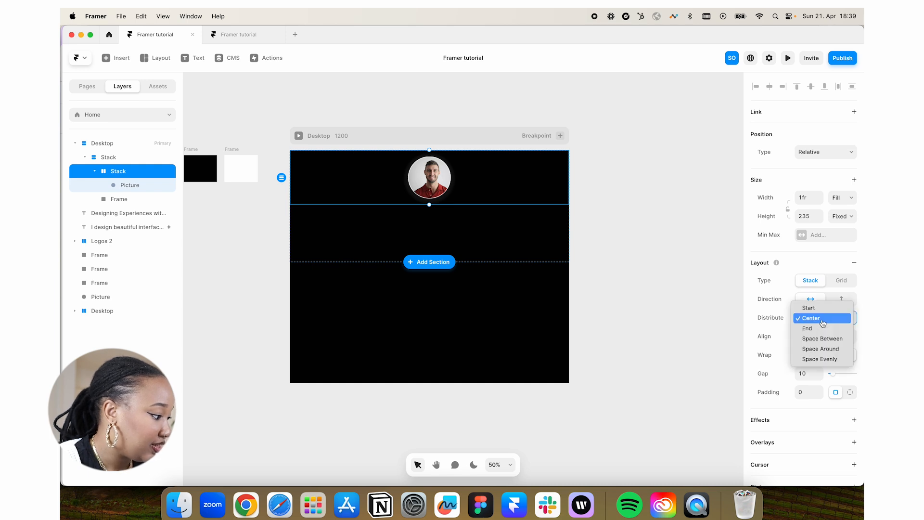
left_click(808, 307)
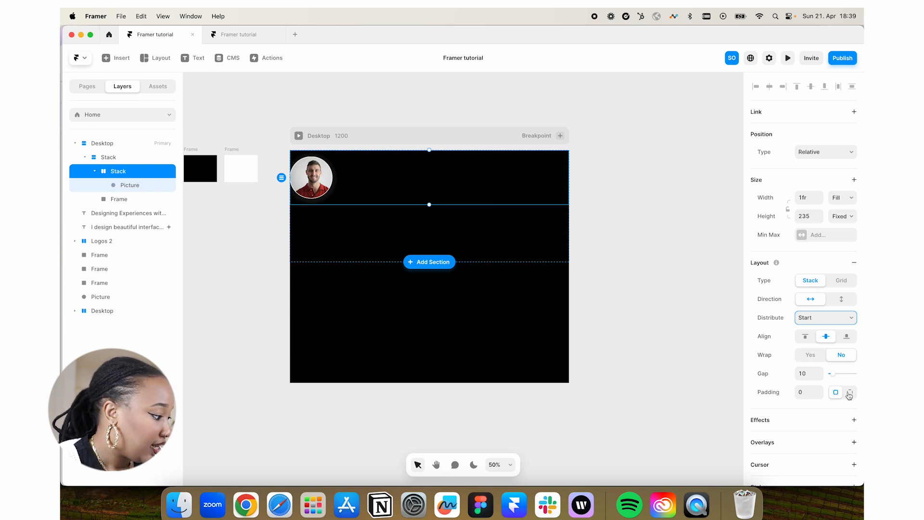
Set the outer hero Stack's per-side padding to 0/60/0/60
left_click(848, 393)
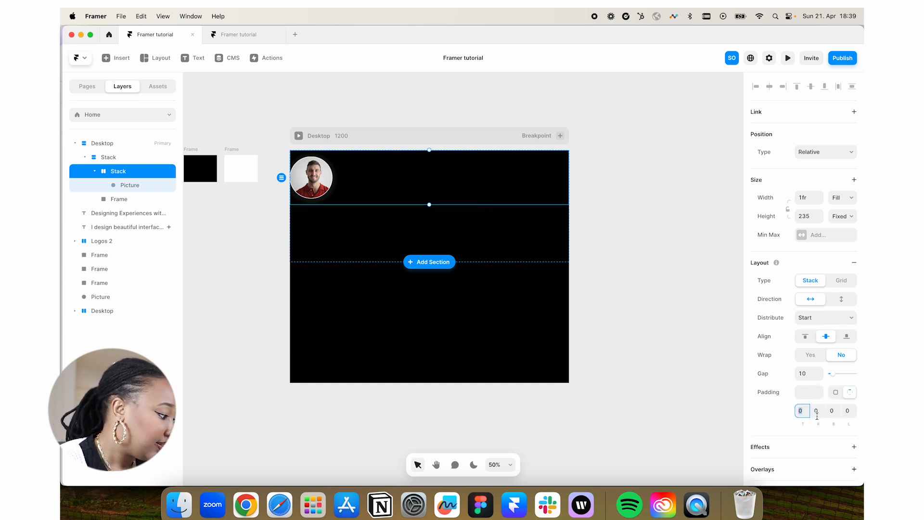
left_click(840, 299)
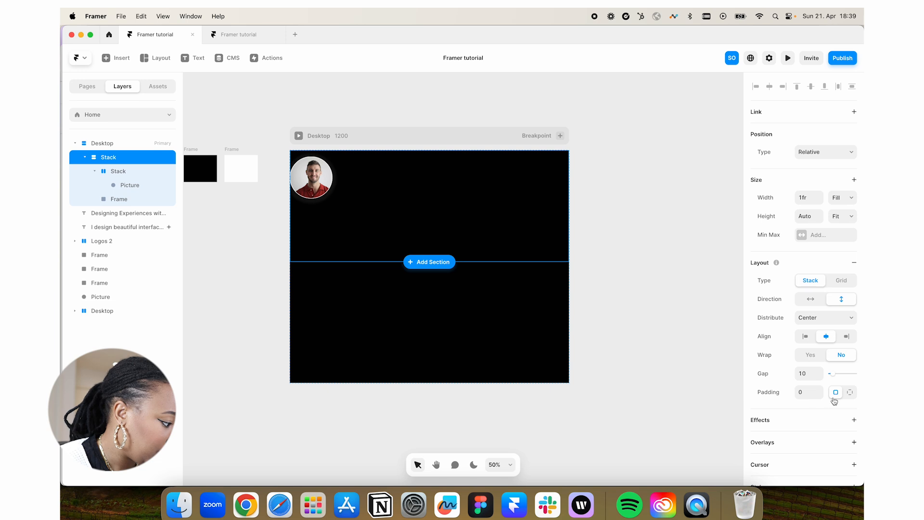
left_click(849, 392)
type("60")
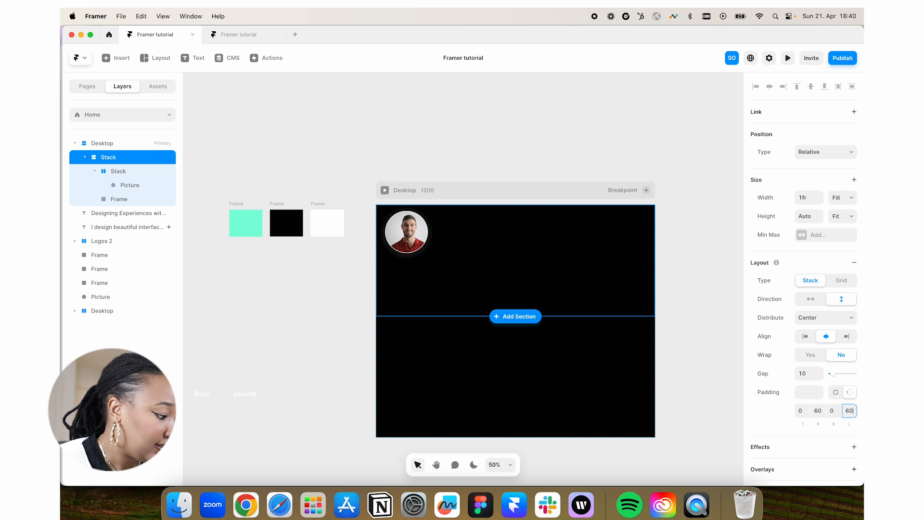
left_click(119, 198)
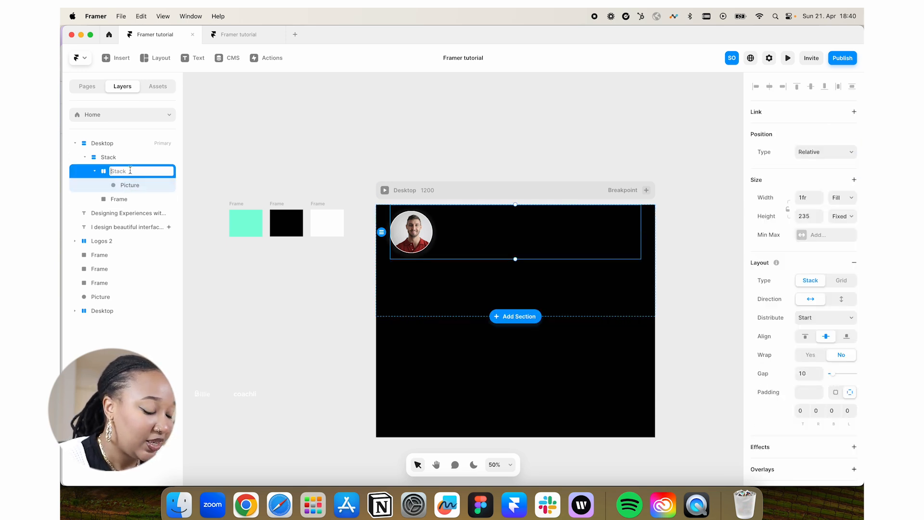
Rename the second row 'Text' and give it a stack layout distributed to Start
left_click(118, 198)
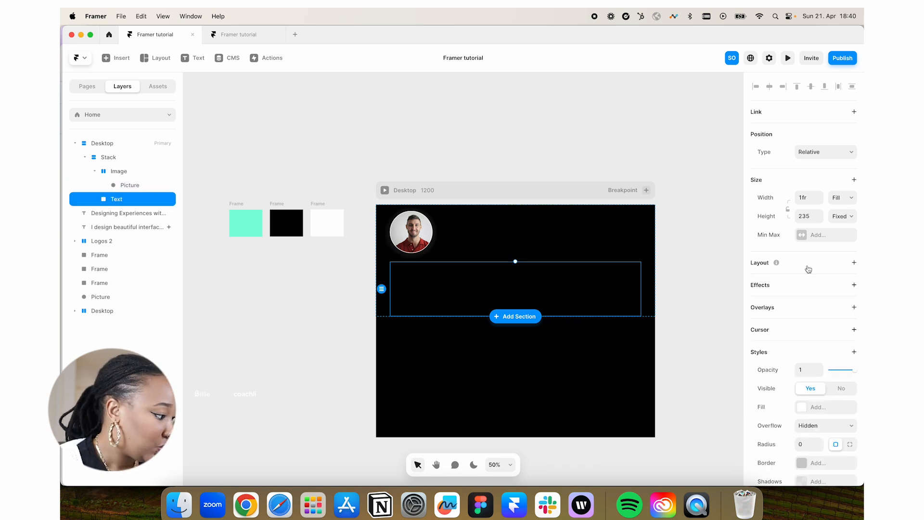
left_click(853, 263)
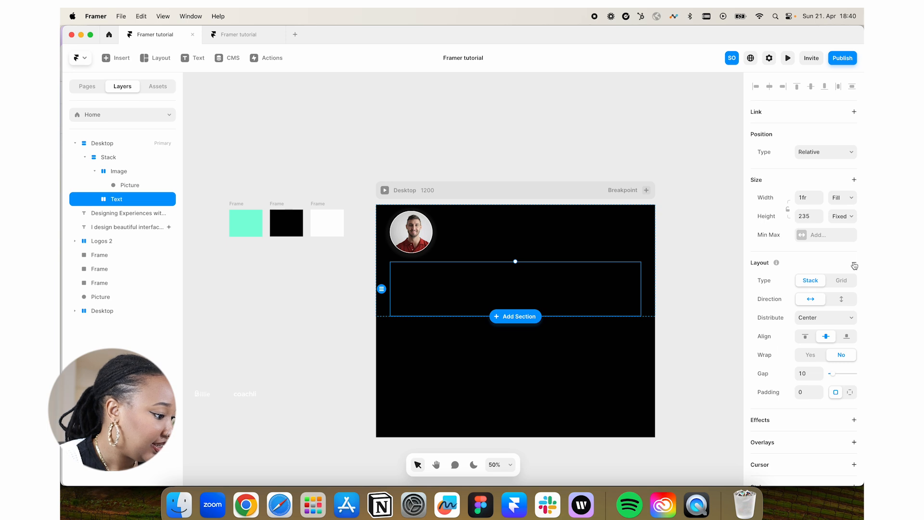
left_click(825, 317)
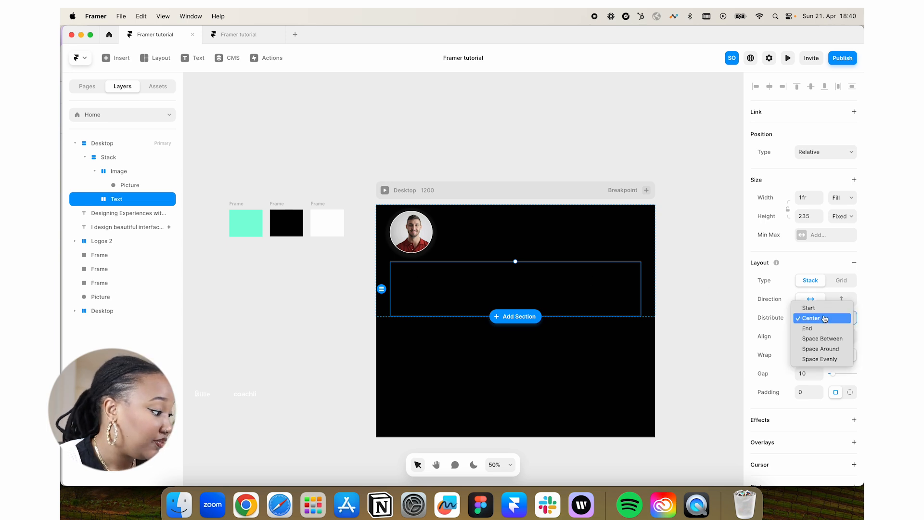
left_click(809, 307)
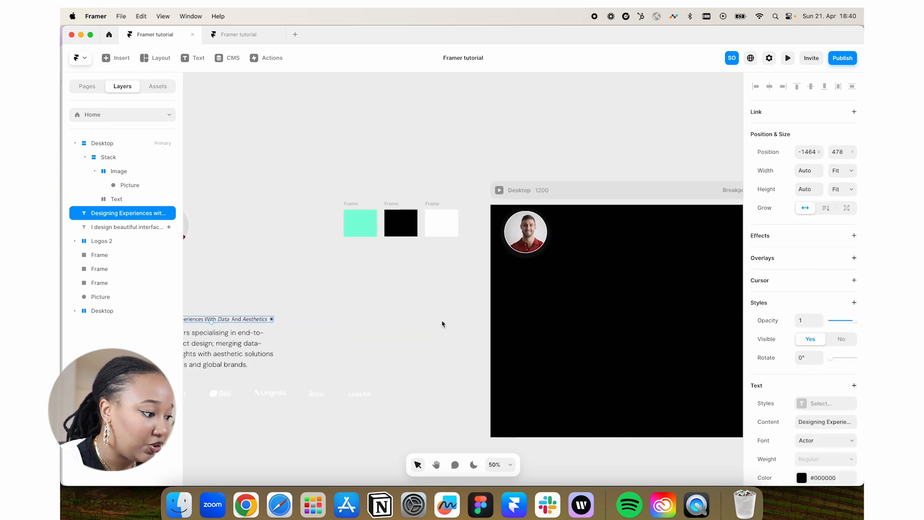
Add a Hello text layer and colour it with a new 'white' colour style
left_click(117, 199)
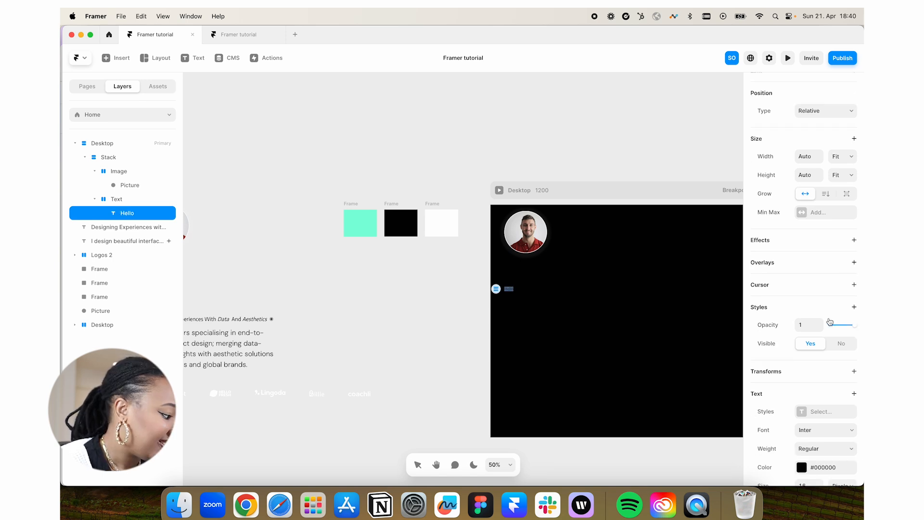
left_click(801, 467)
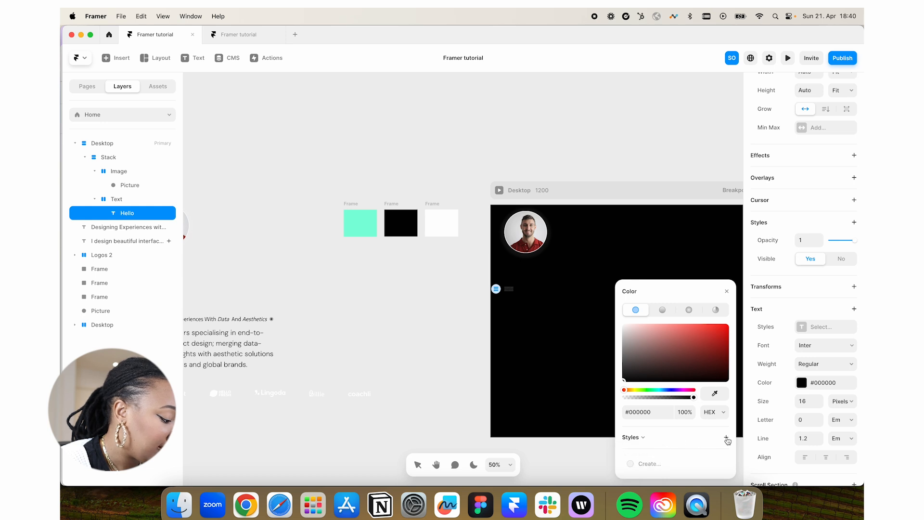
left_click(727, 436)
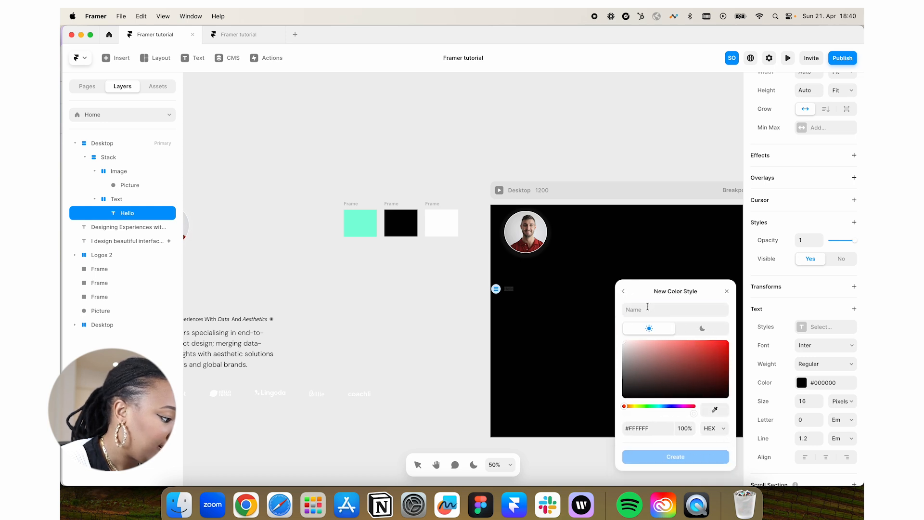
type("white")
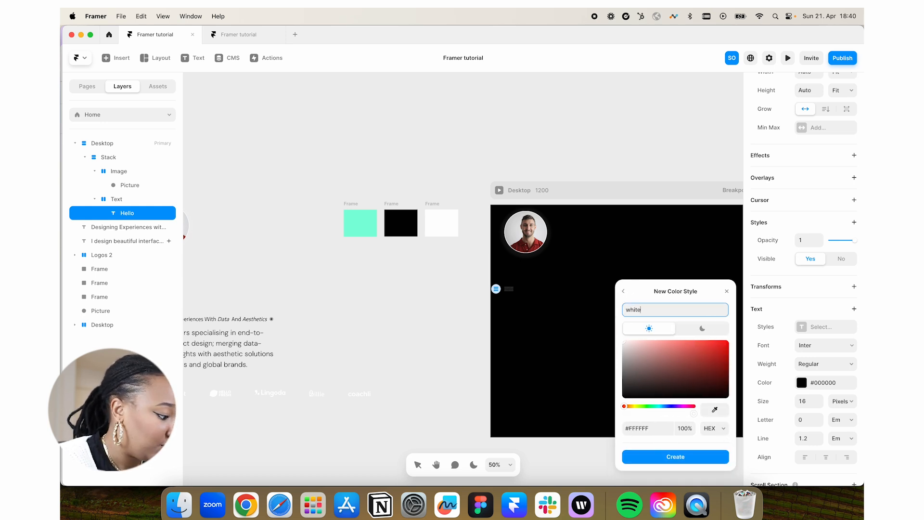
left_click(674, 456)
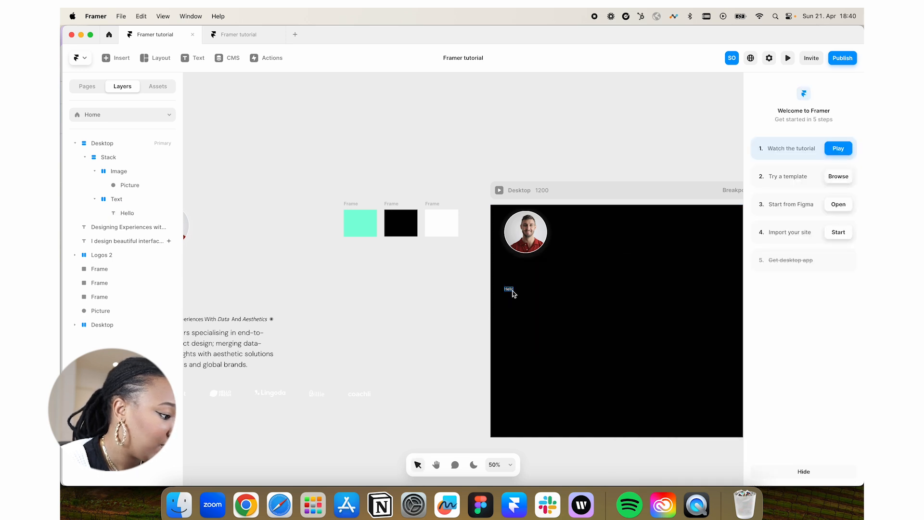
Set the Hello text to DM Sans, Black weight, size 45
left_click(116, 199)
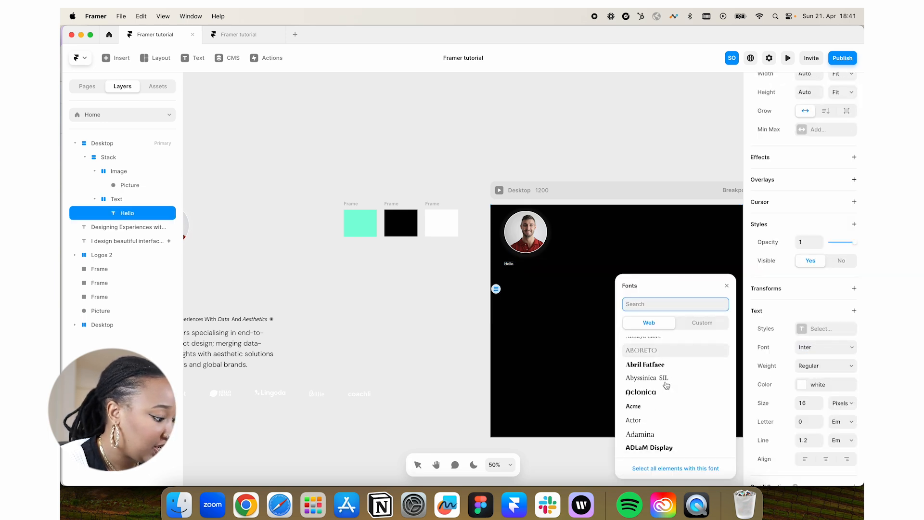
scroll("down", 3)
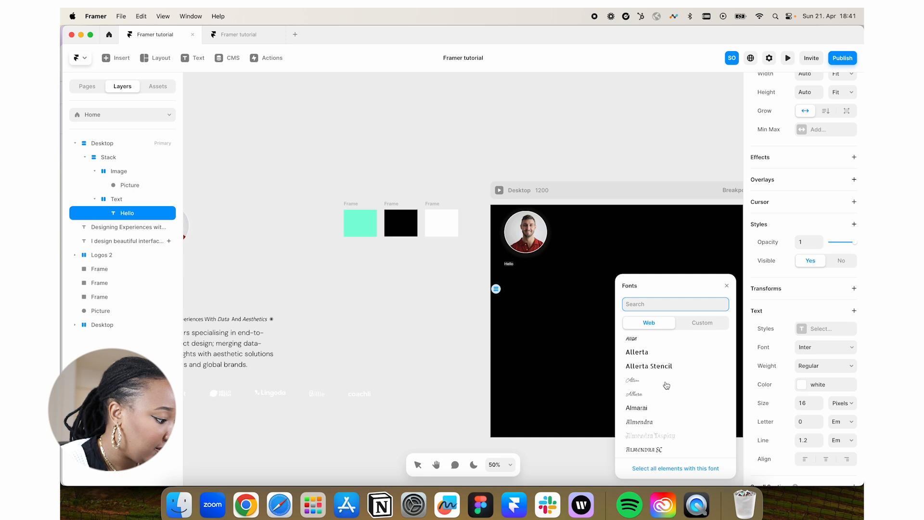
type("ca")
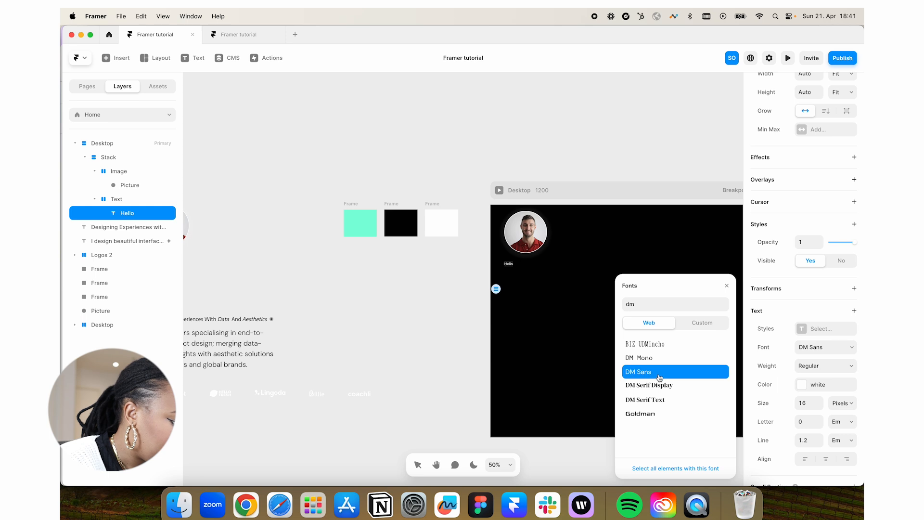
mouse_move(637, 379)
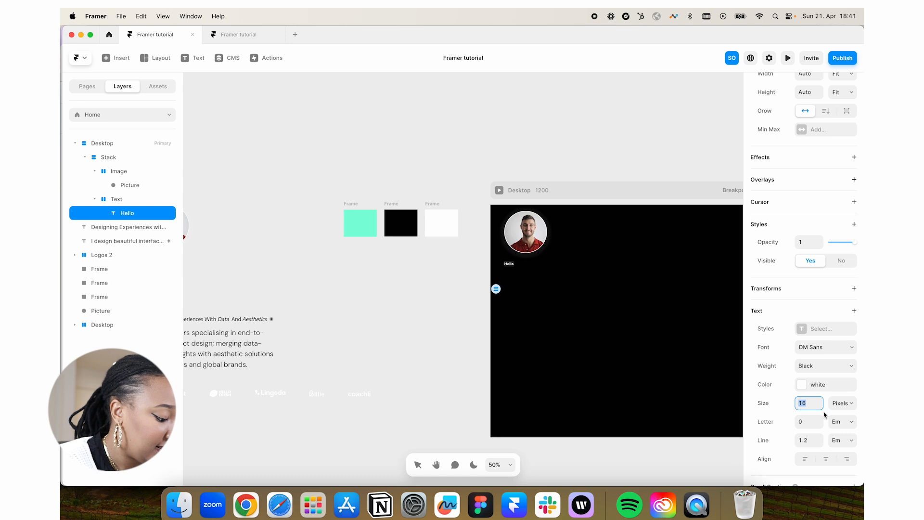
type("45")
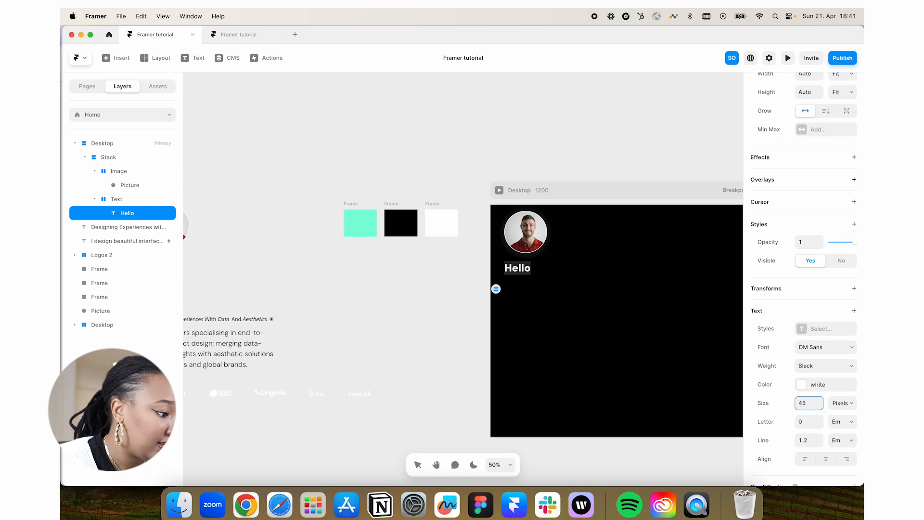
left_click(125, 226)
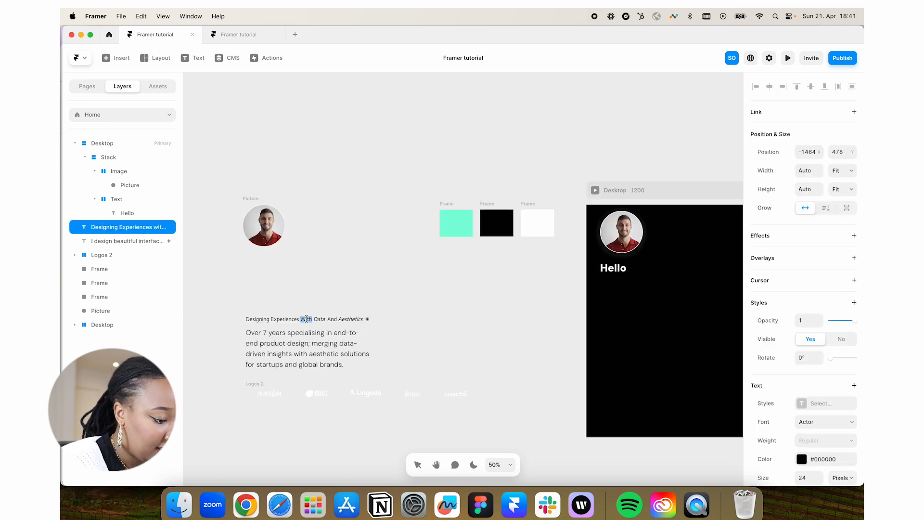
Select the hero heading and search the font list for the Bayon display font
triple_click(304, 318)
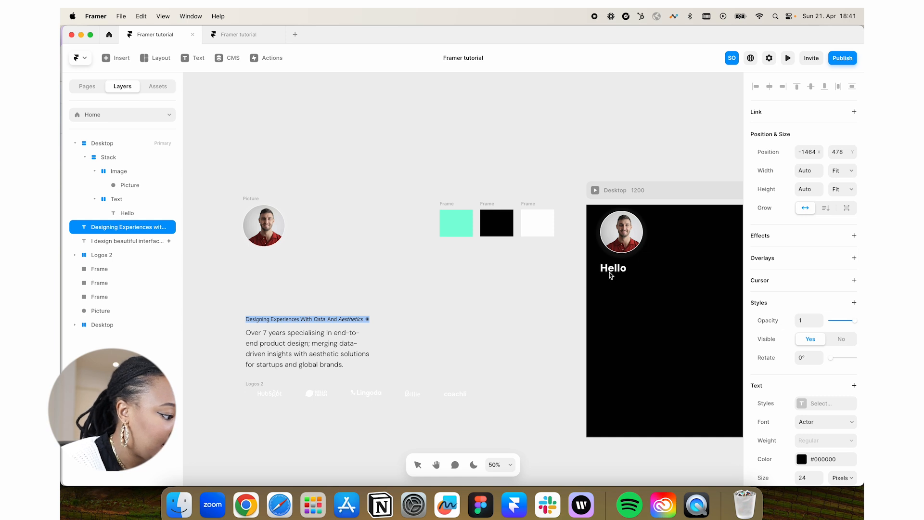
left_click(127, 213)
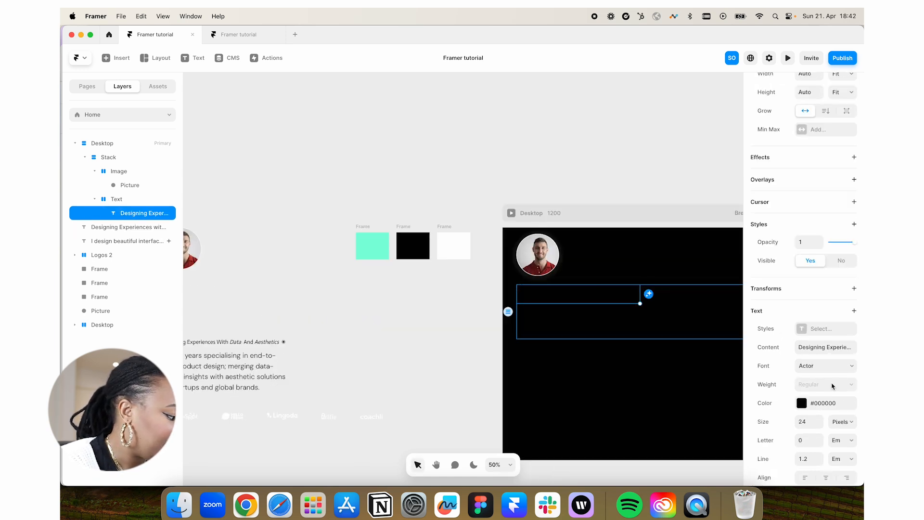
left_click(801, 402)
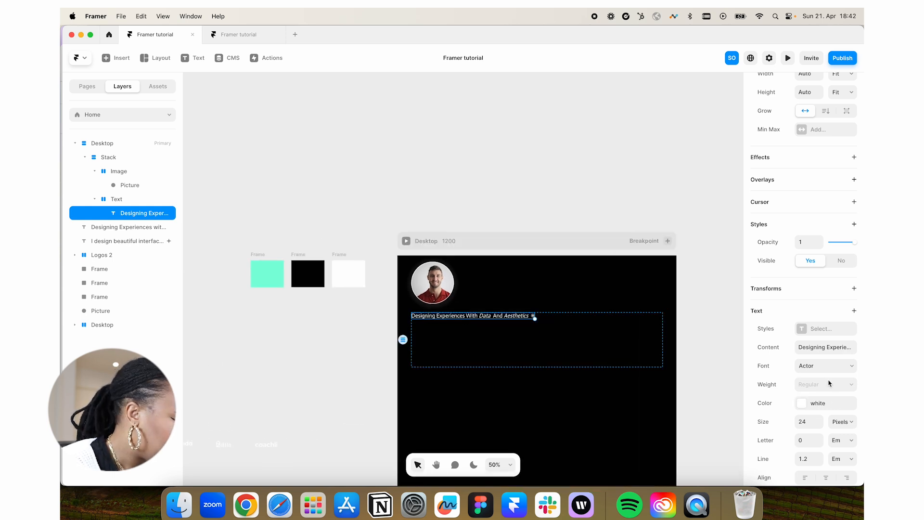
left_click(823, 366)
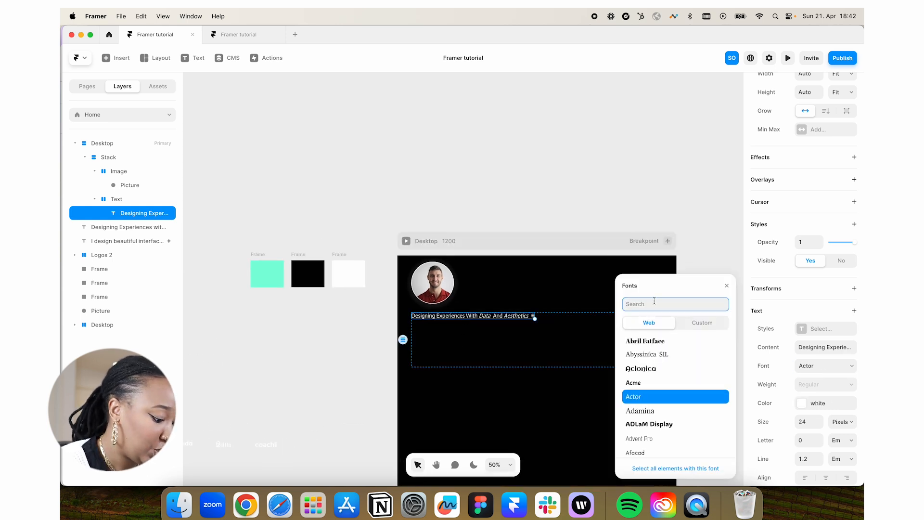
type("a")
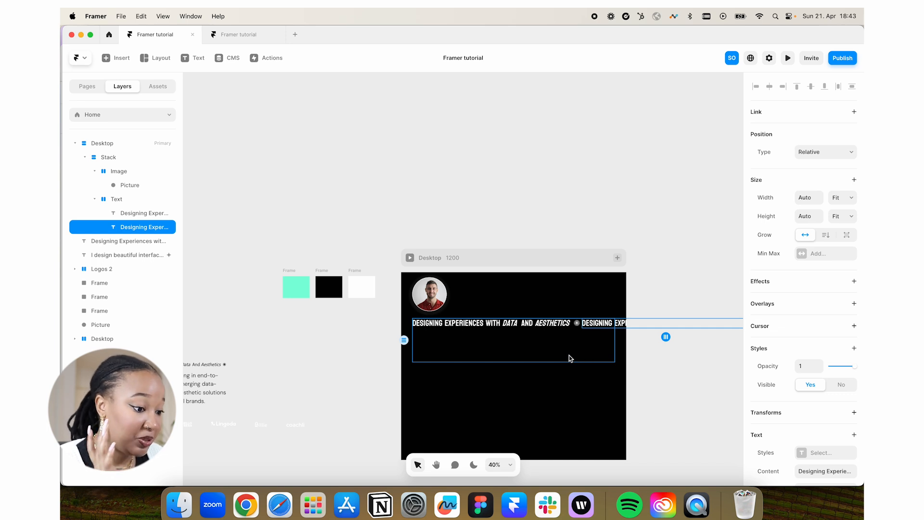
Stack the copy vertically below the heading and make the paragraph fill the width
left_click(116, 199)
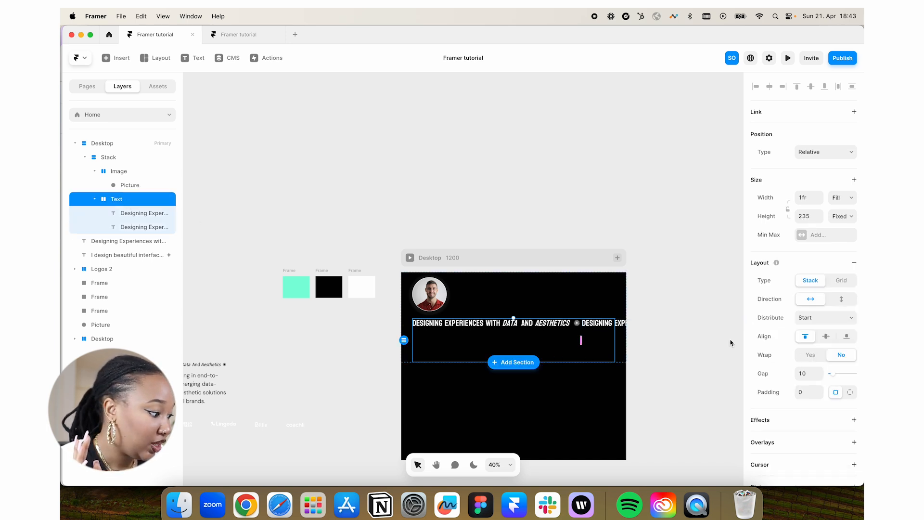
mouse_move(514, 326)
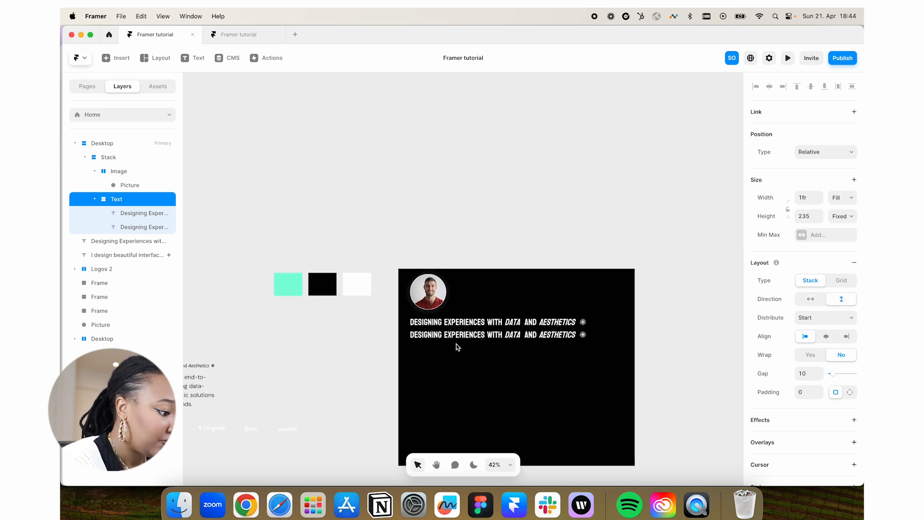
left_click(143, 226)
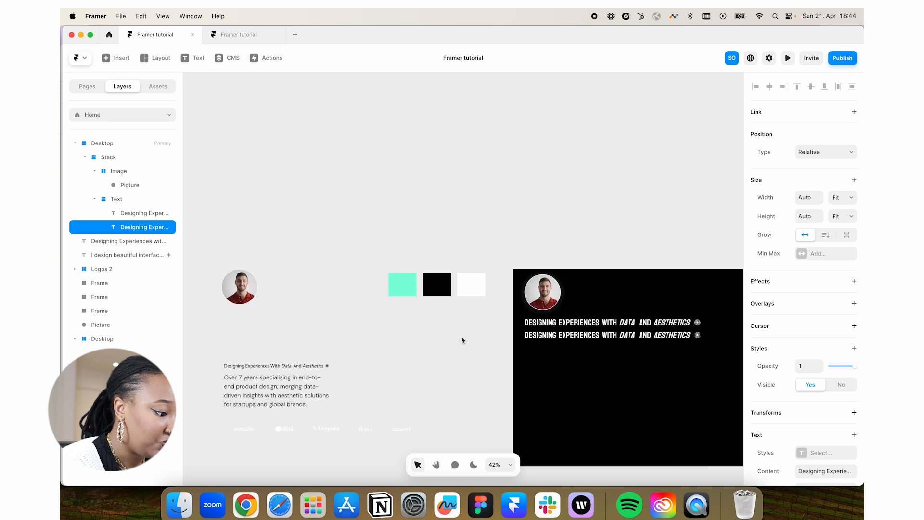
left_click(128, 255)
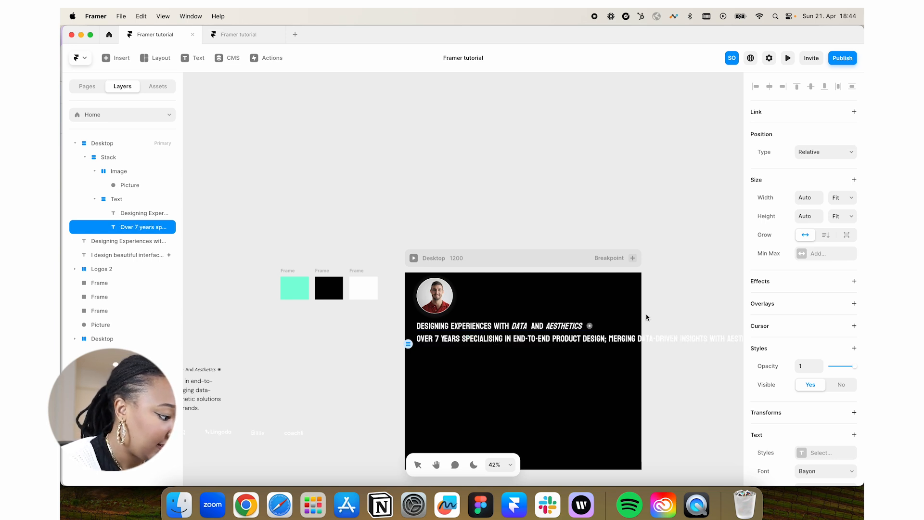
left_click(841, 197)
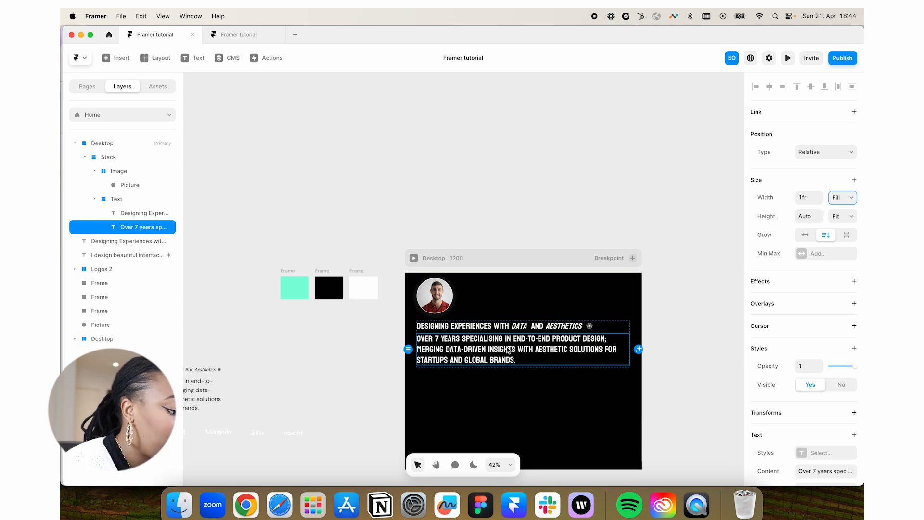
mouse_move(710, 378)
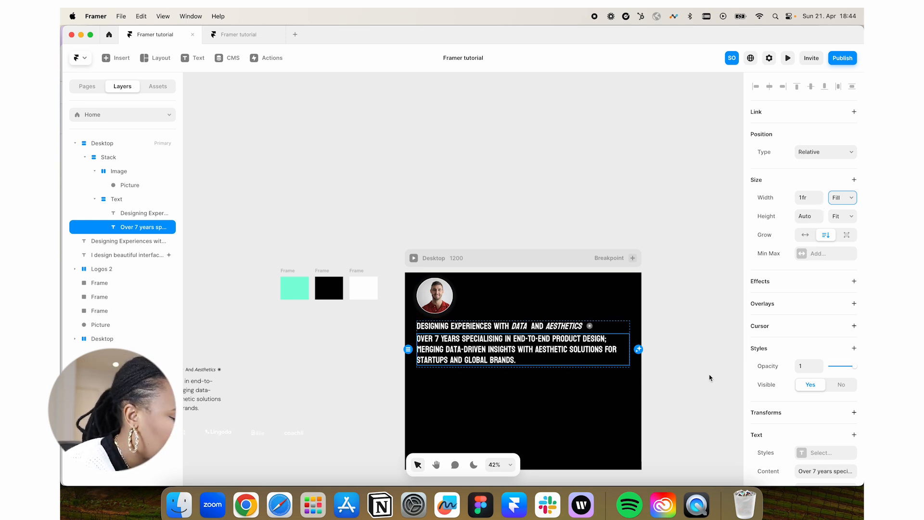
Set the paragraph font to DM Sans at size 35
double_click(523, 349)
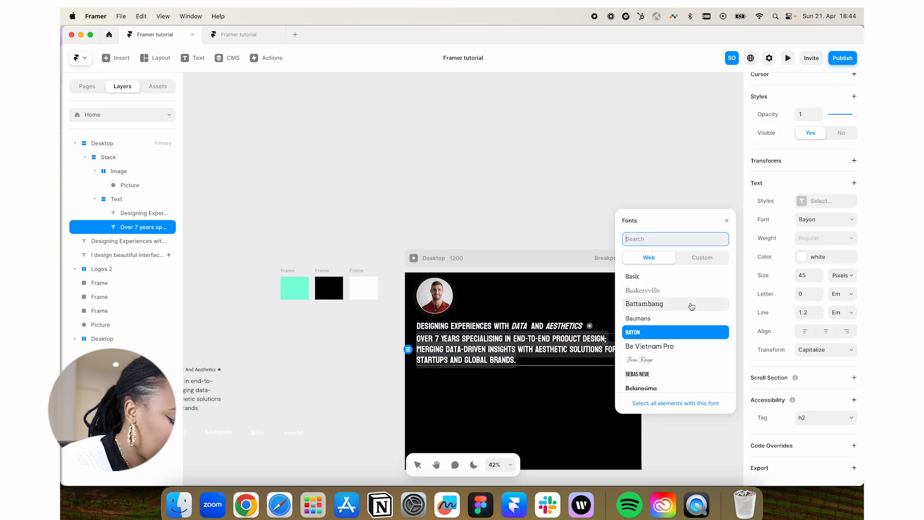
type("dm")
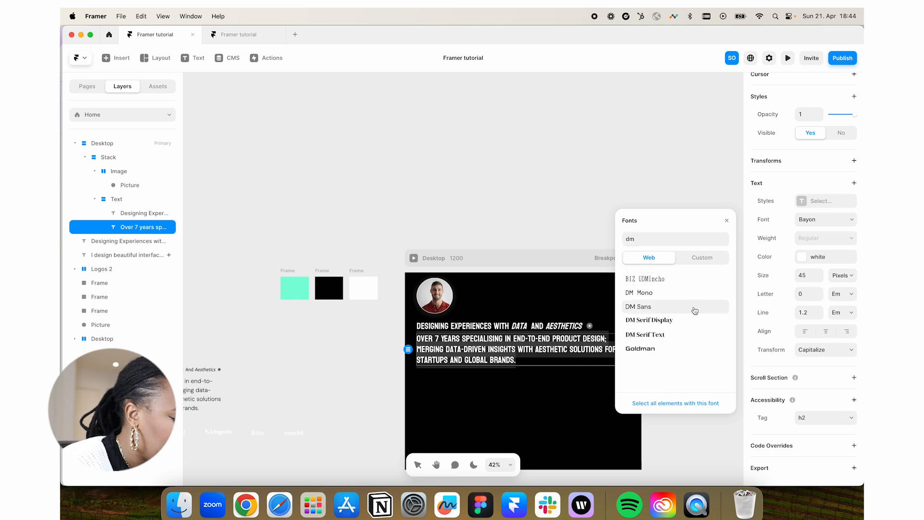
left_click(638, 306)
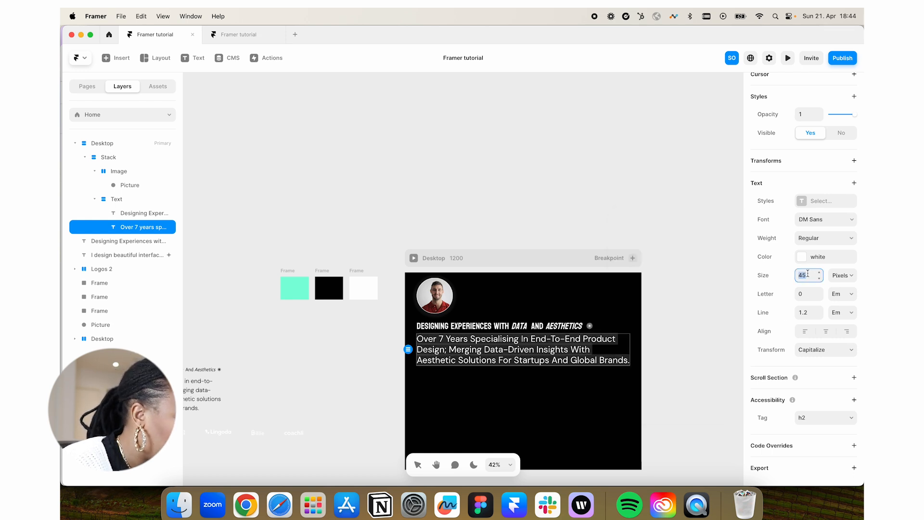
type("35")
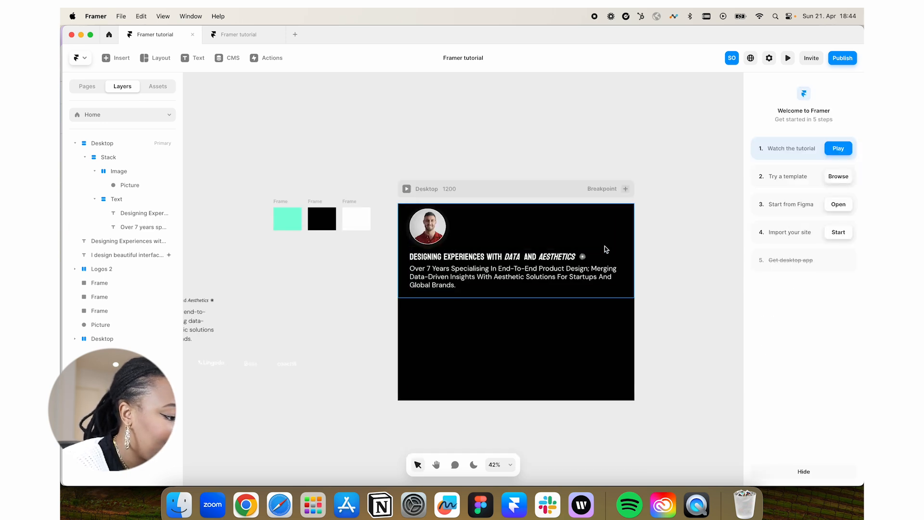
left_click(108, 157)
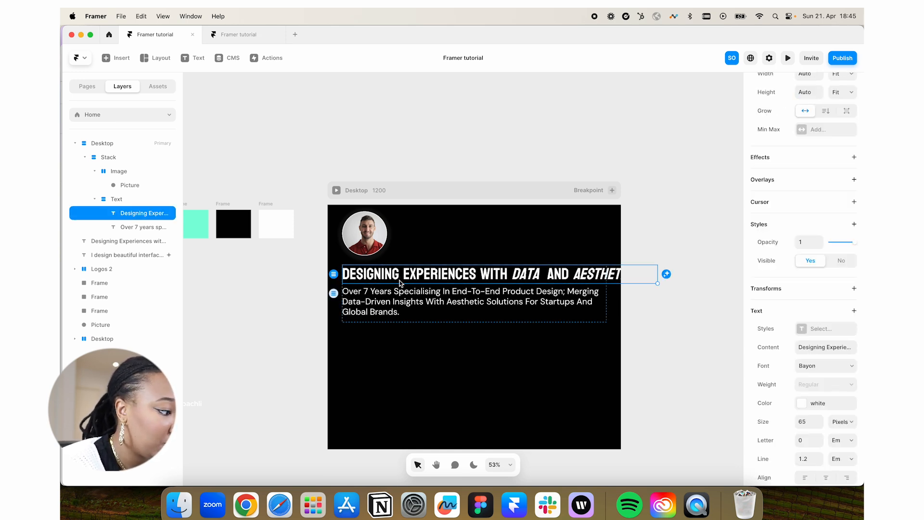
Make the heading size 65 with Fill width, and switch the text stack's Height from Fixed
scroll("up", 3)
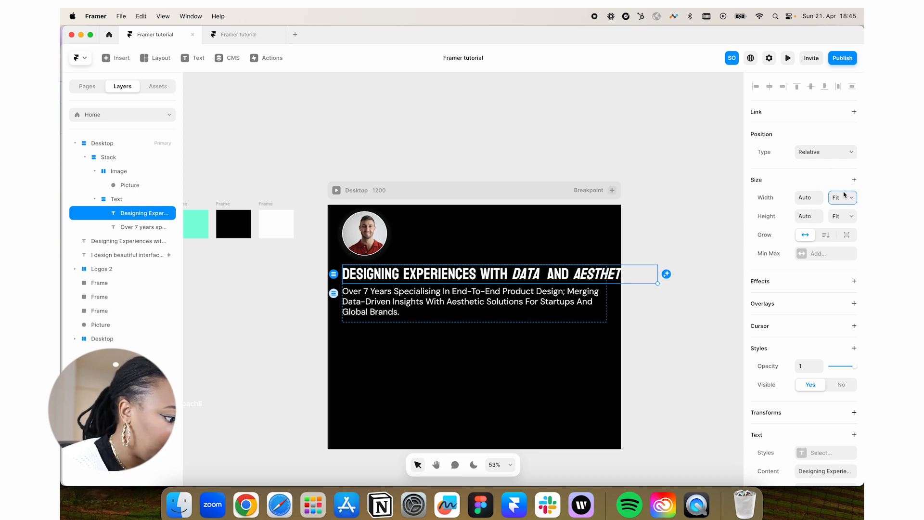
left_click(108, 157)
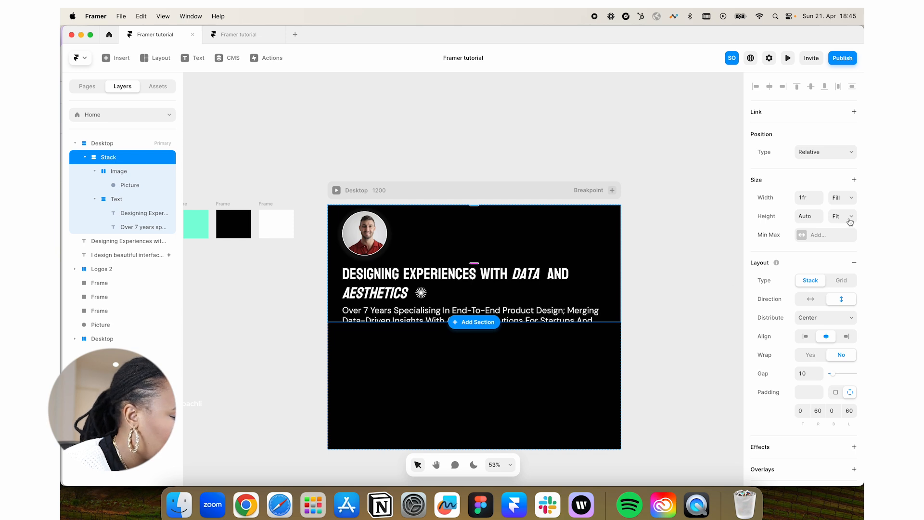
left_click(143, 227)
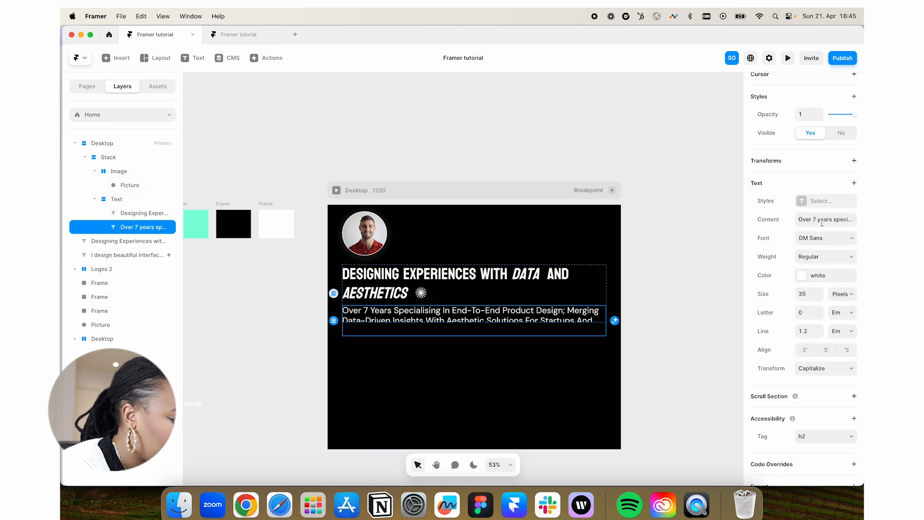
left_click(116, 199)
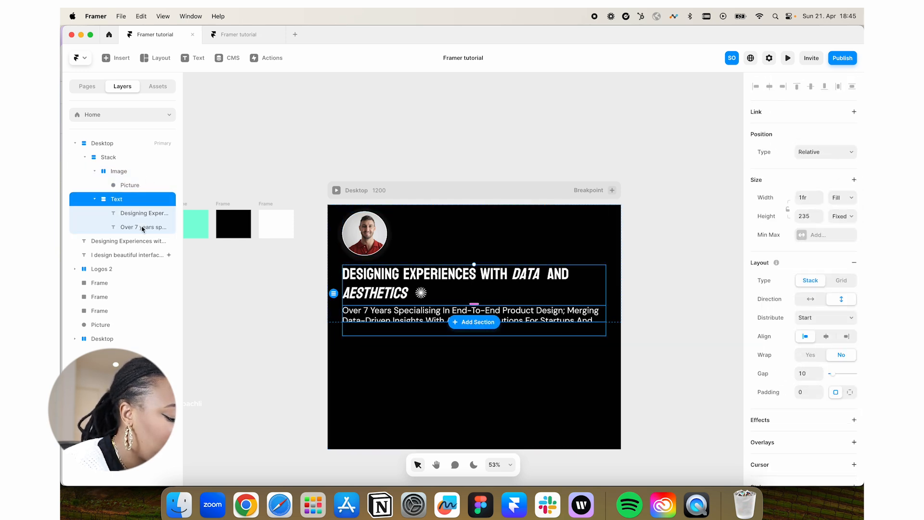
left_click(842, 216)
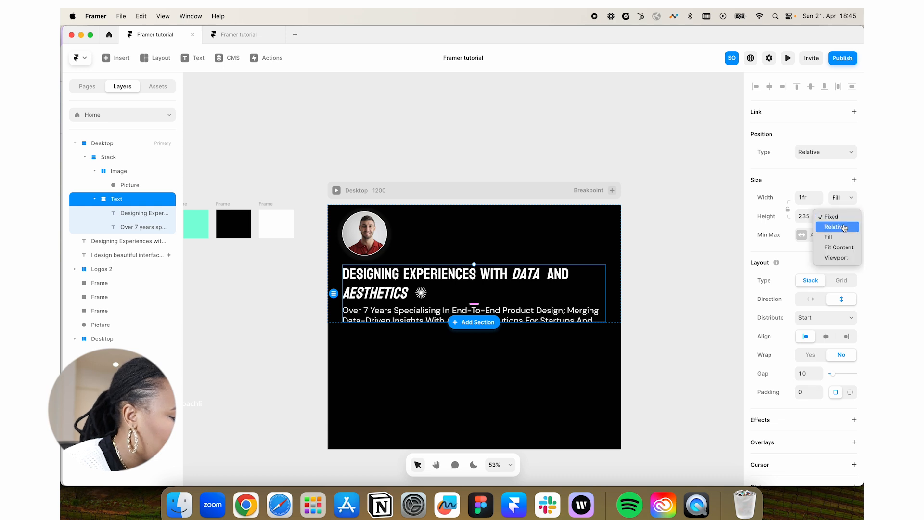
left_click(837, 246)
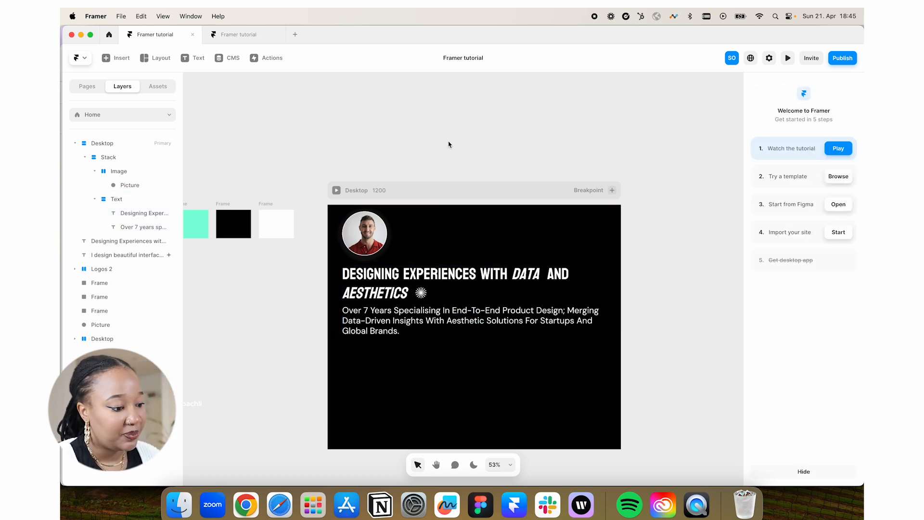
left_click(465, 300)
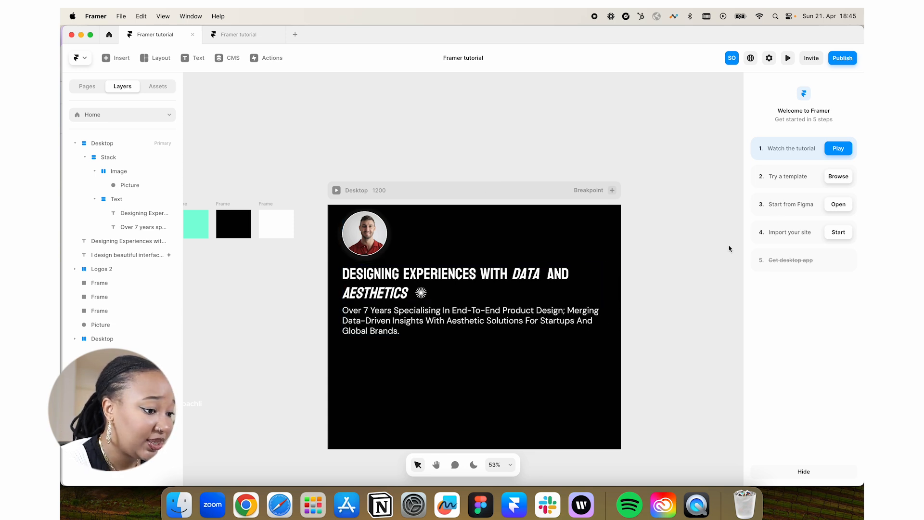
Insert a ready-made Navigation bar from Basics onto the top of the Desktop frame
left_click(158, 86)
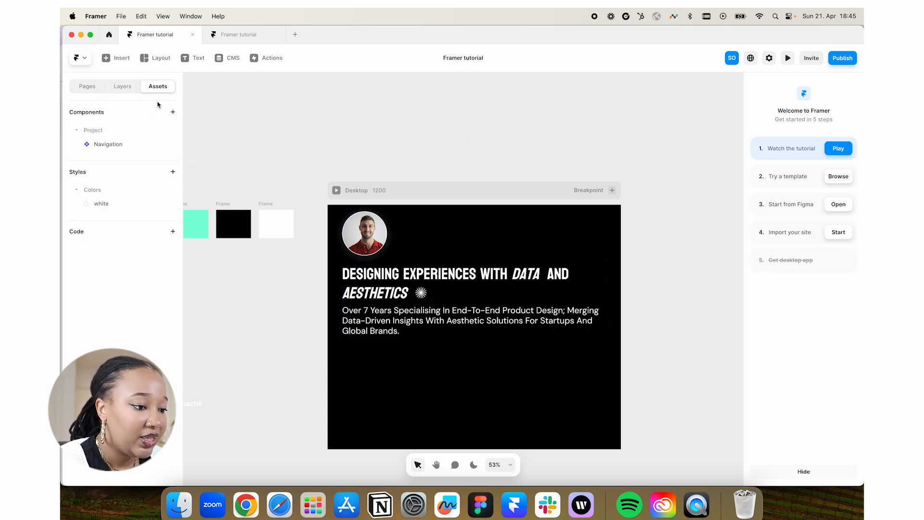
left_click(87, 86)
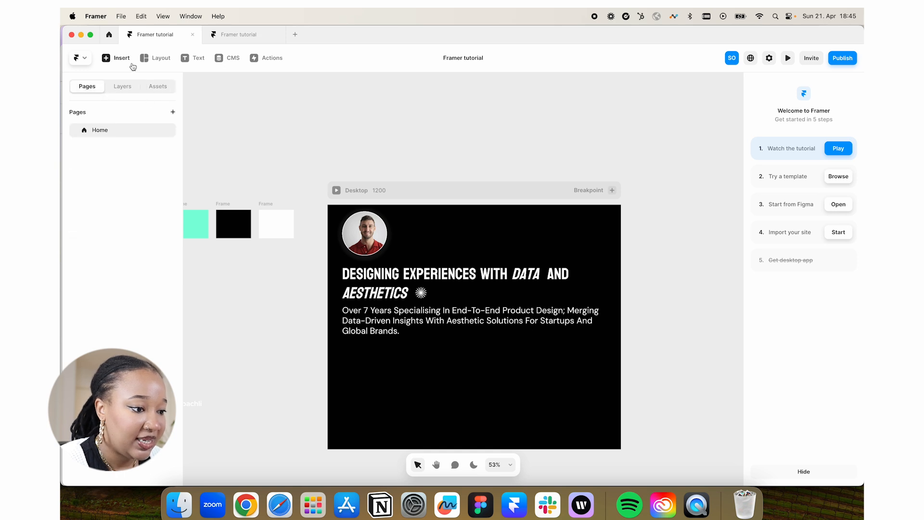
left_click(120, 58)
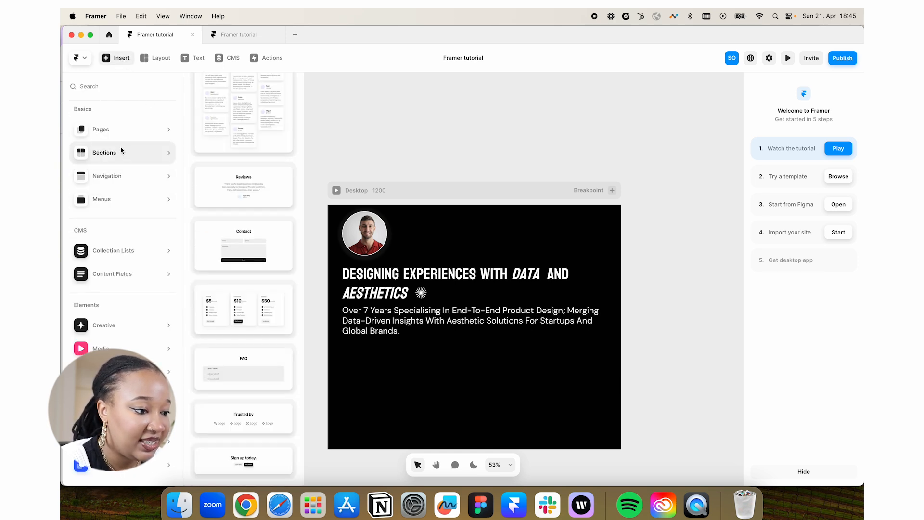
left_click(107, 176)
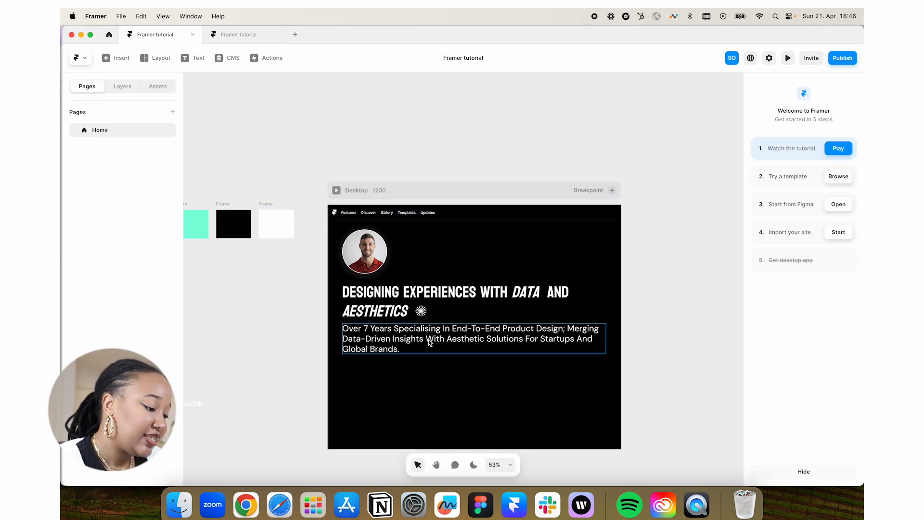
left_click(414, 212)
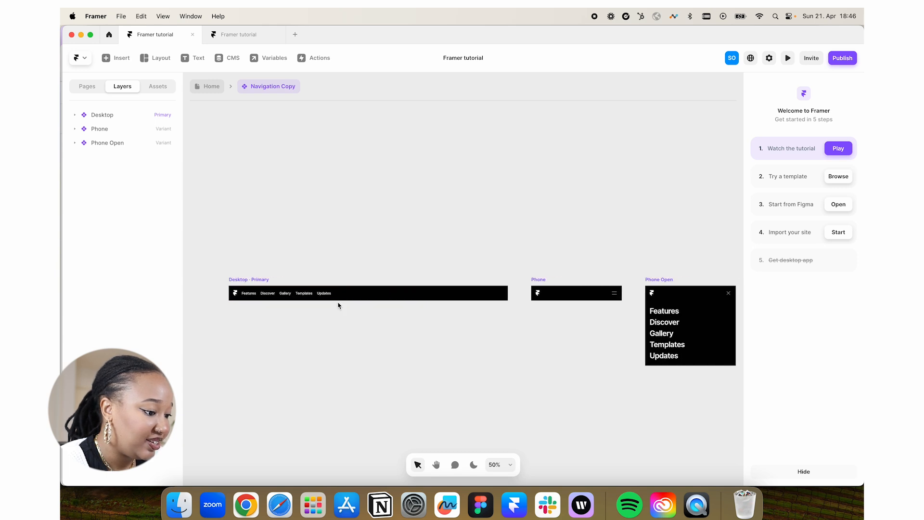
mouse_move(182, 124)
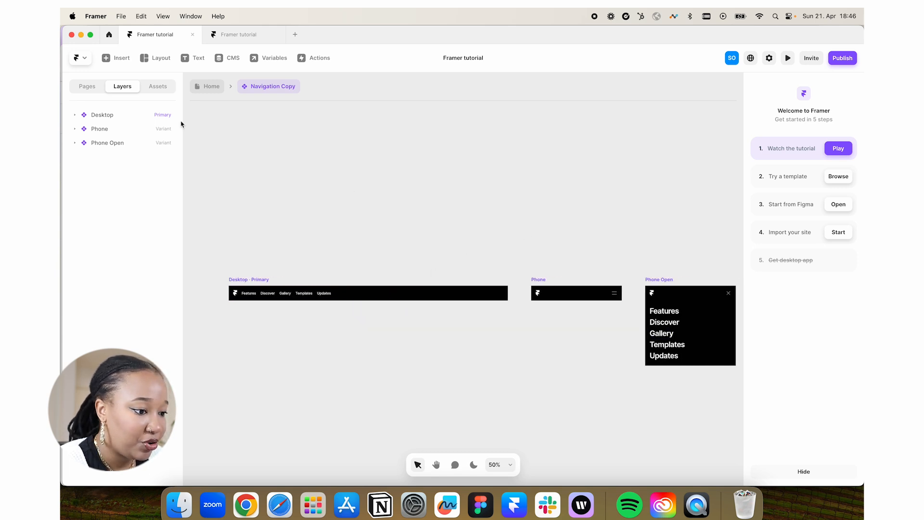
mouse_move(317, 331)
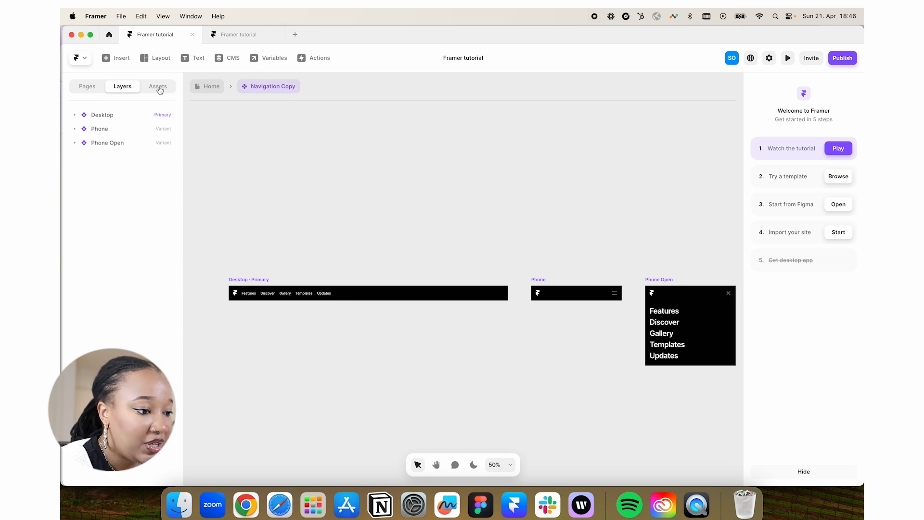
Open the Navigation Copy component's Desktop · Primary variant from Assets, then return Home
left_click(157, 87)
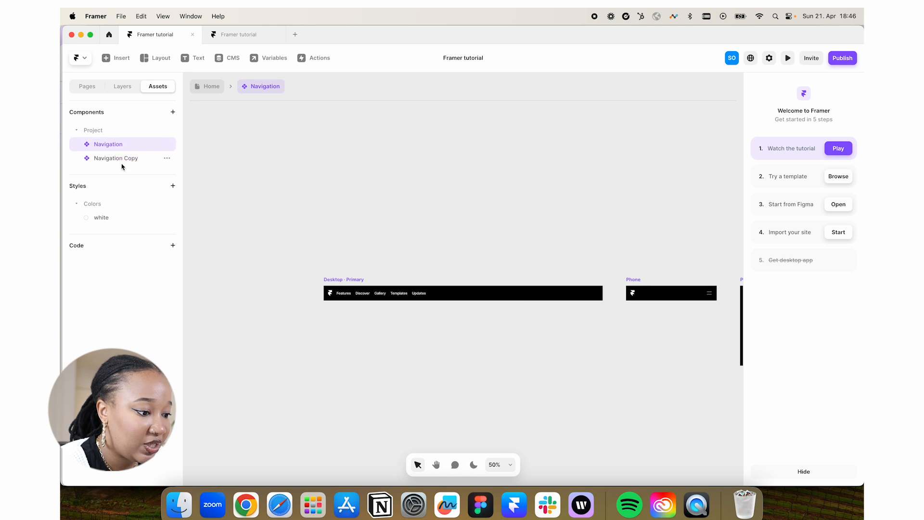
left_click(115, 158)
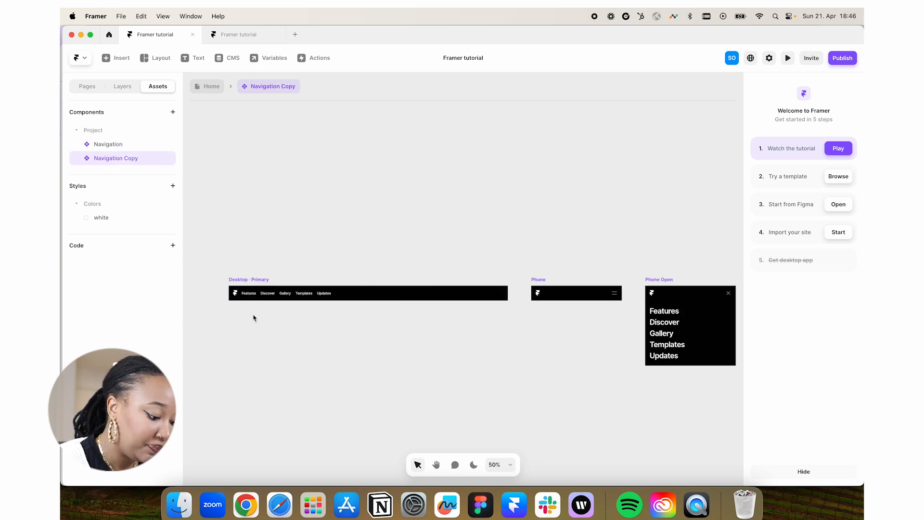
left_click(248, 293)
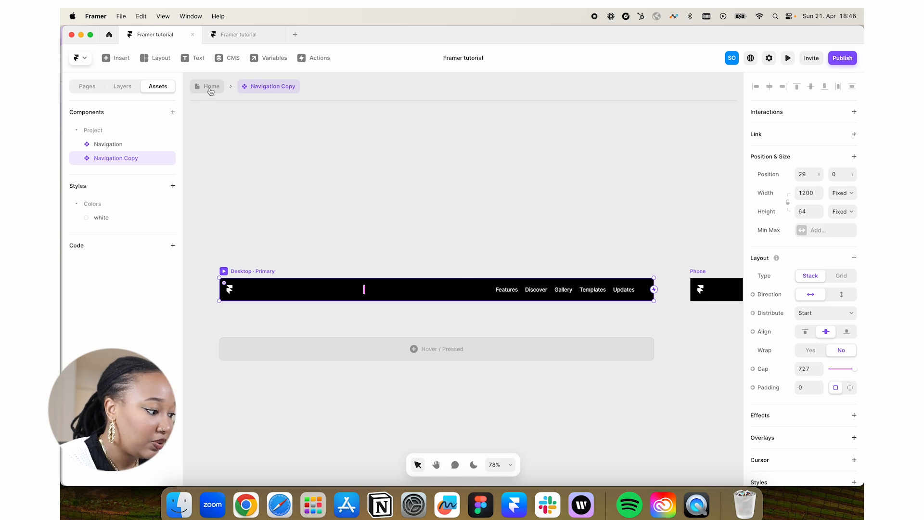
left_click(211, 87)
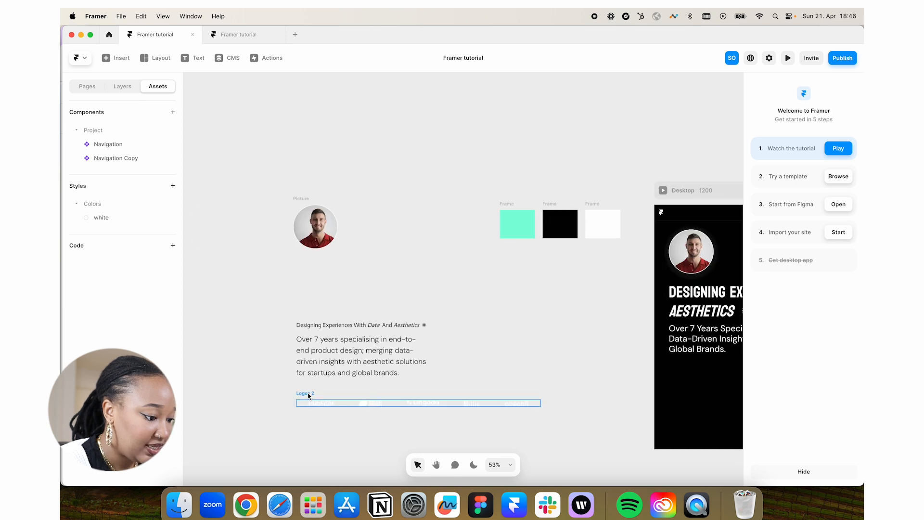
left_click(418, 403)
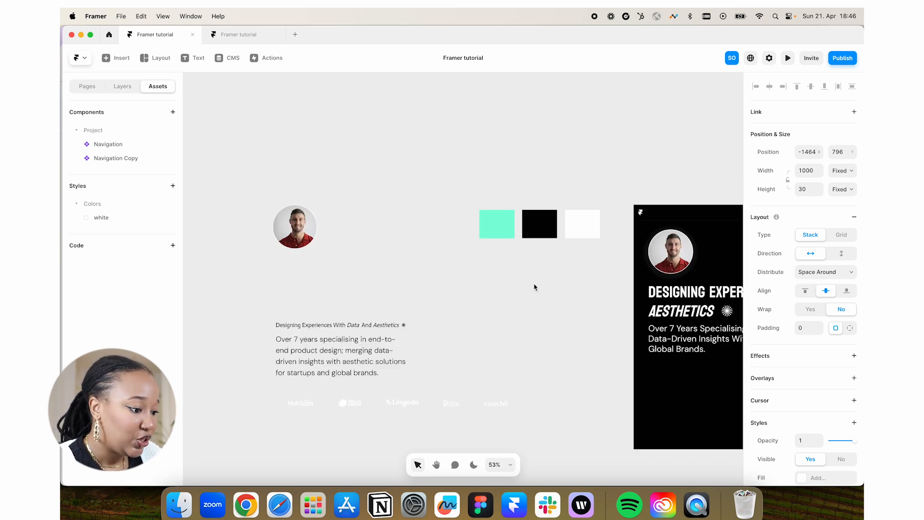
left_click(454, 403)
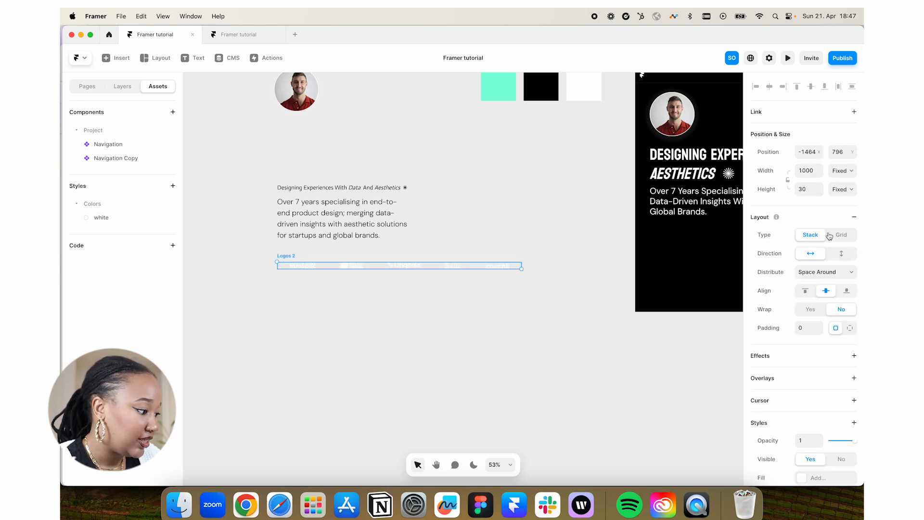
mouse_move(509, 351)
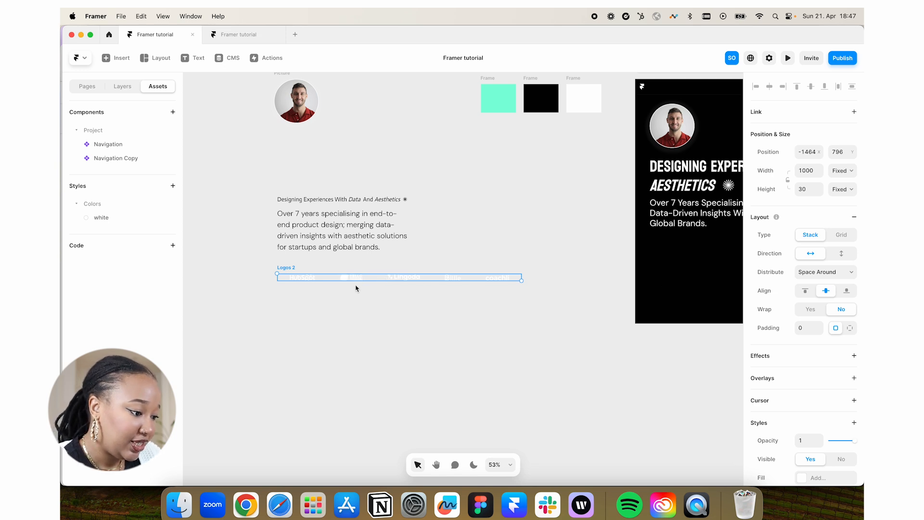
mouse_move(343, 284)
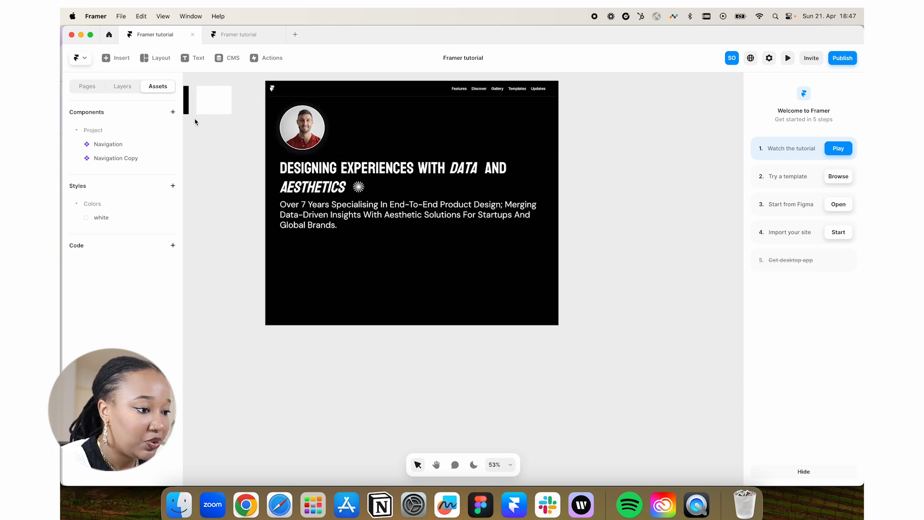
Insert a ticker below the paragraph, link Logos 2 as content, and widen it to 1076 px
left_click(115, 58)
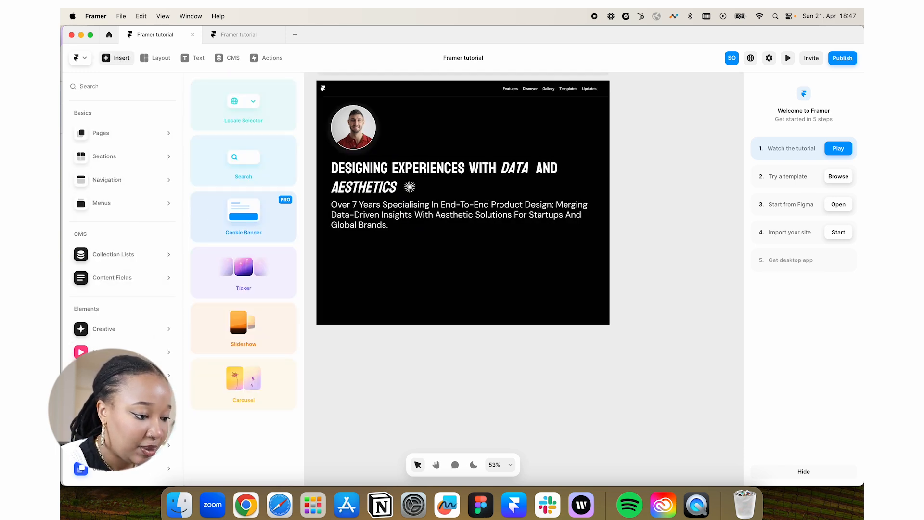
mouse_move(244, 267)
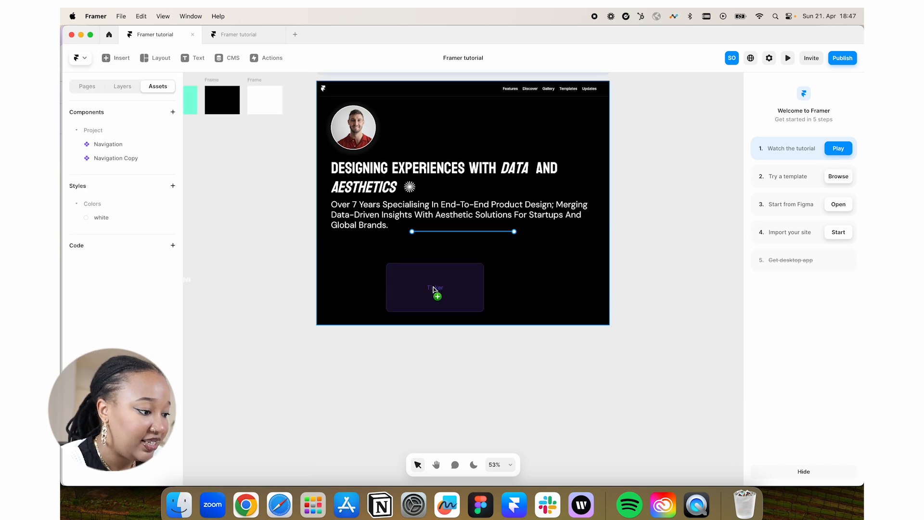
left_click(435, 287)
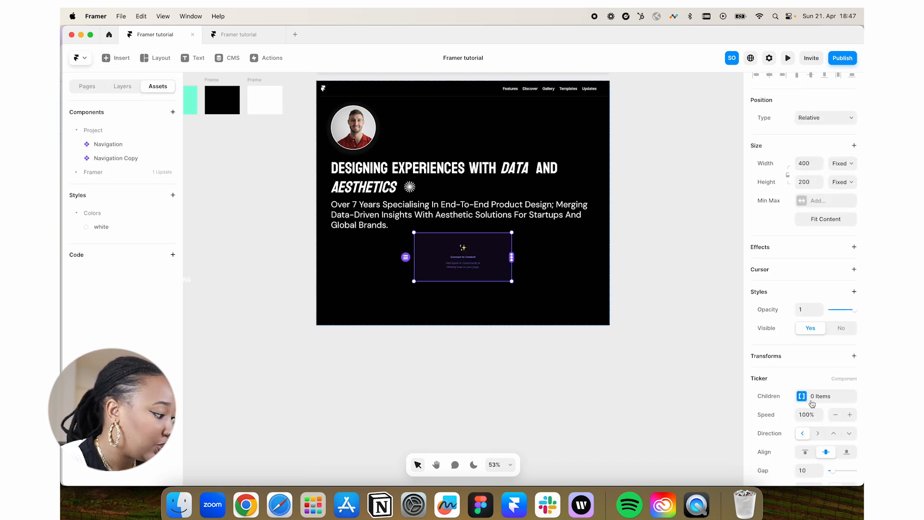
left_click(820, 396)
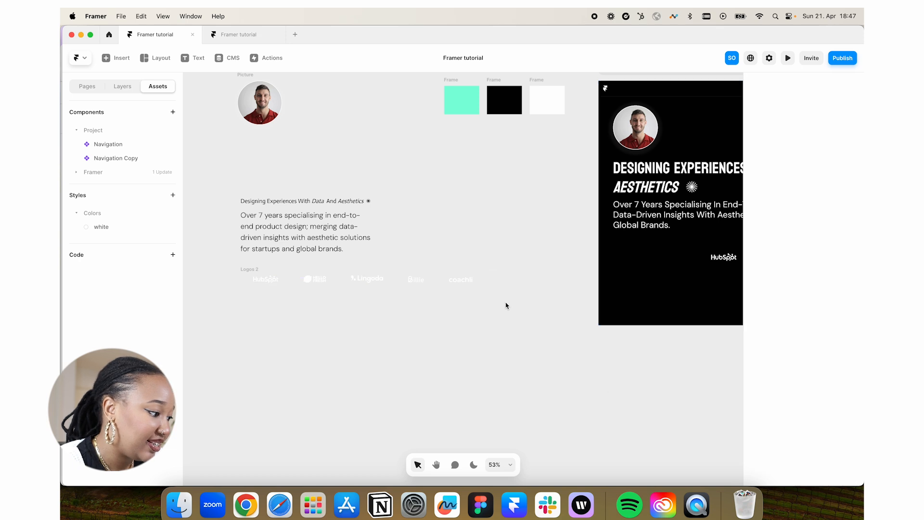
left_click(366, 279)
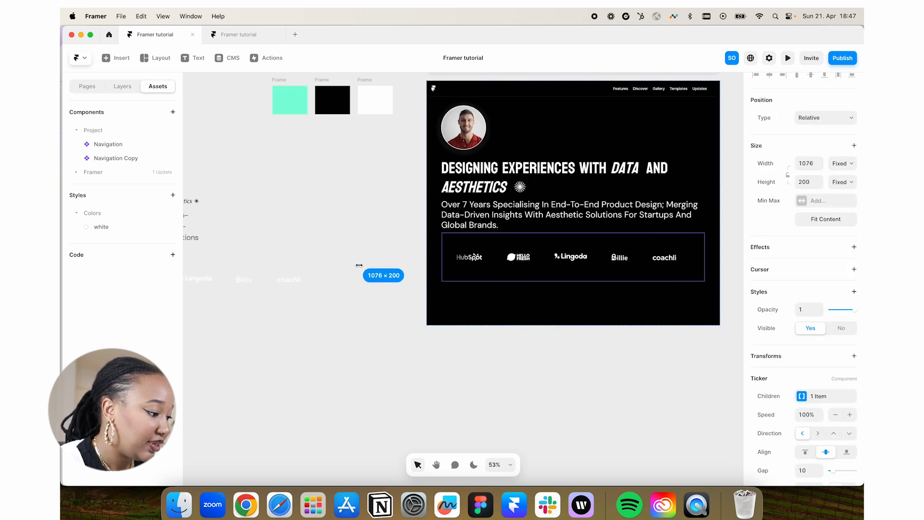
left_click(572, 256)
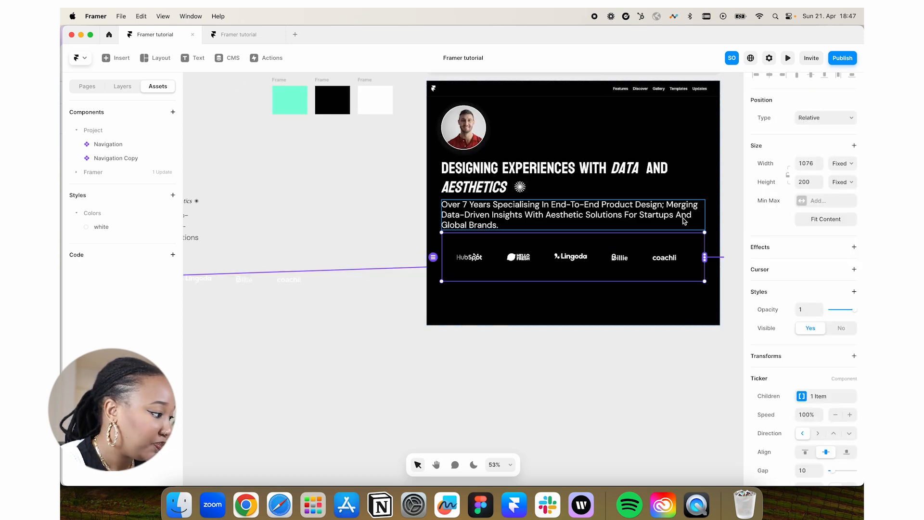
left_click(842, 163)
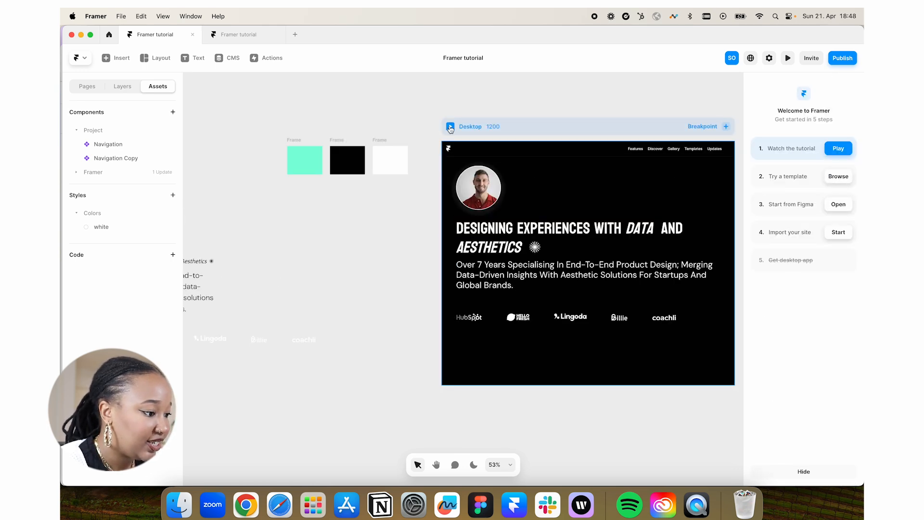
Preview the logo ticker scrolling, then set its Speed to 75%
left_click(787, 58)
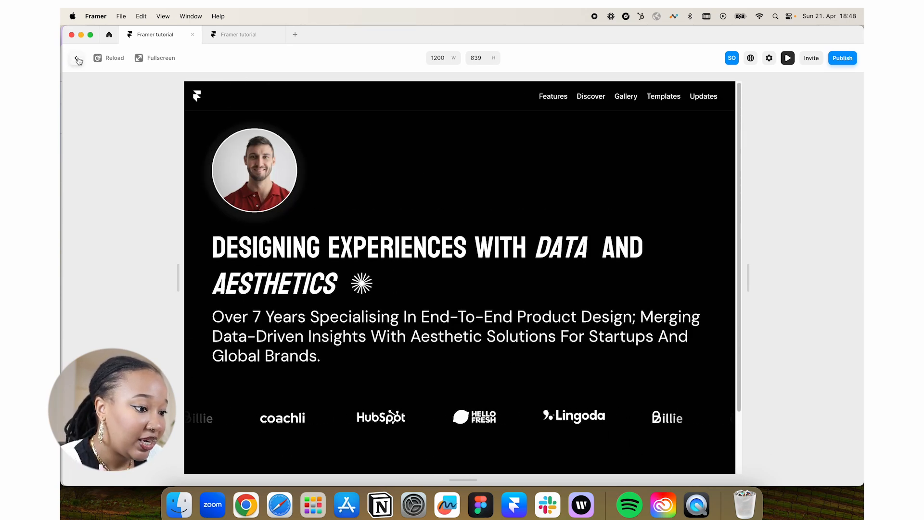
left_click(77, 57)
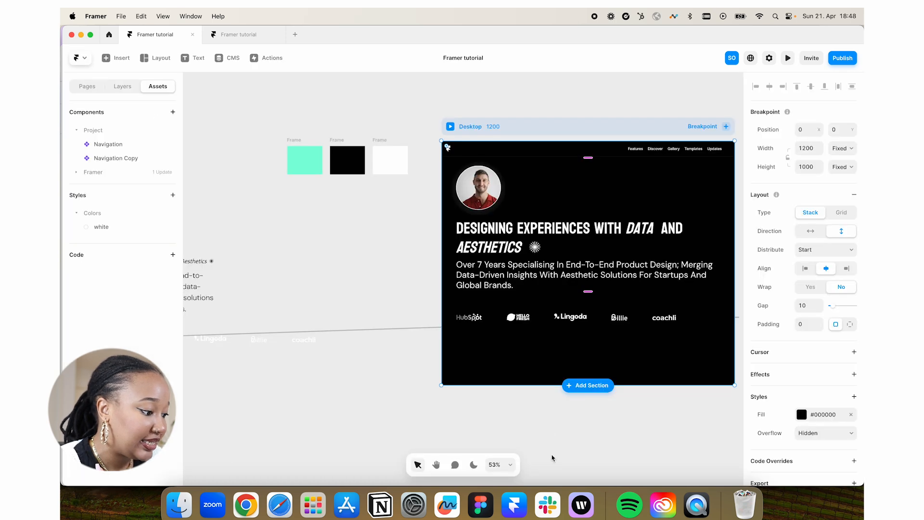
left_click(566, 317)
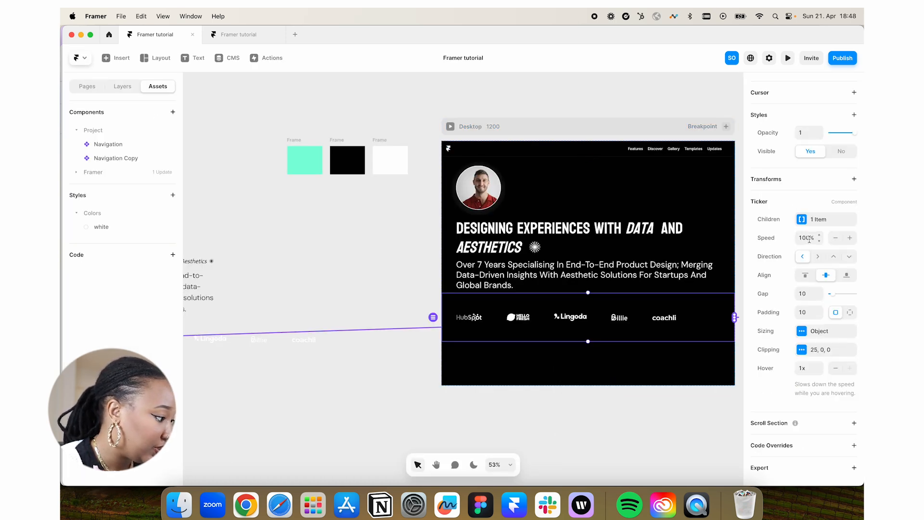
left_click(835, 238)
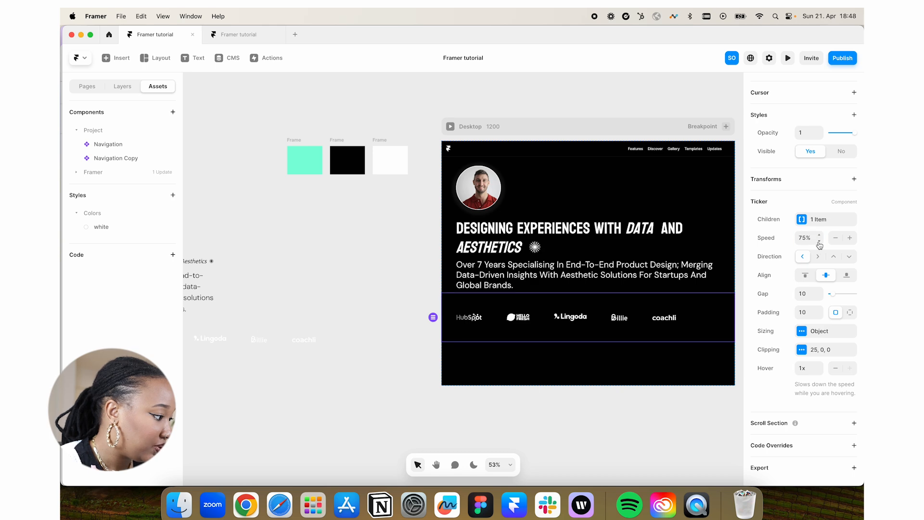
left_click(787, 57)
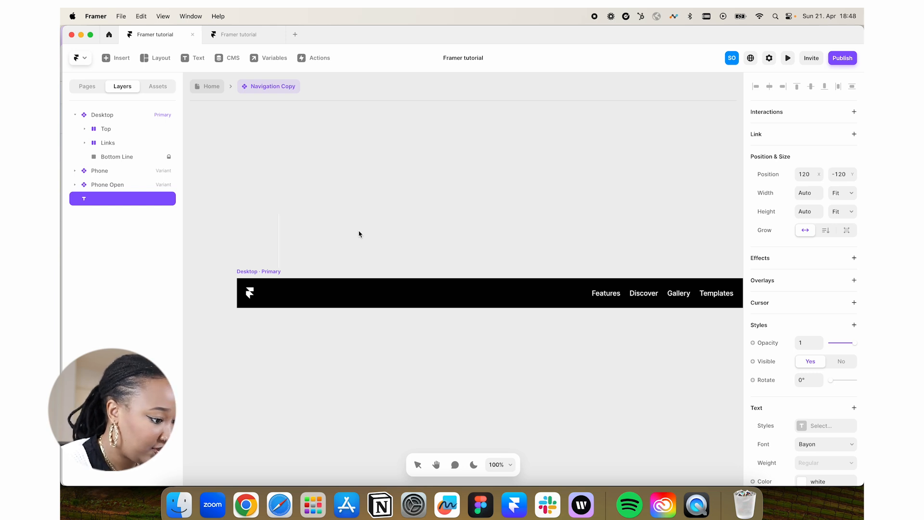
Add an 'Alexis' text layer and swap it in for the Framer logo inside Top
type("Alexis")
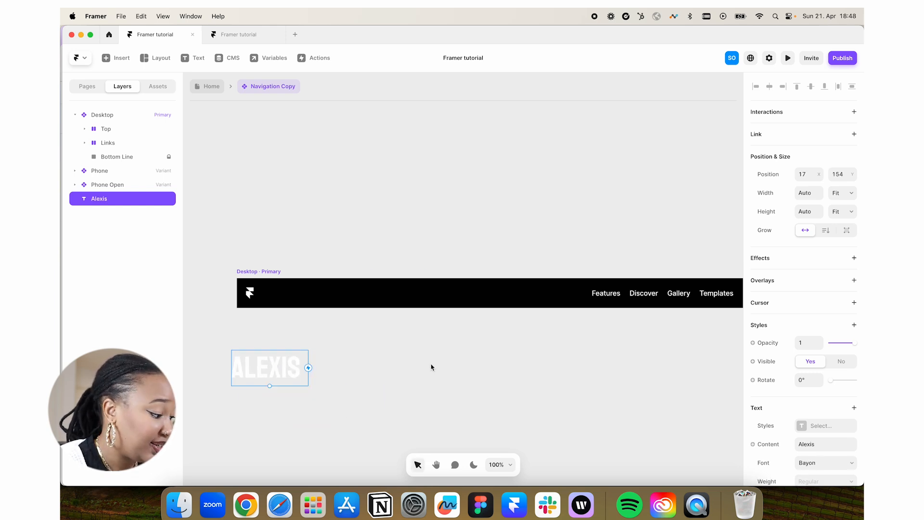
scroll("down", 3)
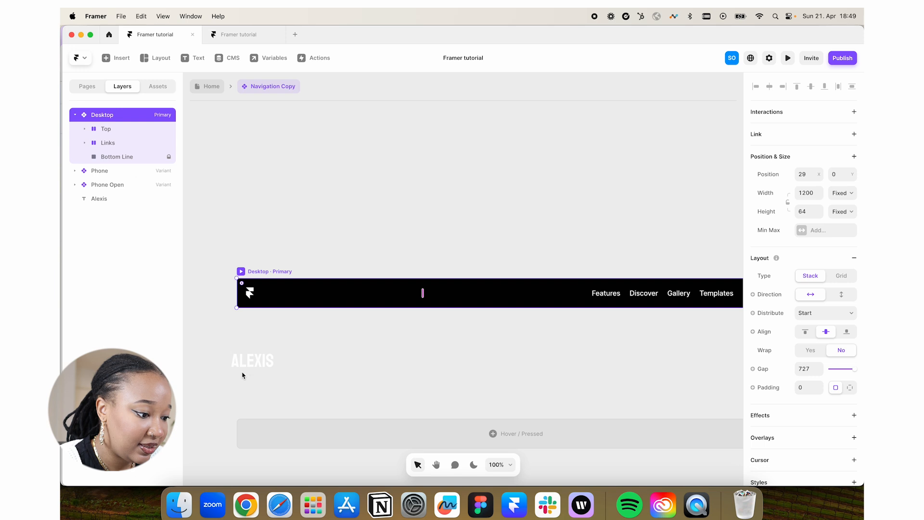
left_click(252, 360)
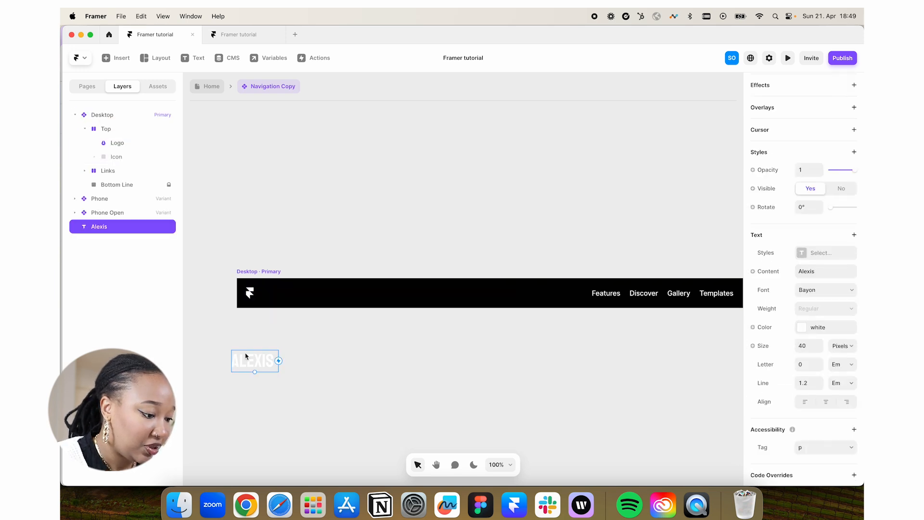
left_click(117, 143)
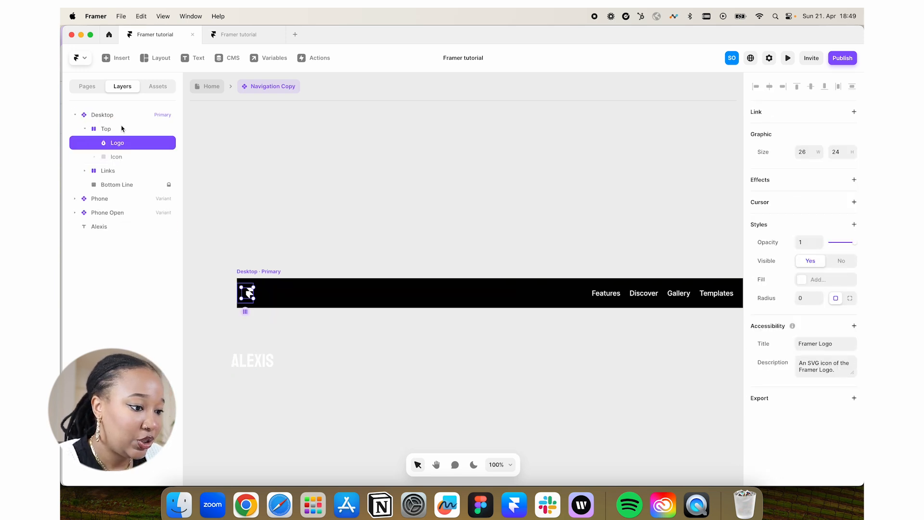
left_click(105, 129)
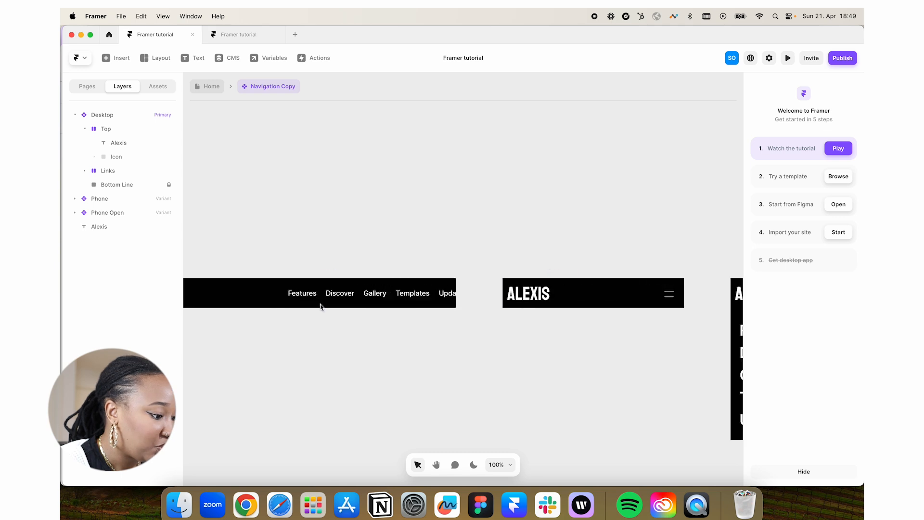
left_click(611, 293)
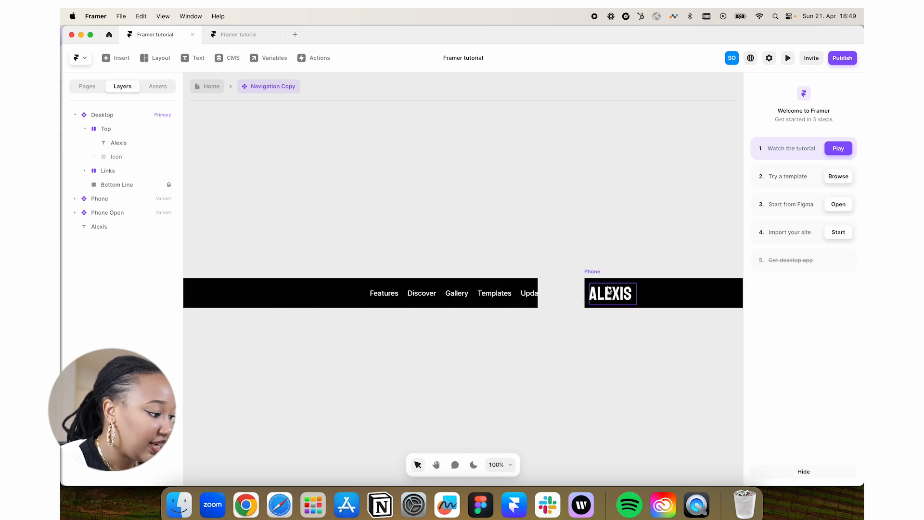
left_click(99, 198)
type("M")
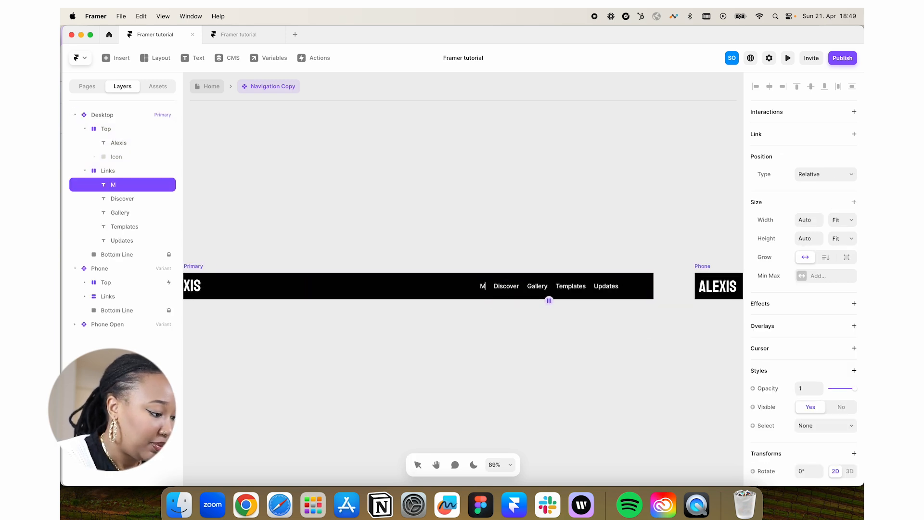
Rename the links to My work, About me, Explorations, Contact me and reorder them
type("y work")
left_click(507, 286)
type("About me")
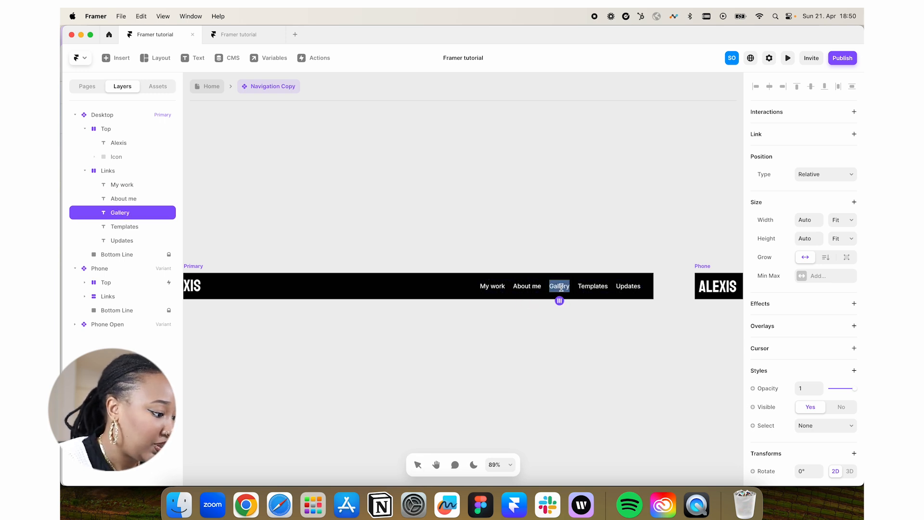
type("Contact me")
left_click(592, 286)
type("Exploration")
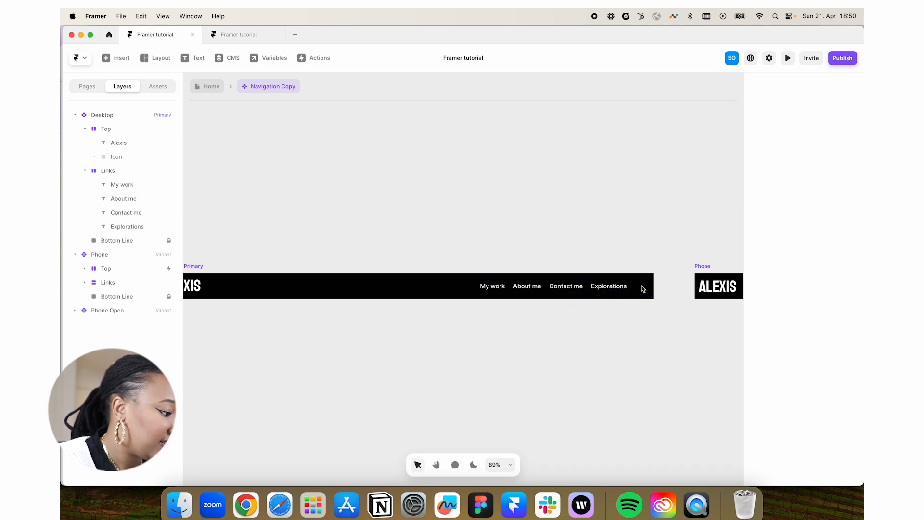
left_click(608, 286)
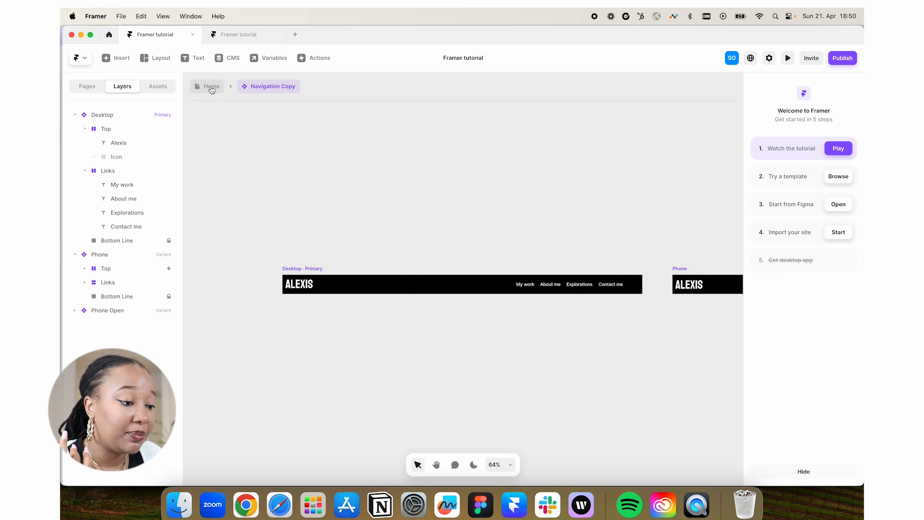
Select EXPERIENCES in the Home heading and add a colour style named 'Green'
left_click(211, 86)
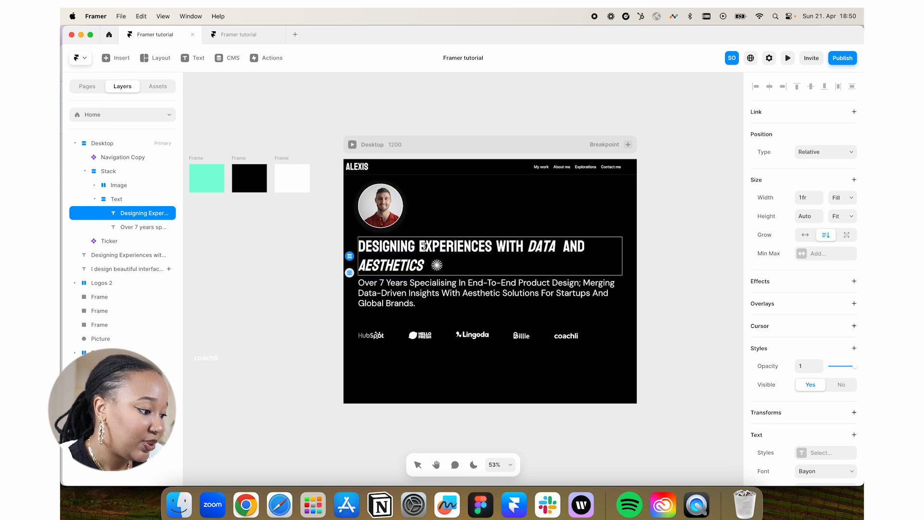
double_click(454, 247)
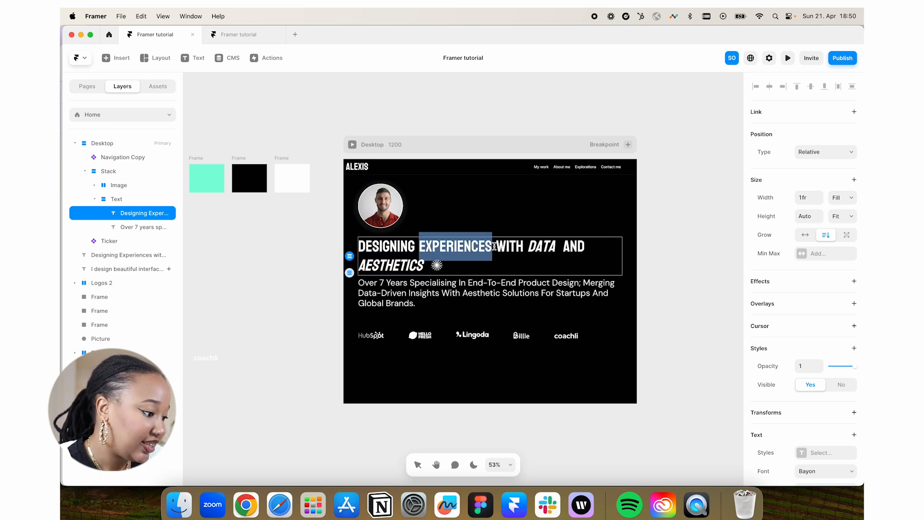
scroll("down", 3)
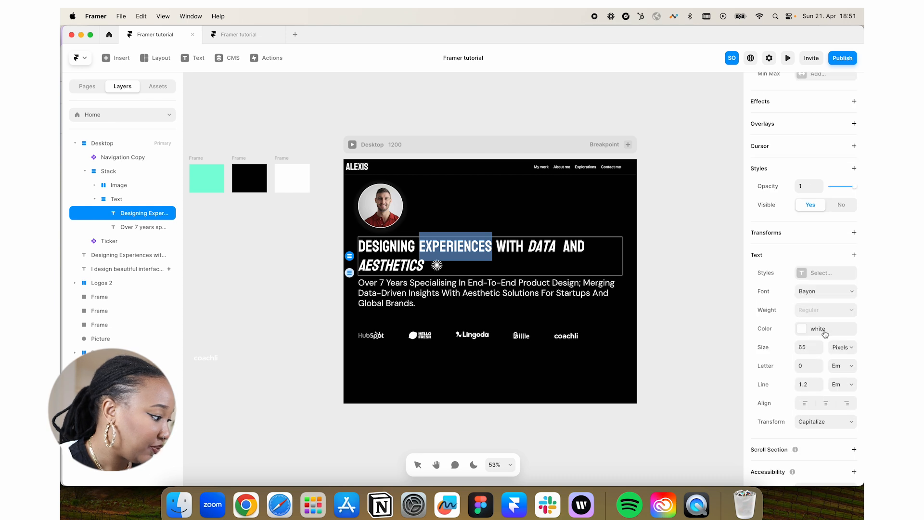
left_click(802, 328)
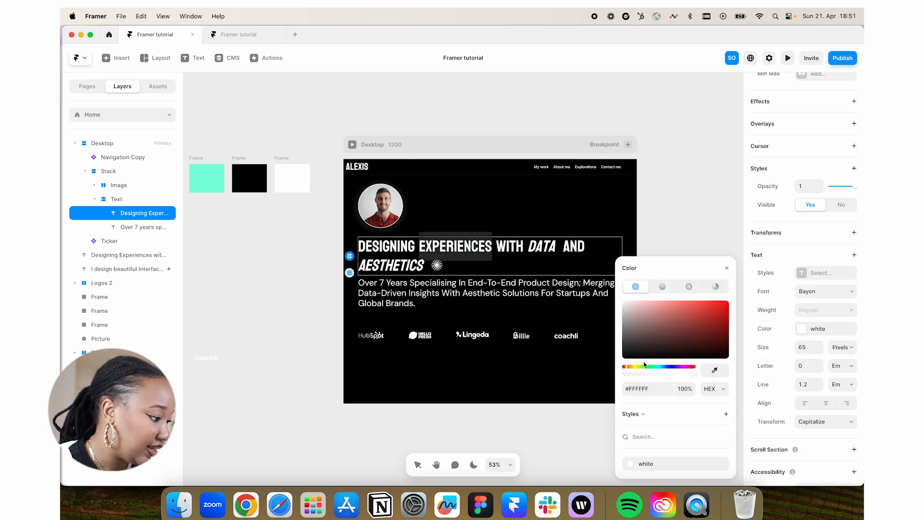
left_click(725, 413)
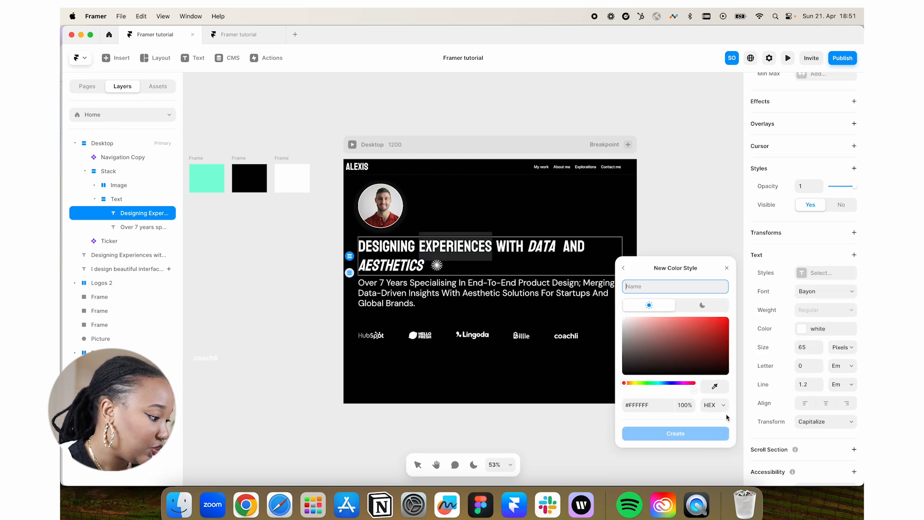
type("G")
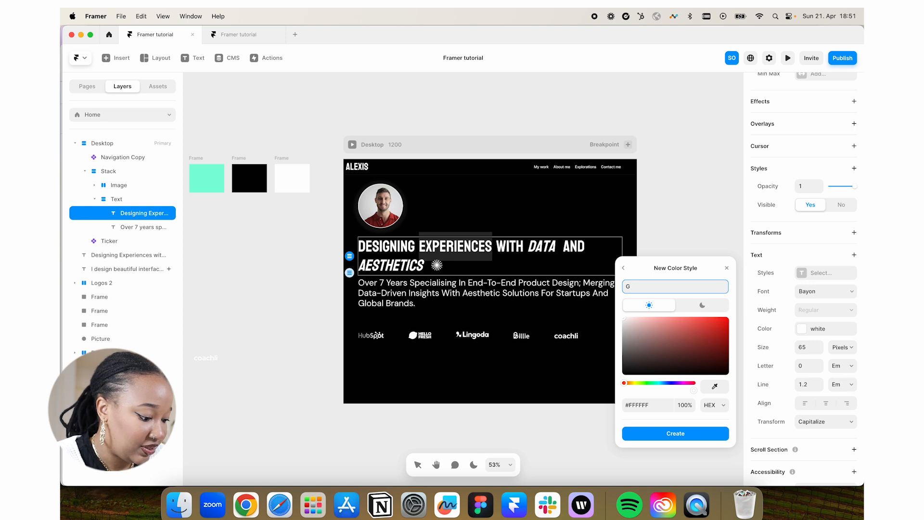
type("Green")
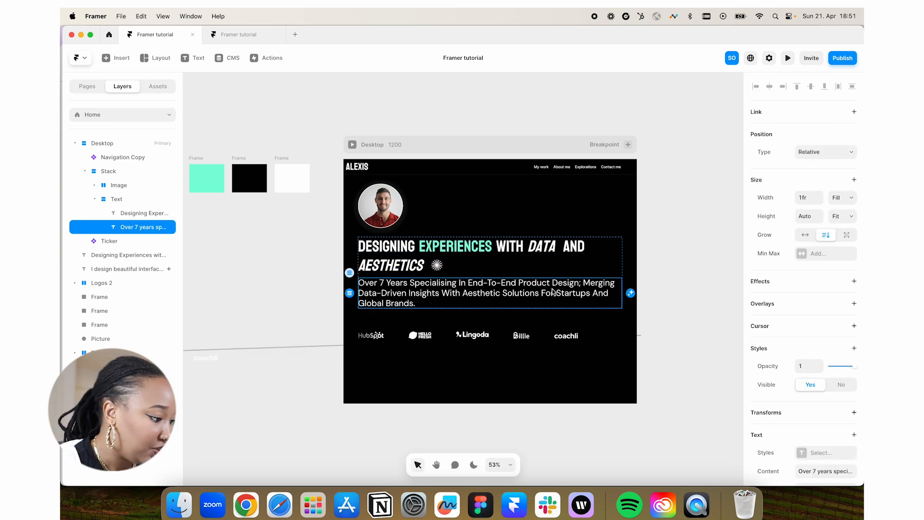
Set the paragraph's line height to 1.4 and preview the Desktop page
scroll("down", 3)
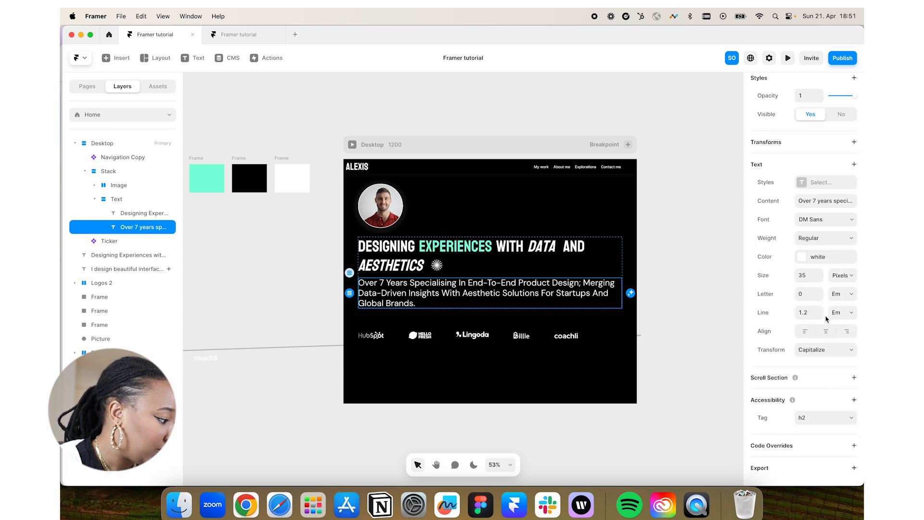
mouse_move(824, 358)
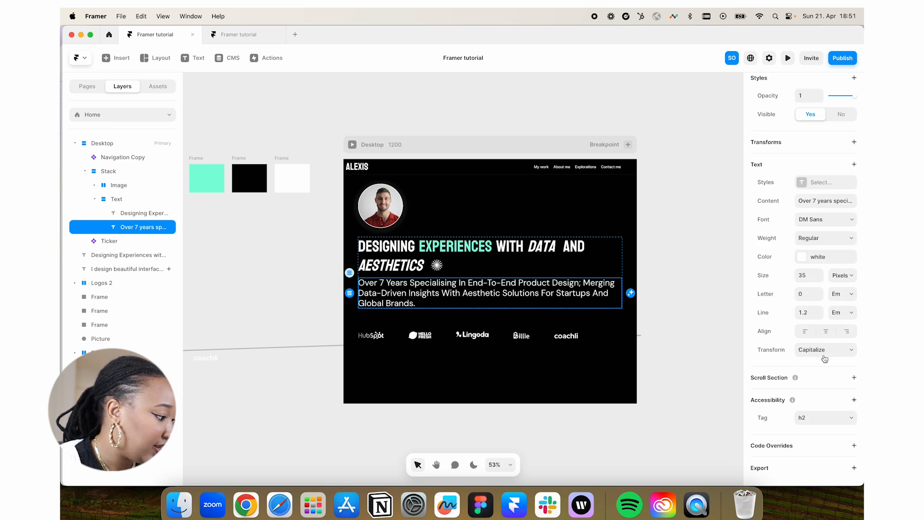
mouse_move(827, 275)
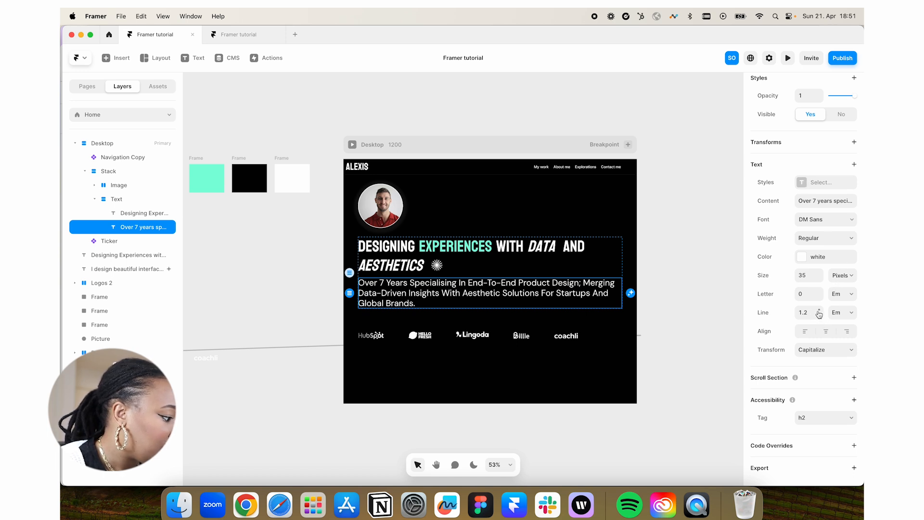
left_click(818, 312)
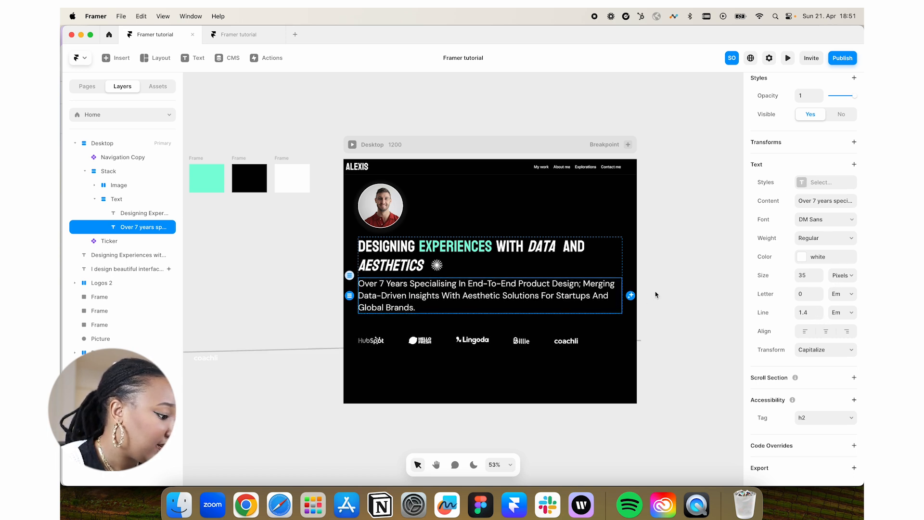
left_click(352, 144)
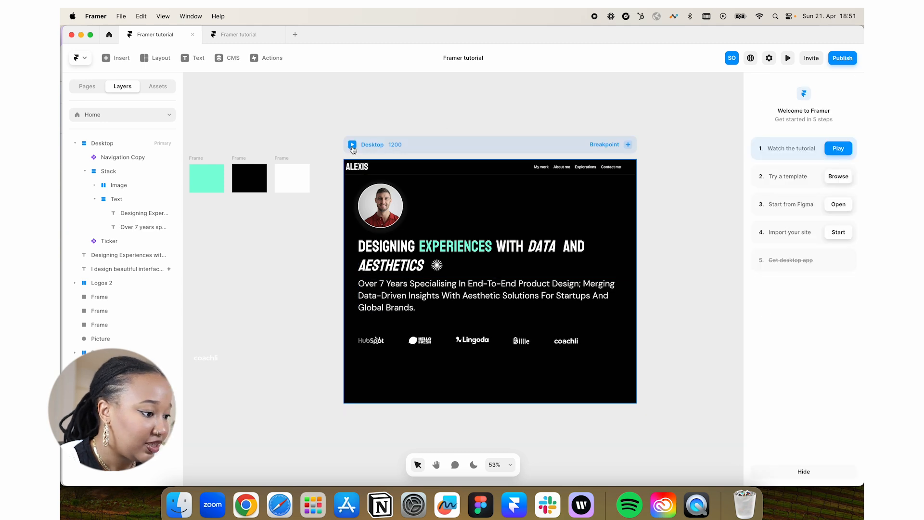
left_click(787, 58)
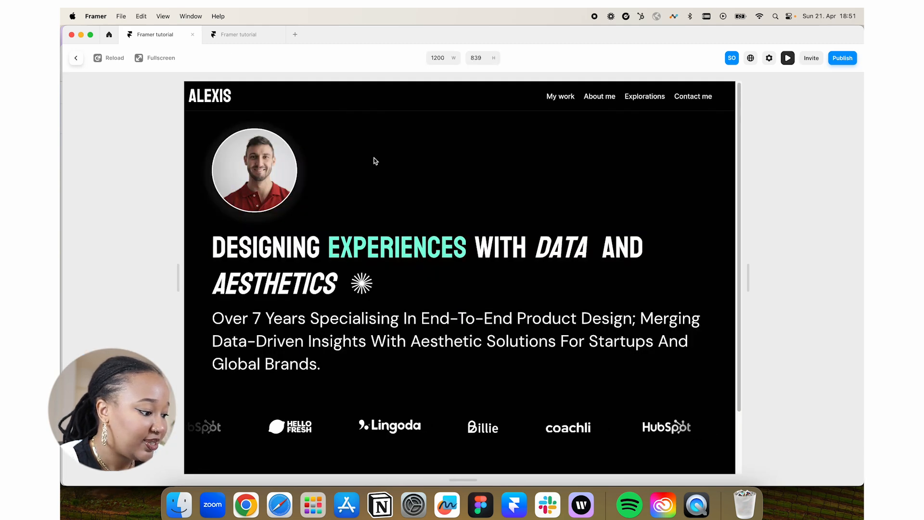
left_click(76, 58)
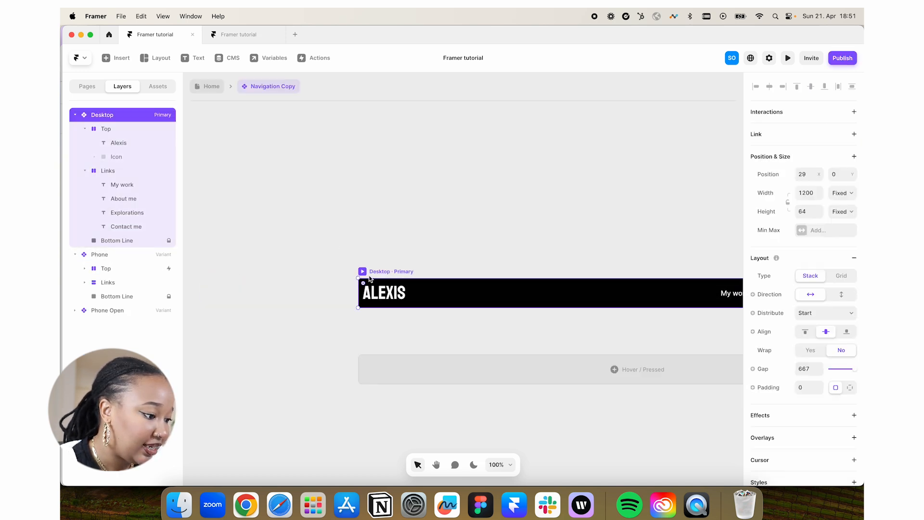
Return to the Home page canvas from the breadcrumb to reach the Desktop frame's breakpoints
left_click(849, 387)
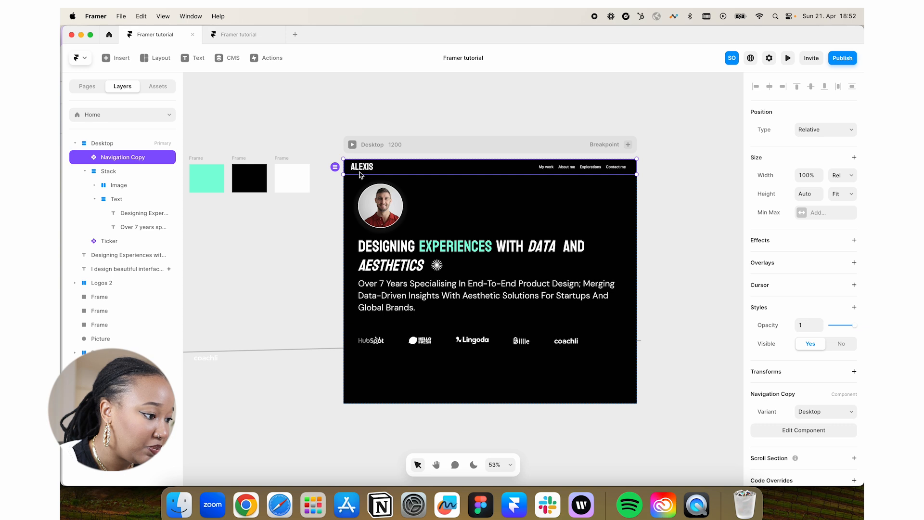
mouse_move(555, 162)
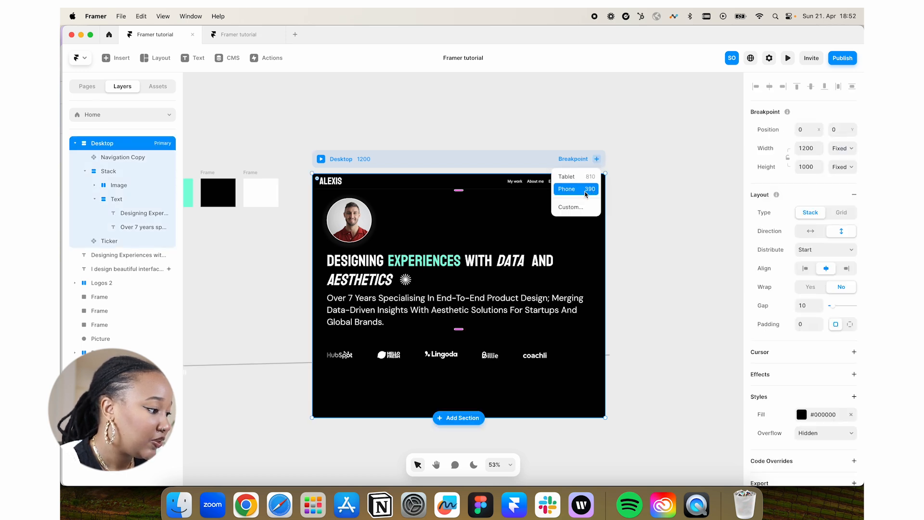
Add a 390-wide Phone breakpoint and set its frame height to Fit Content
left_click(566, 189)
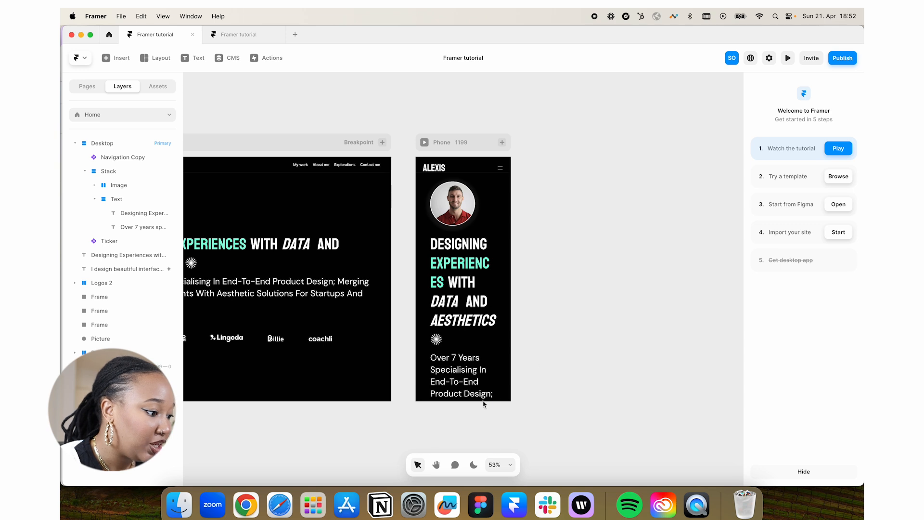
left_click(463, 281)
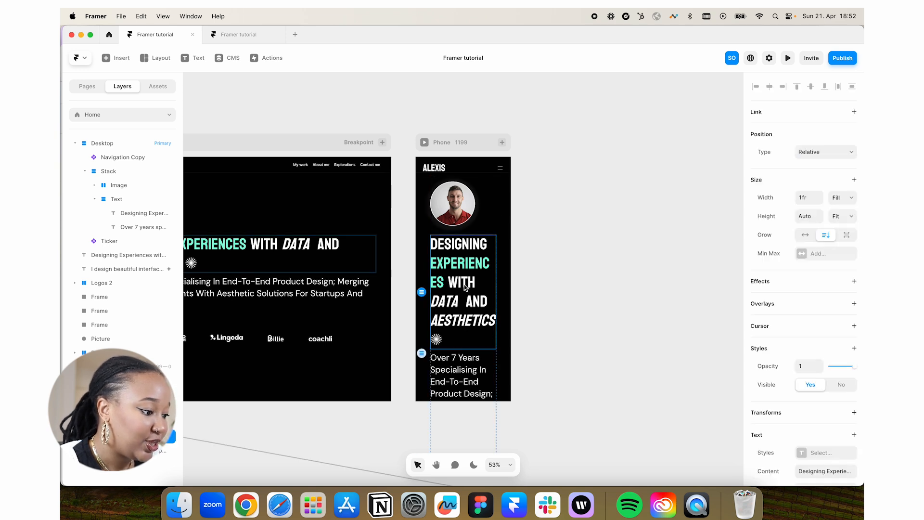
mouse_move(792, 316)
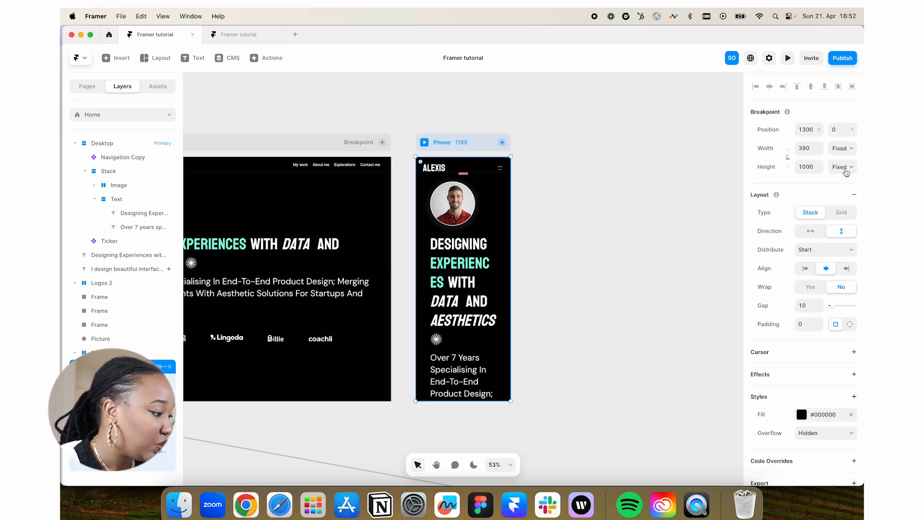
mouse_move(716, 270)
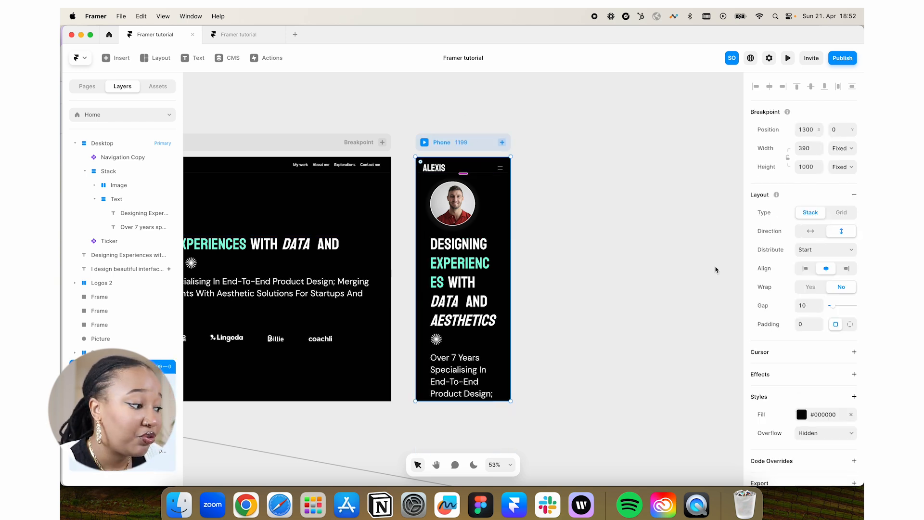
left_click(839, 167)
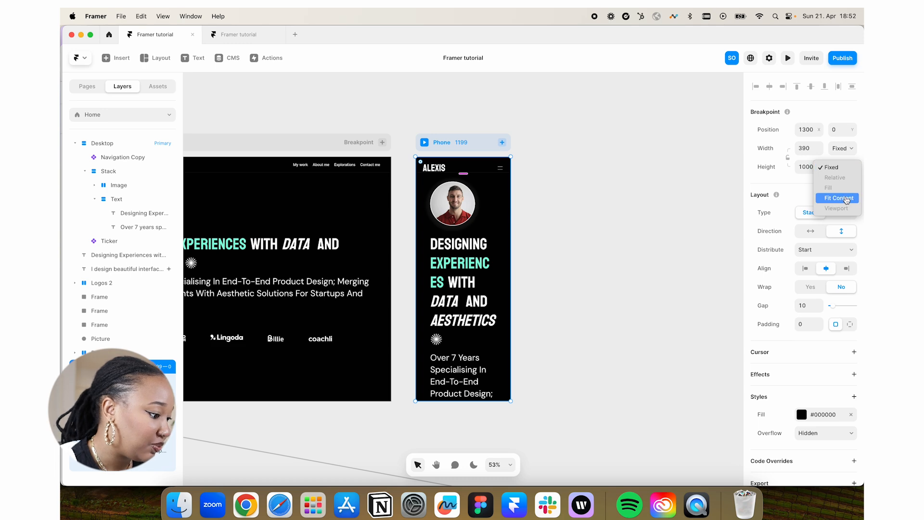
left_click(837, 197)
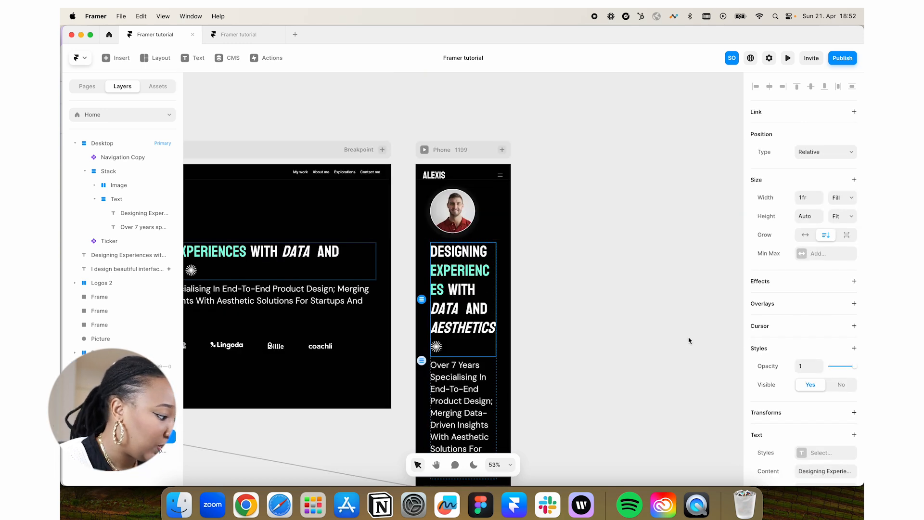
scroll("down", 3)
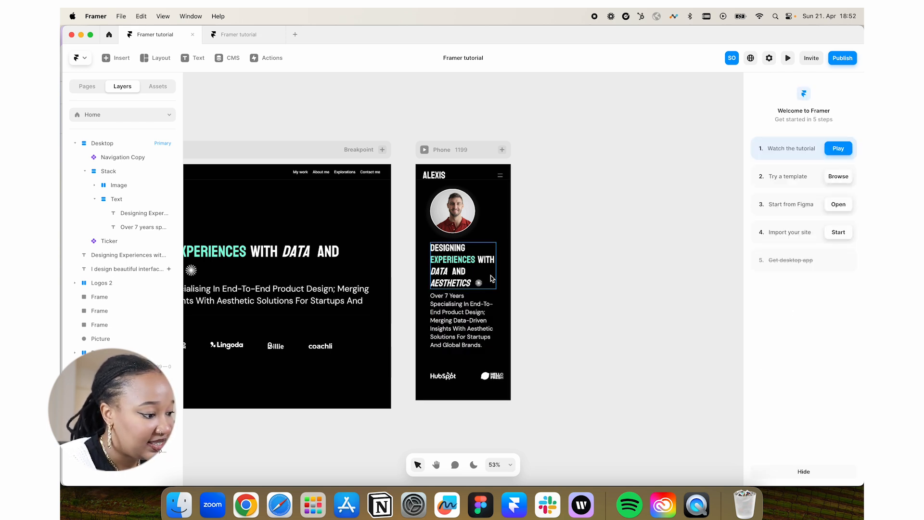
Select the phone content stack for 0/20/0/20 padding, then preview the phone page
left_click(462, 265)
type("20")
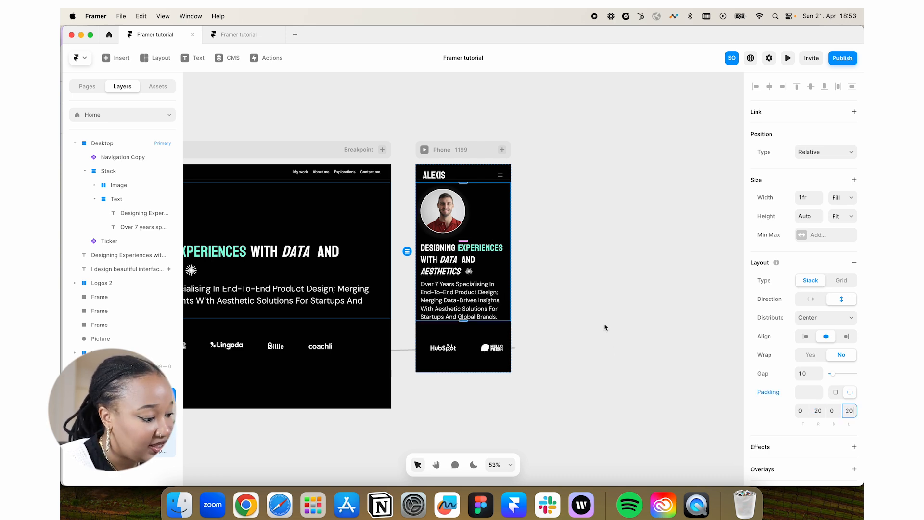
left_click(787, 58)
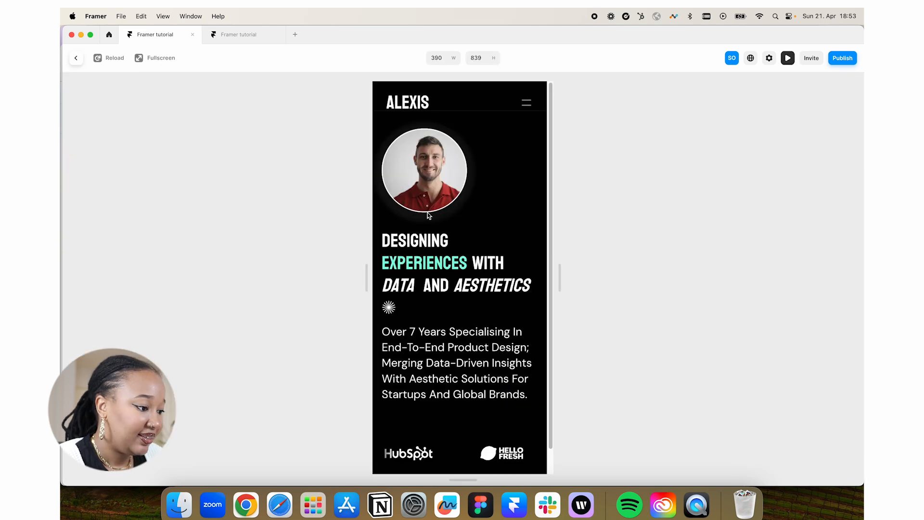
Check the phone preview's scrolling logo ticker, then go back to the canvas
left_click(526, 102)
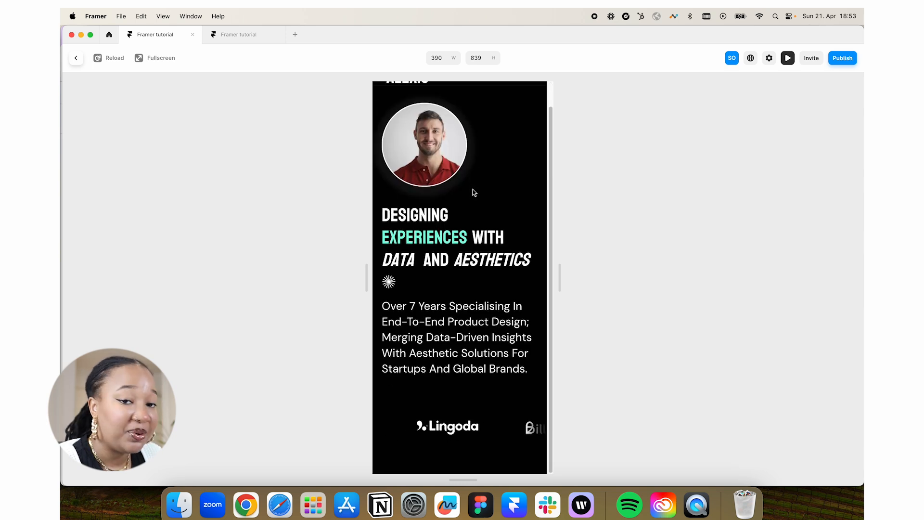
left_click(76, 58)
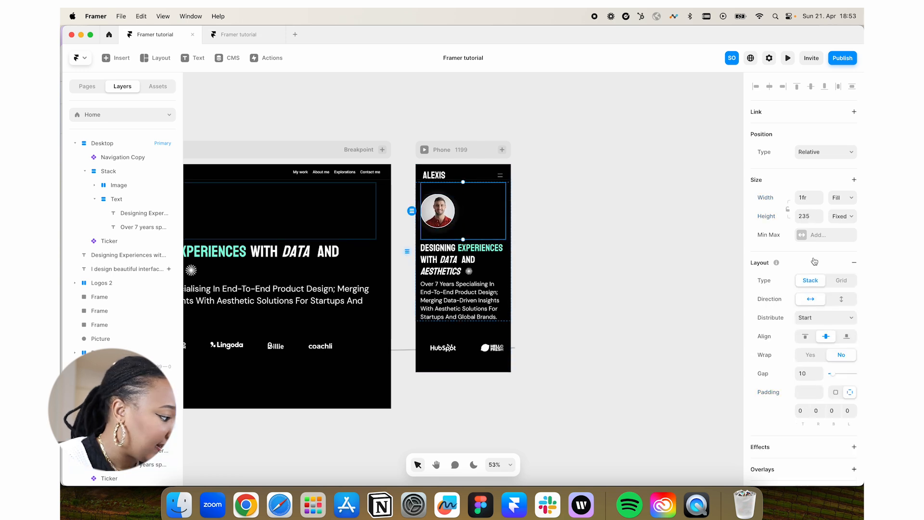
Set the phone photo container height to Fit, then preview and return to editing
left_click(839, 216)
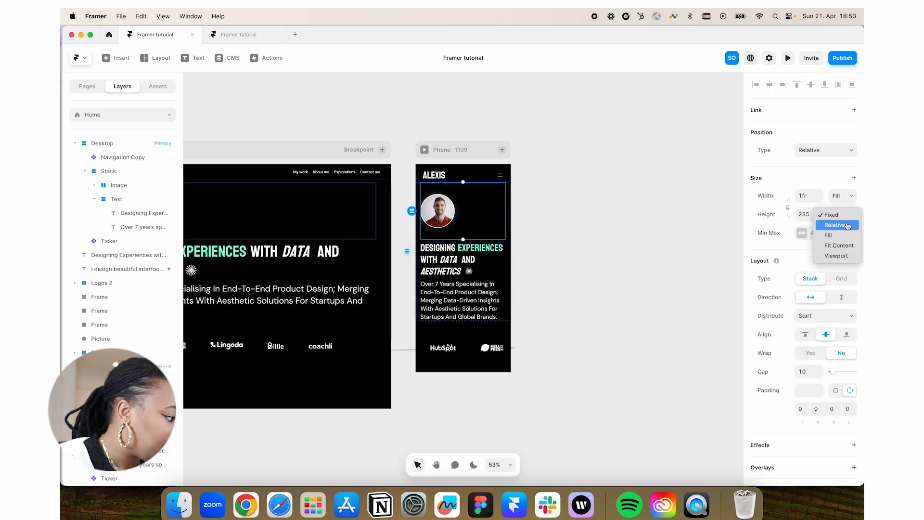
left_click(837, 245)
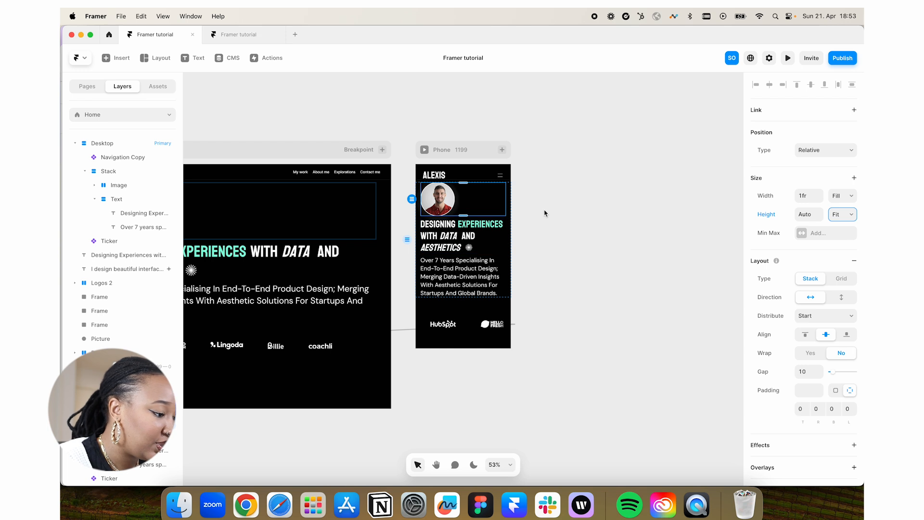
scroll("down", 3)
type("20")
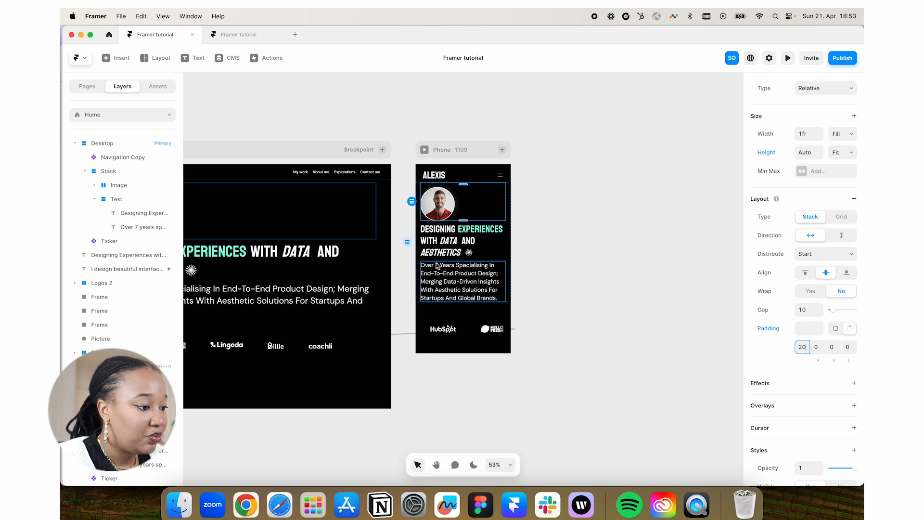
left_click(787, 58)
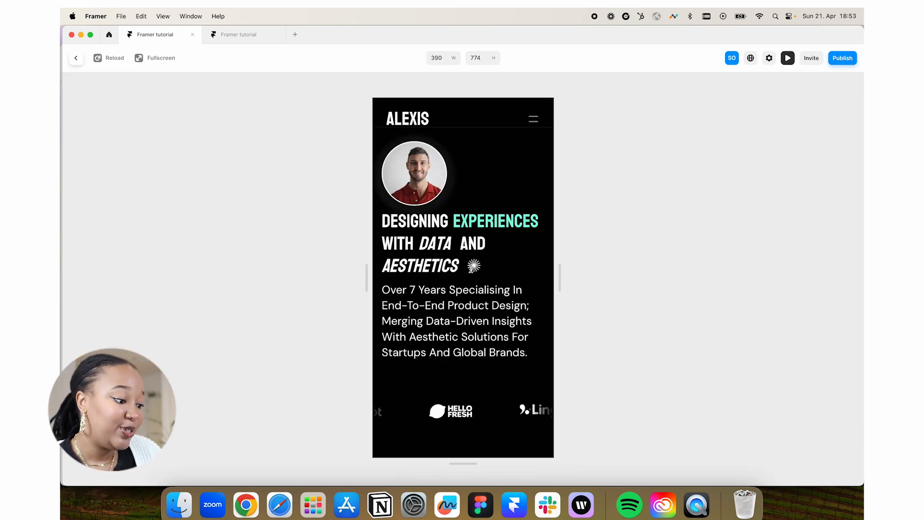
left_click(76, 58)
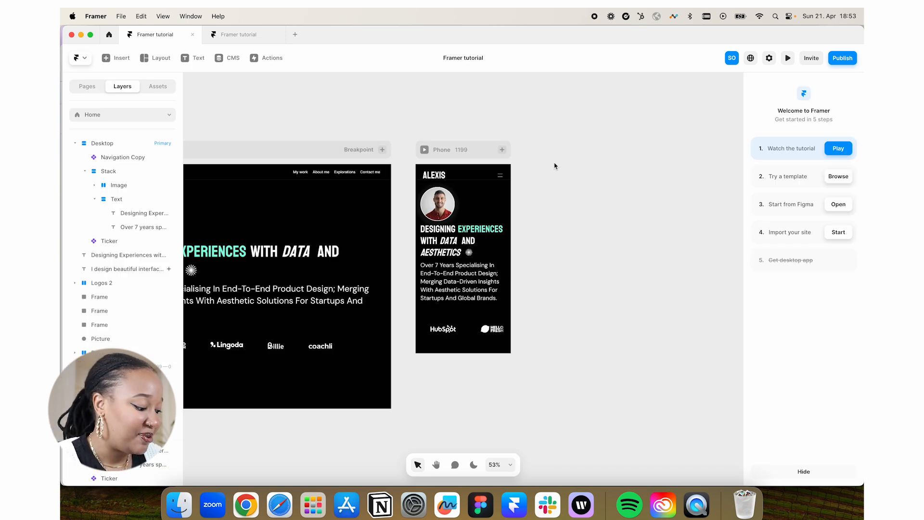
Zoom out to both breakpoints, select the Phone frame and preview it
scroll("down", 3)
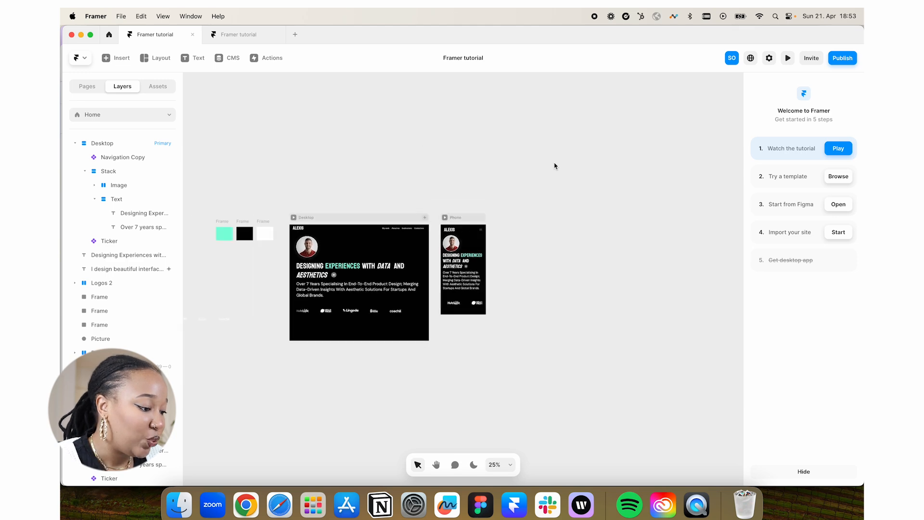
scroll("up", 3)
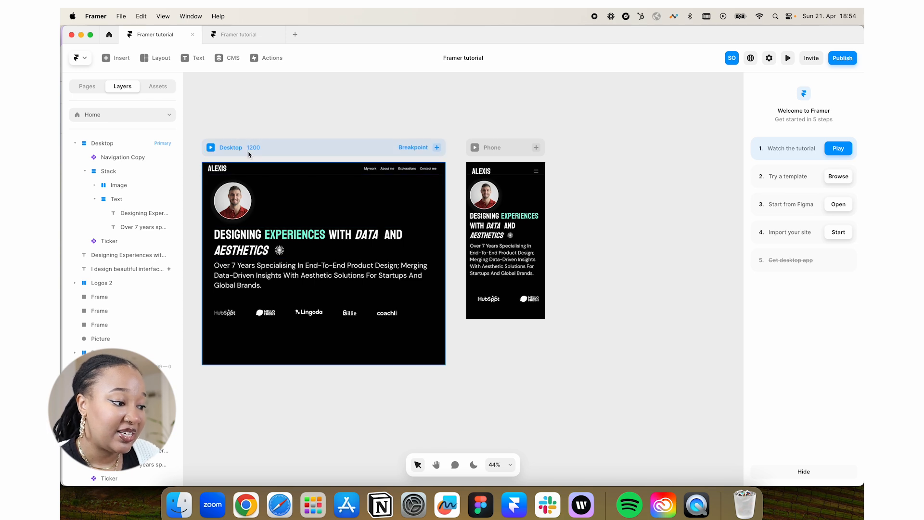
left_click(501, 183)
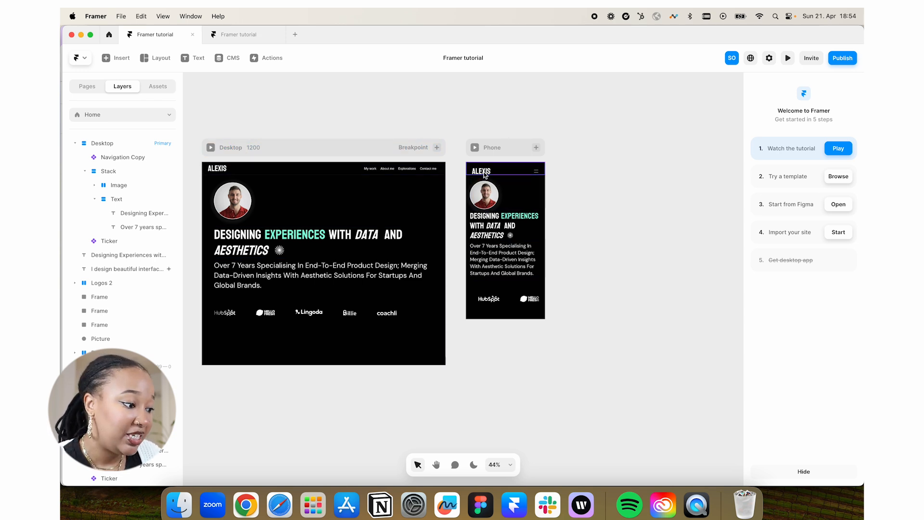
left_click(788, 58)
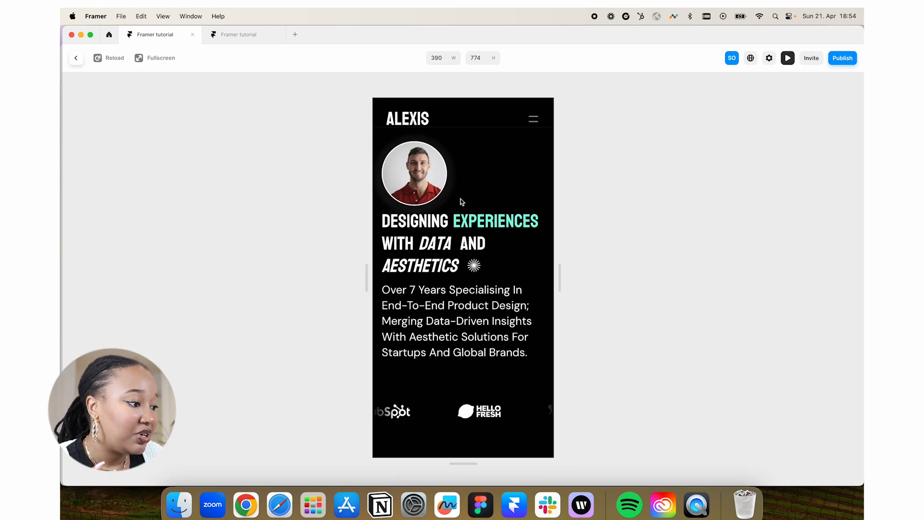